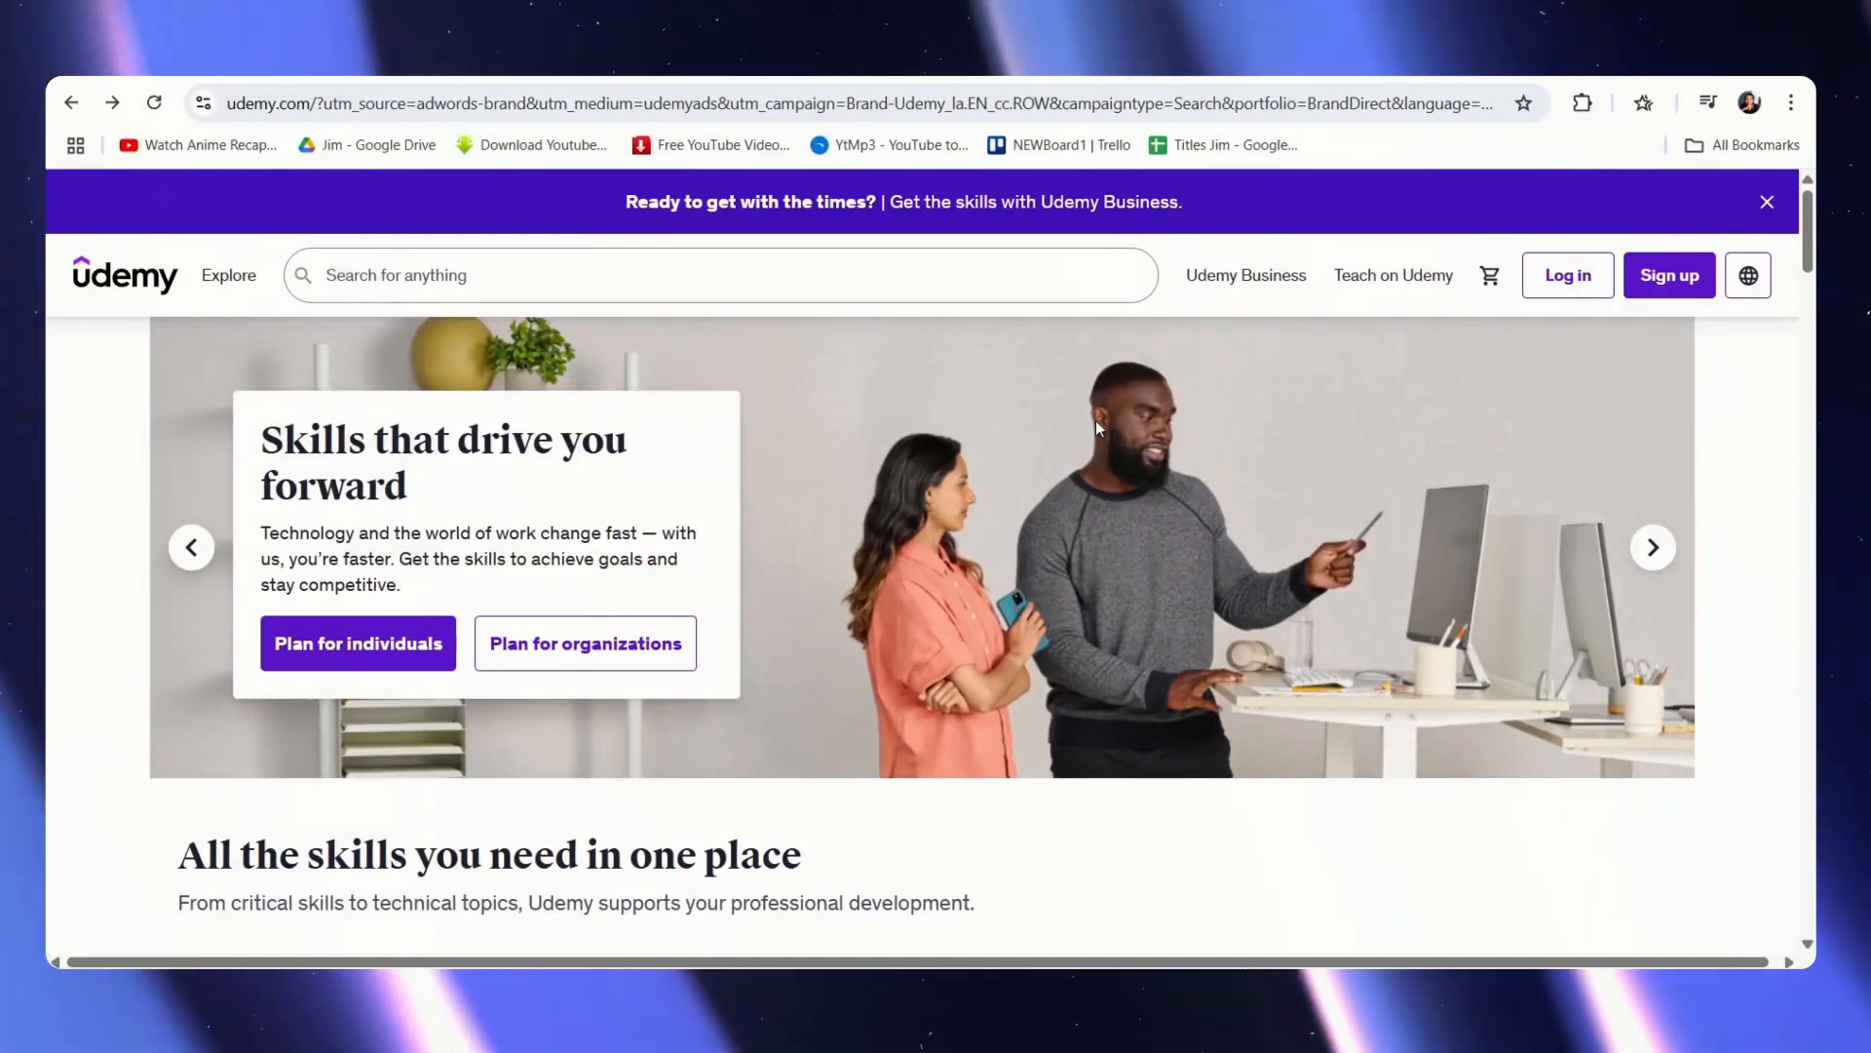
mouse_move(1109, 432)
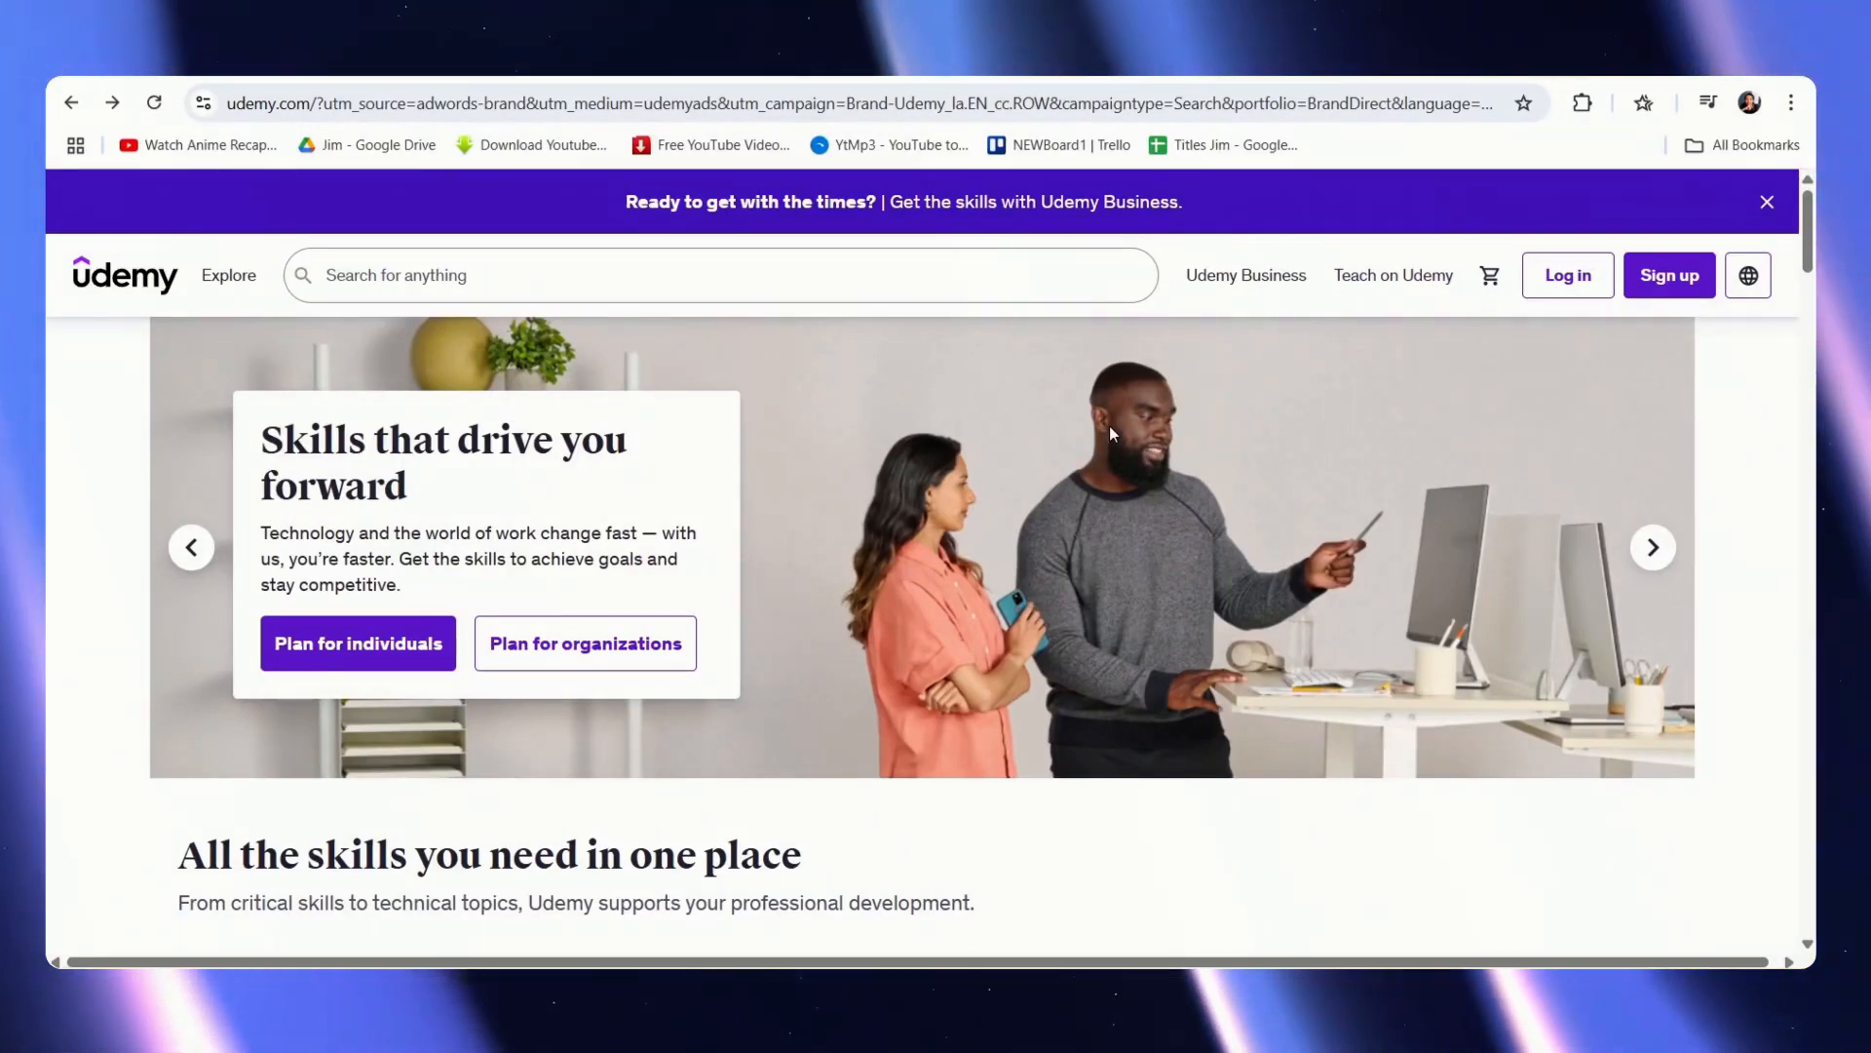
mouse_move(922, 376)
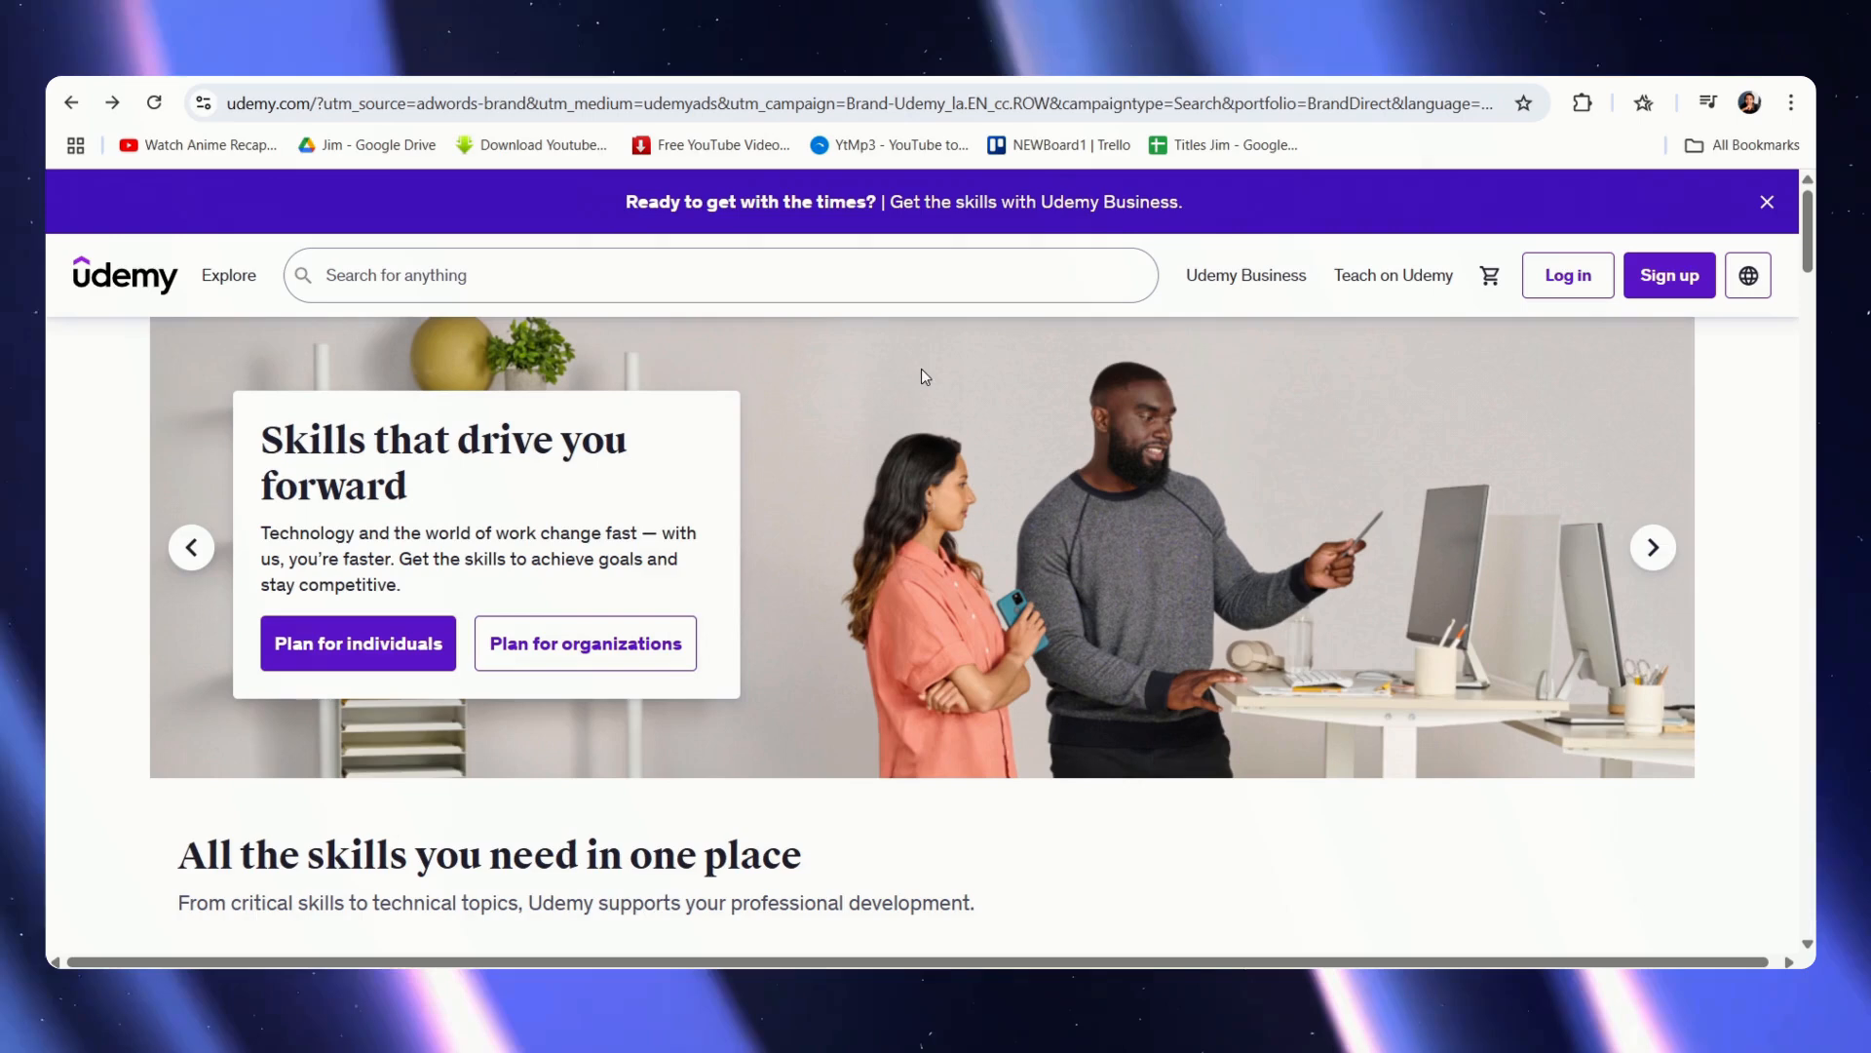
mouse_move(1228, 439)
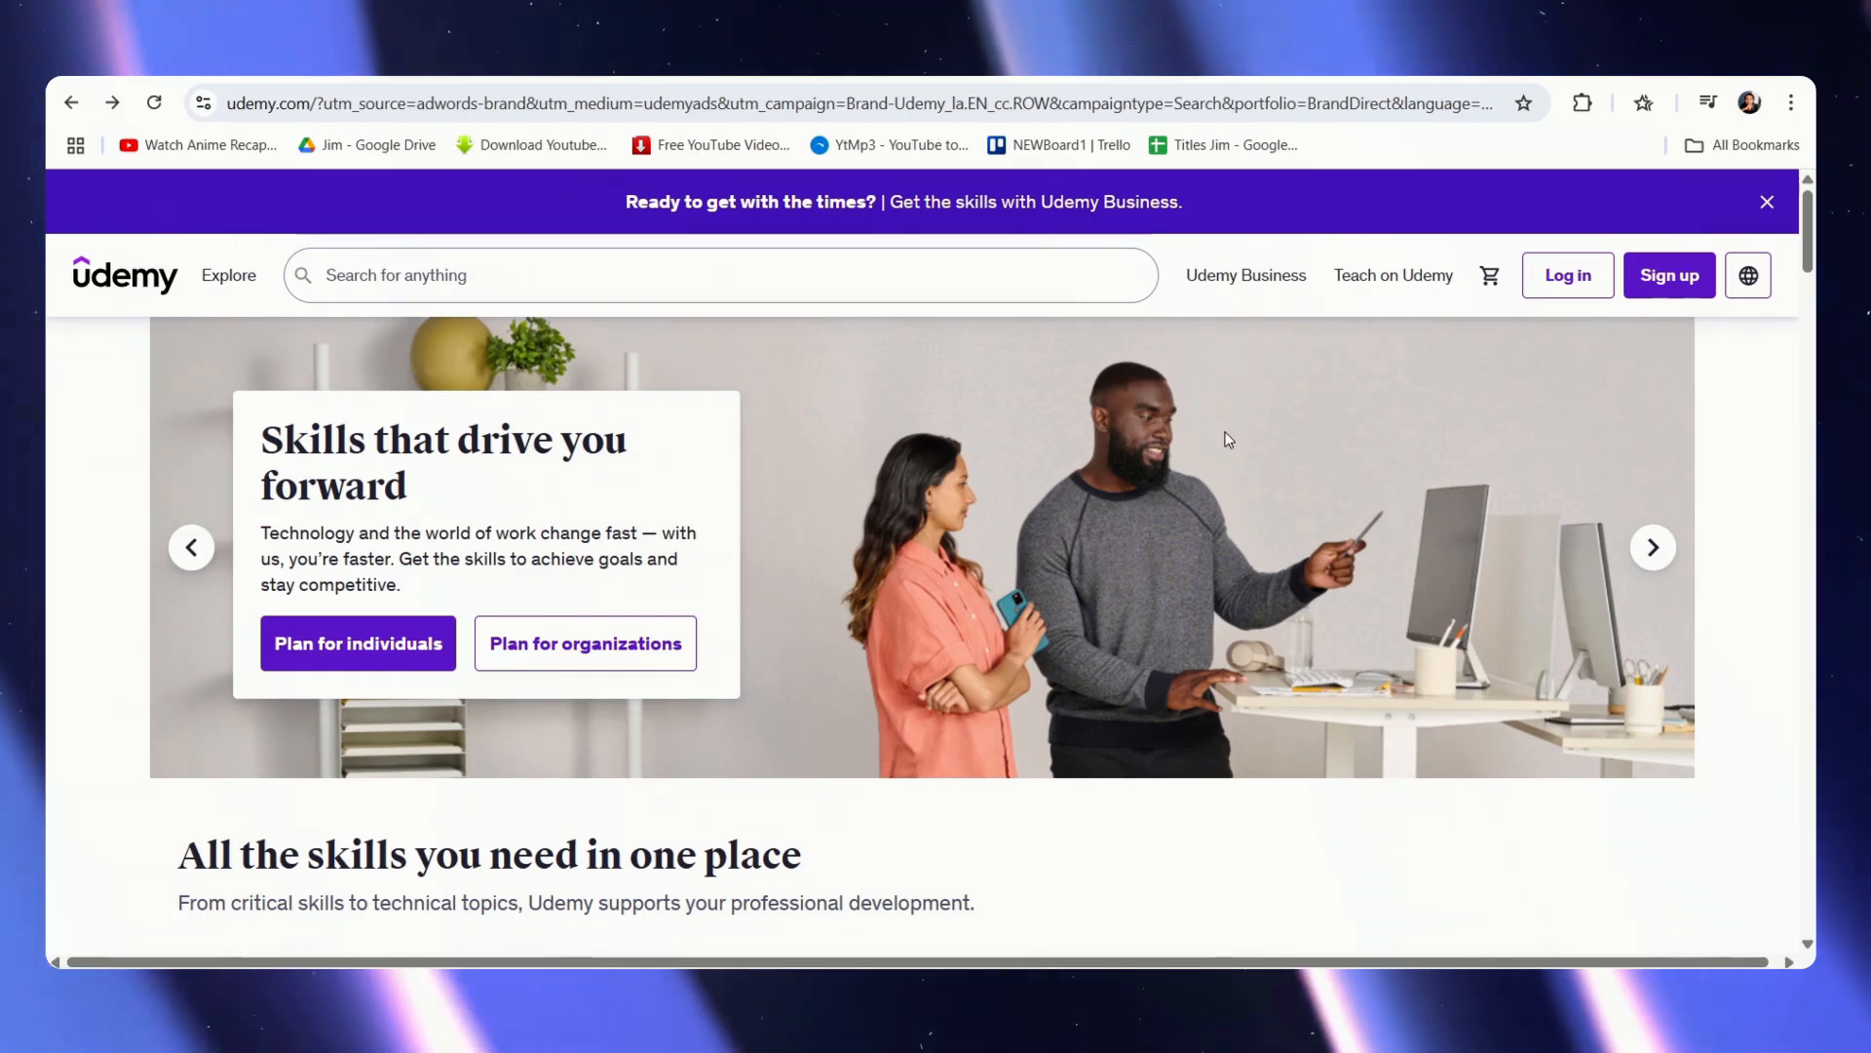
mouse_move(1454, 405)
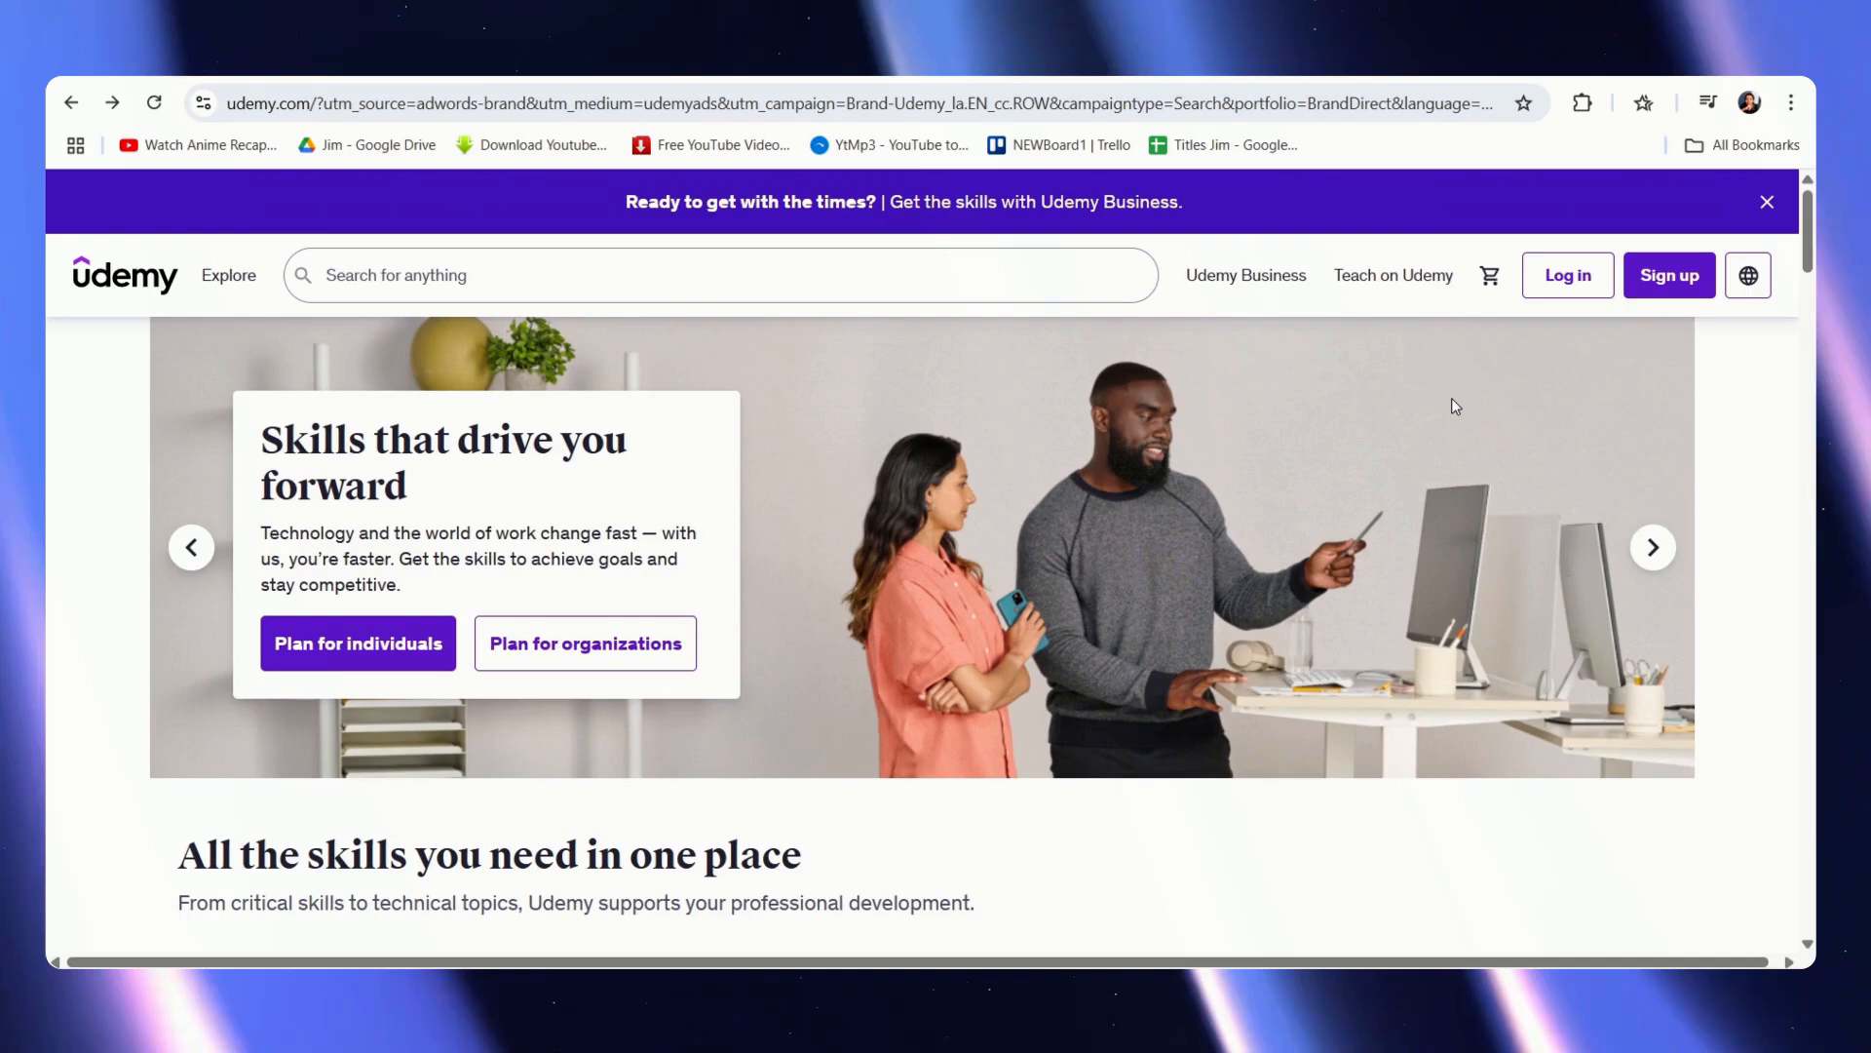
mouse_move(1464, 399)
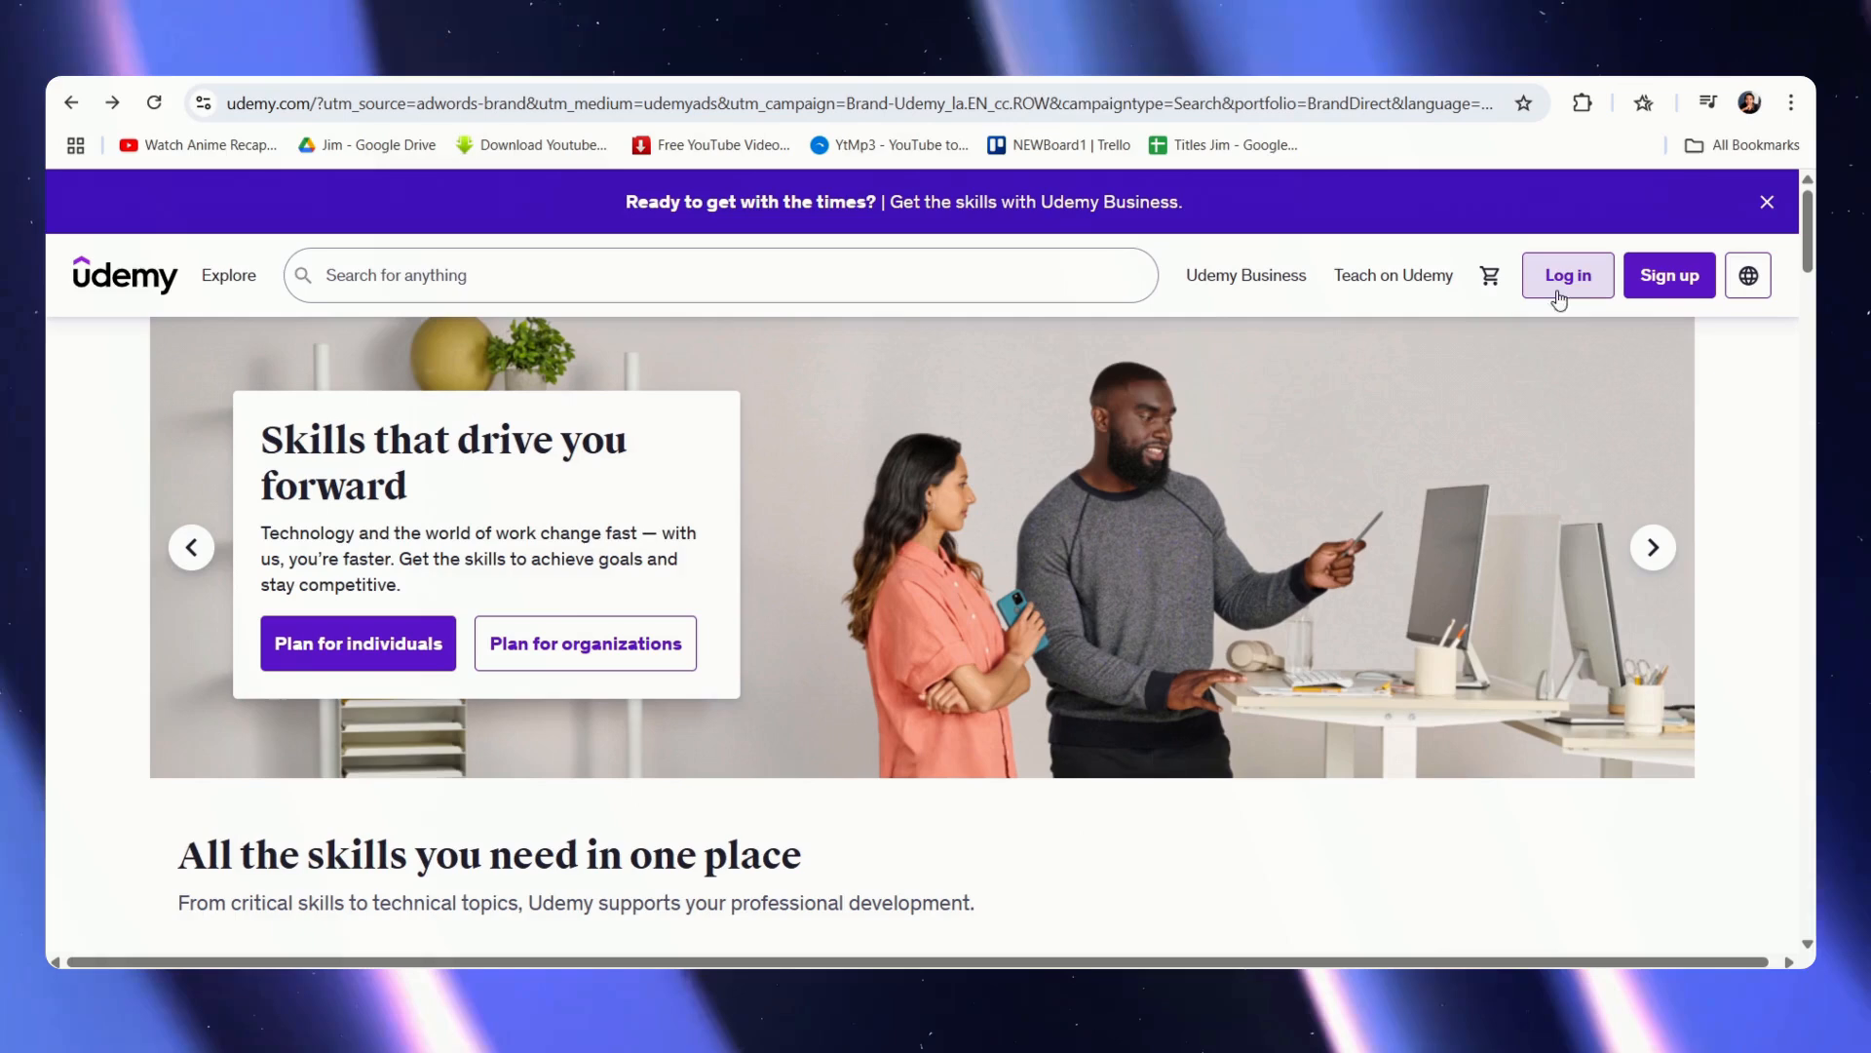
mouse_move(1273, 509)
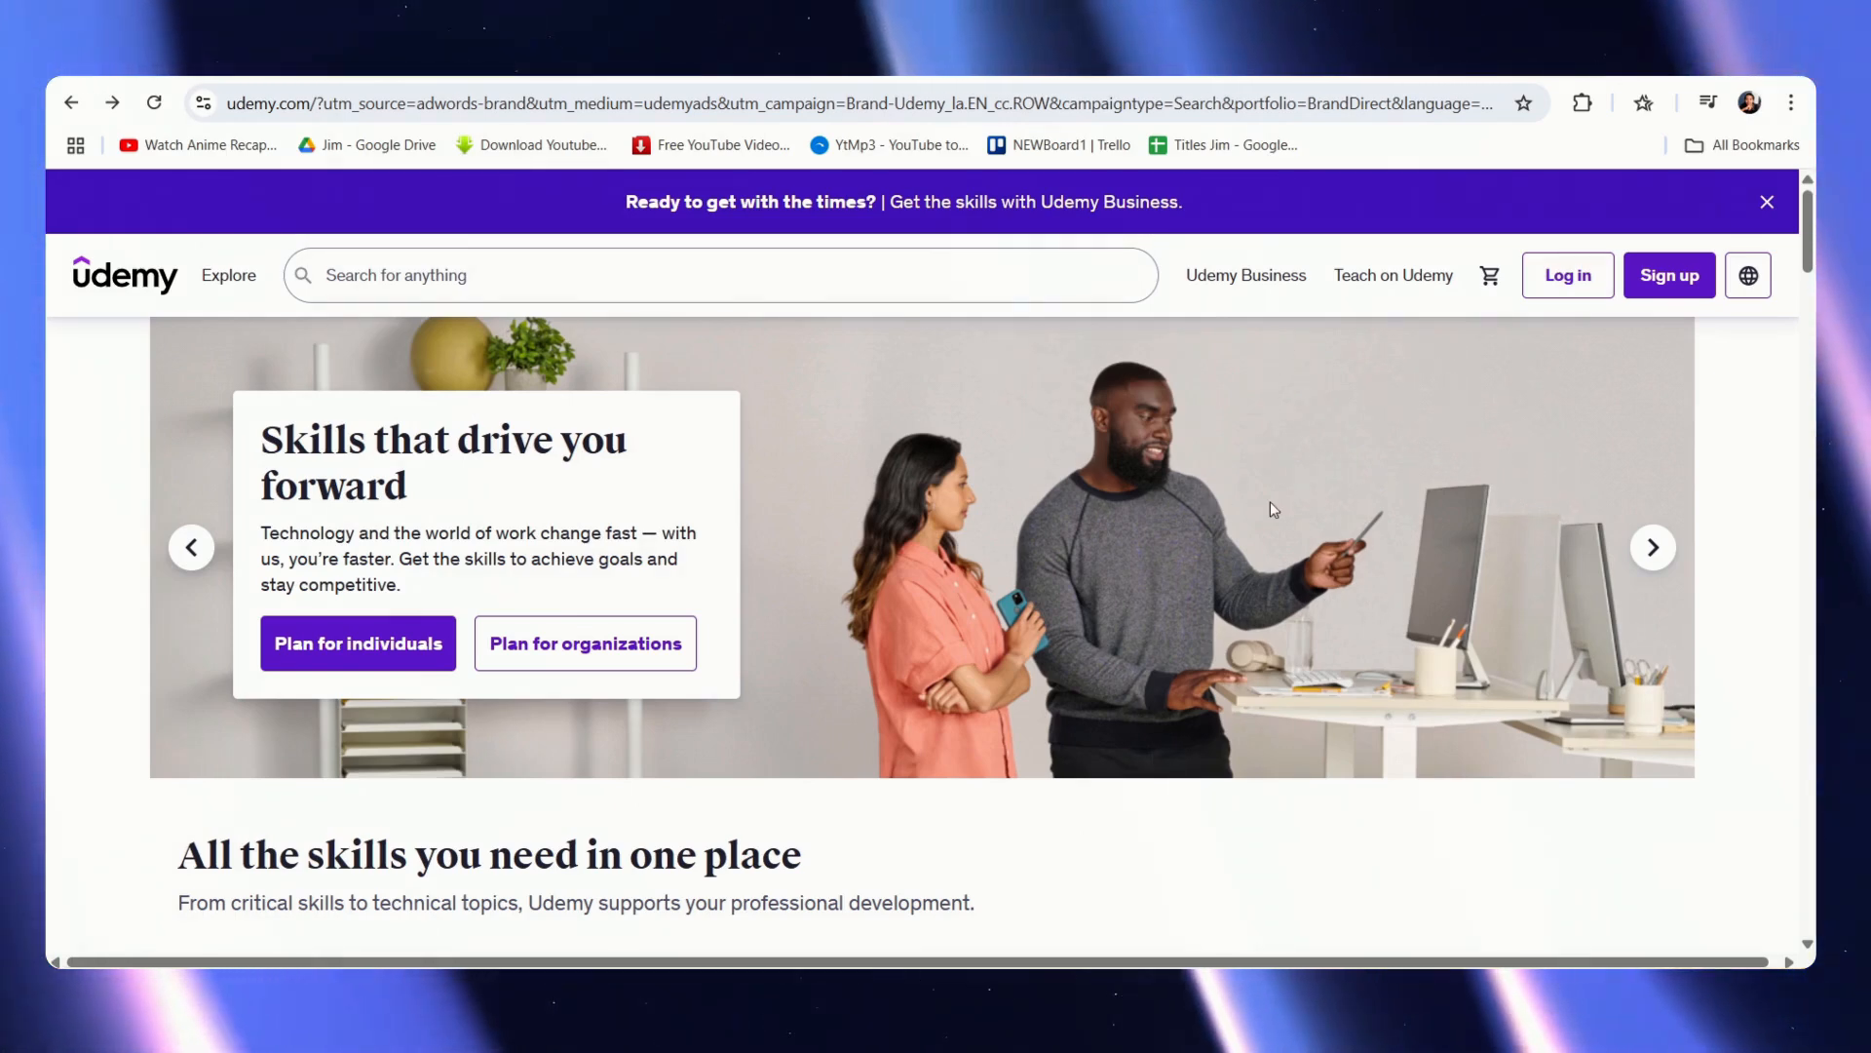
- Reach the Udemy log-in page from the header and focus the empty Email field
click(1488, 275)
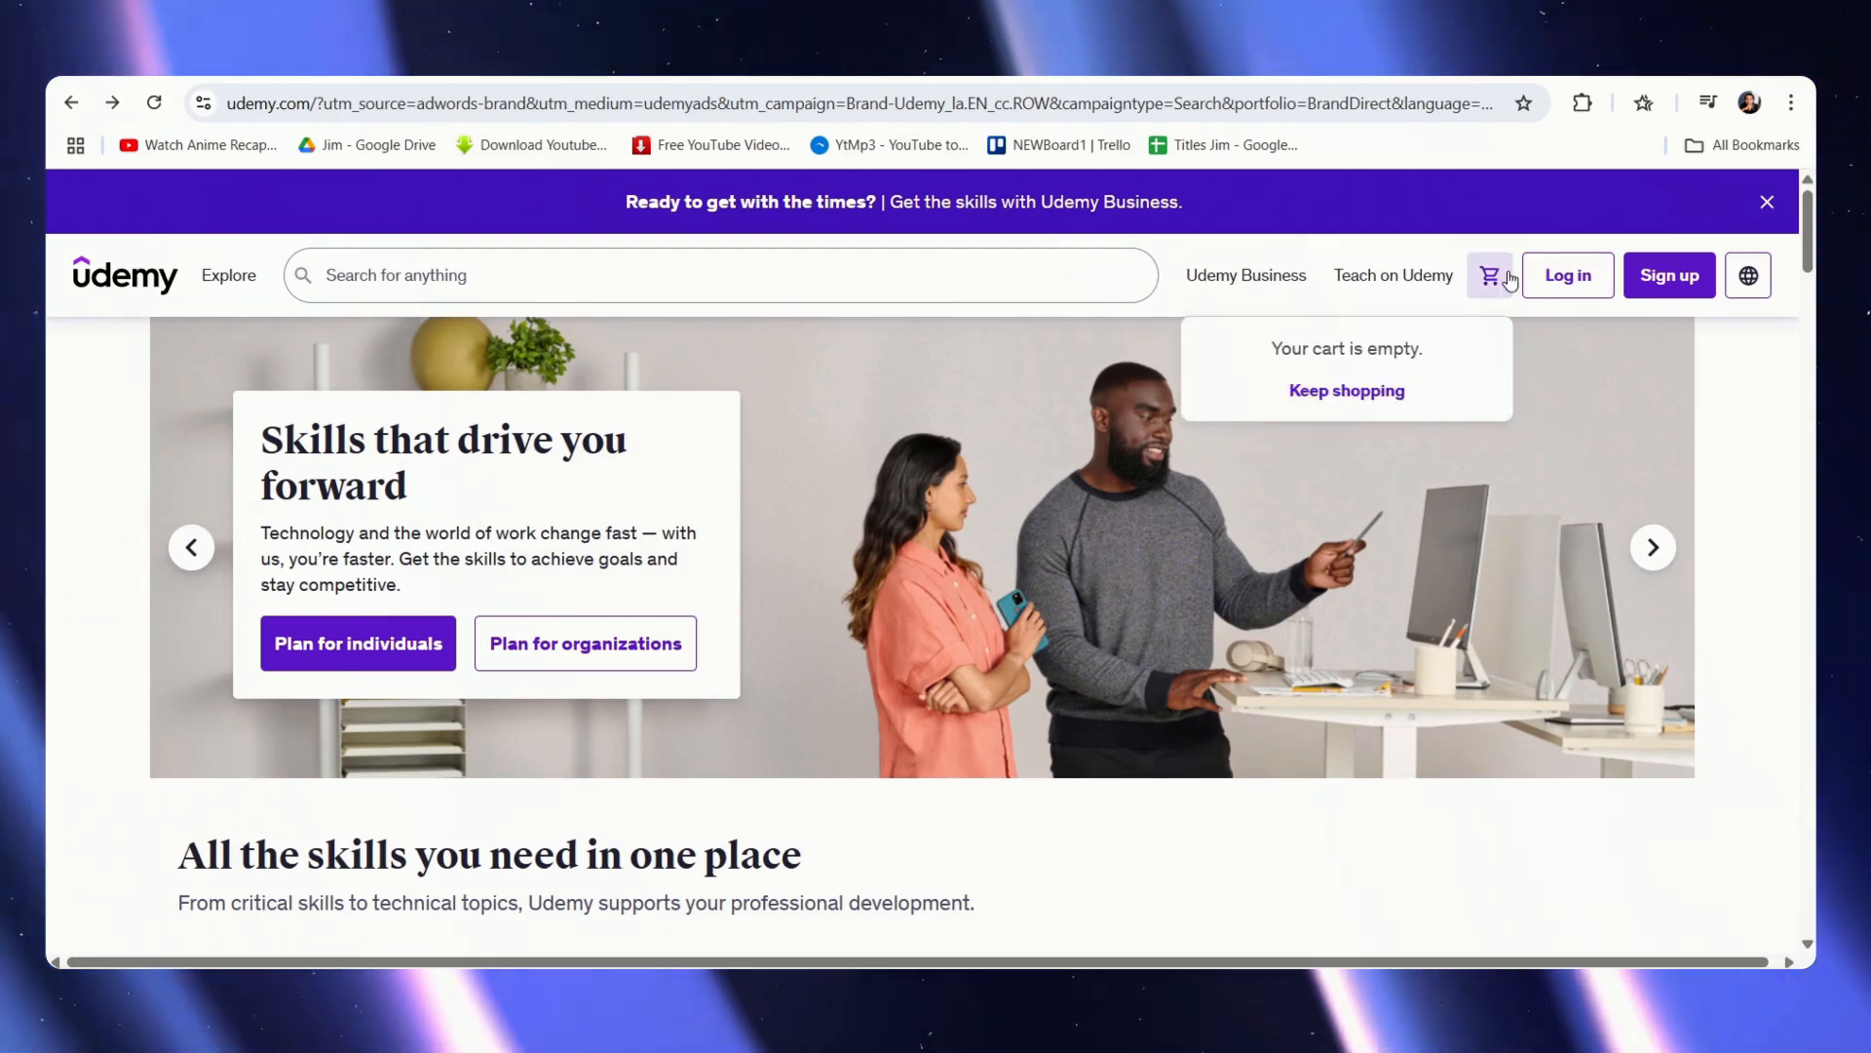
mouse_move(1589, 332)
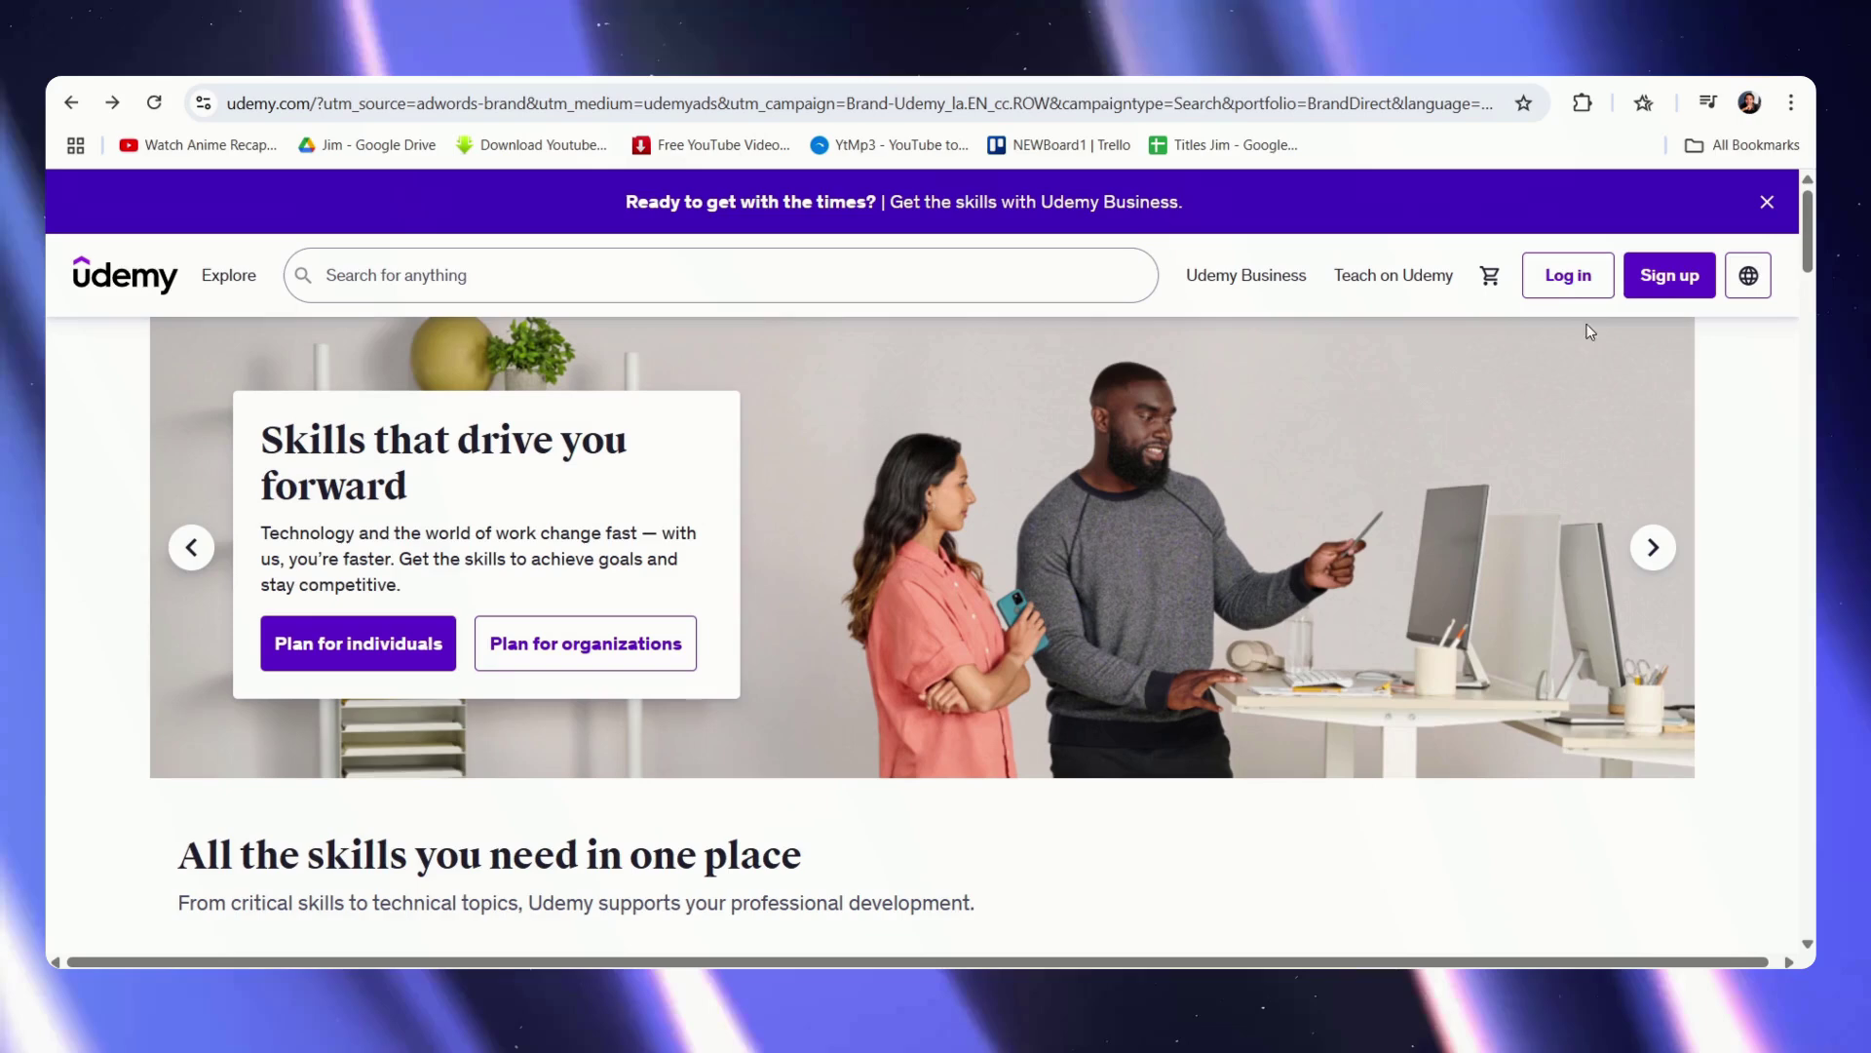
click(1567, 275)
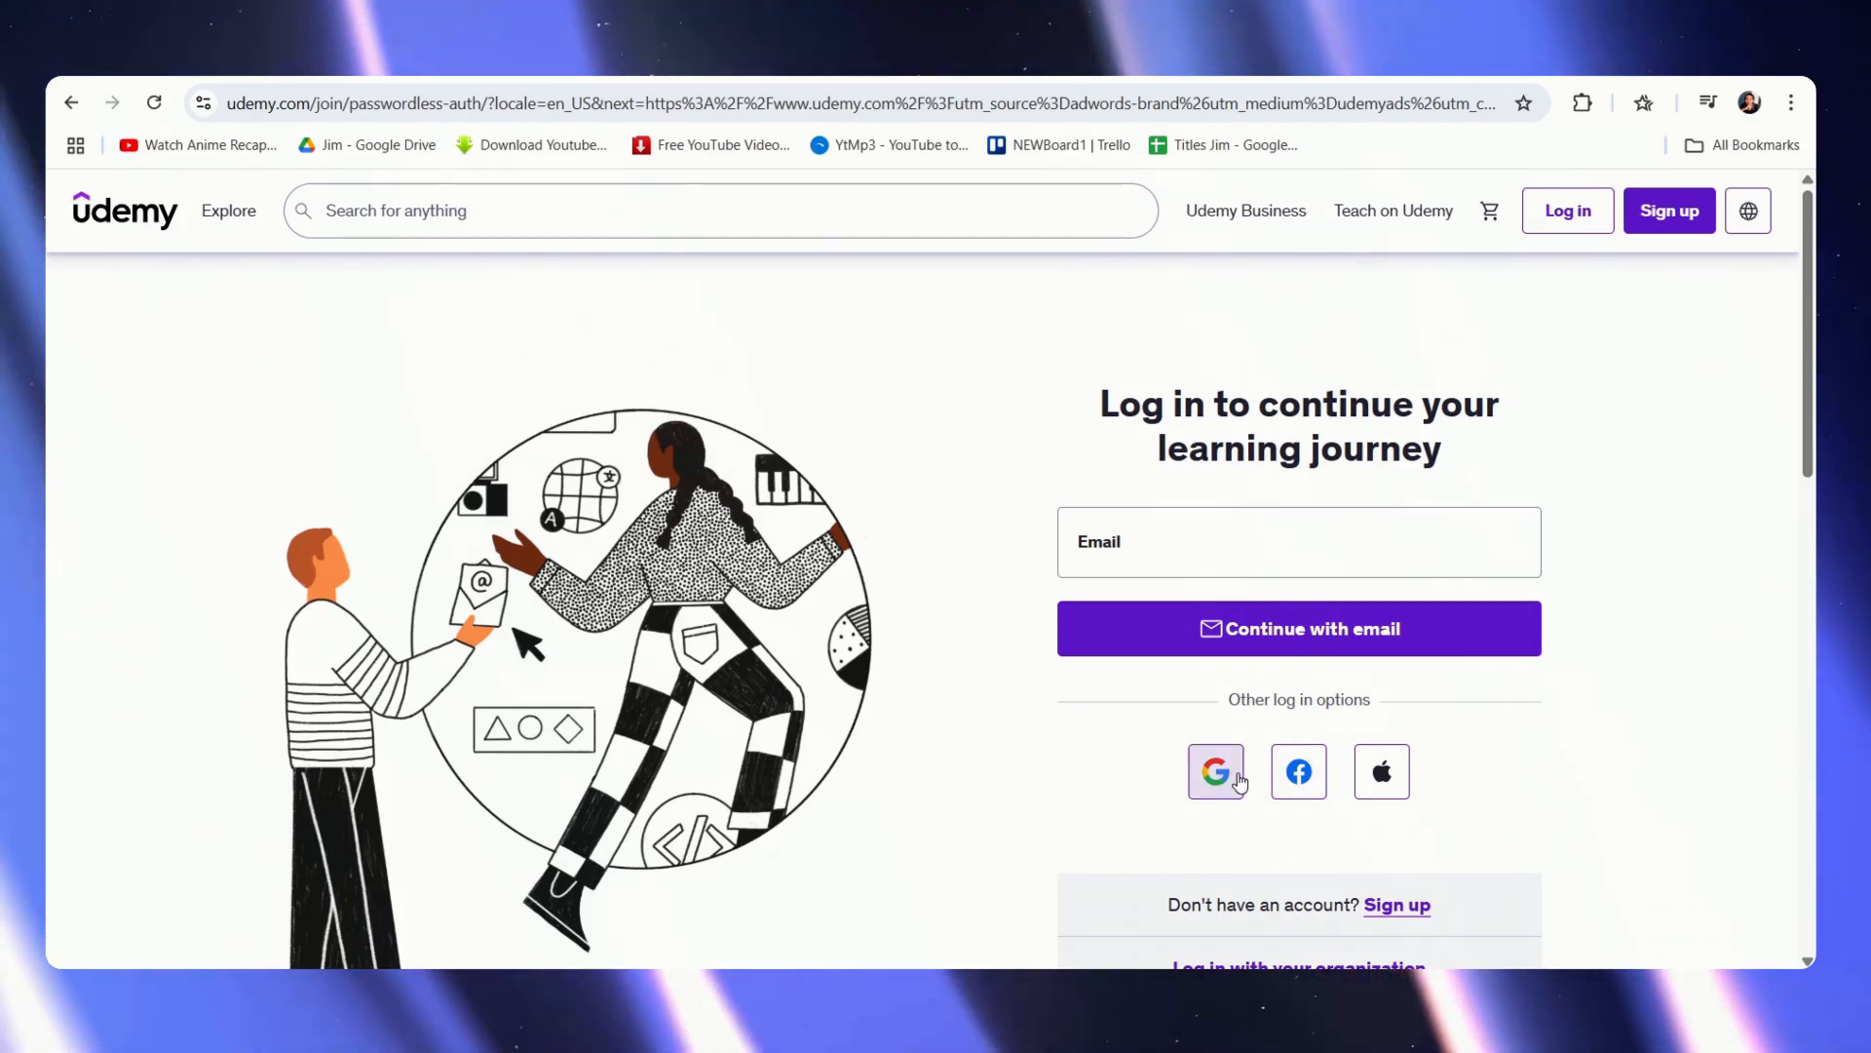
mouse_move(1192, 760)
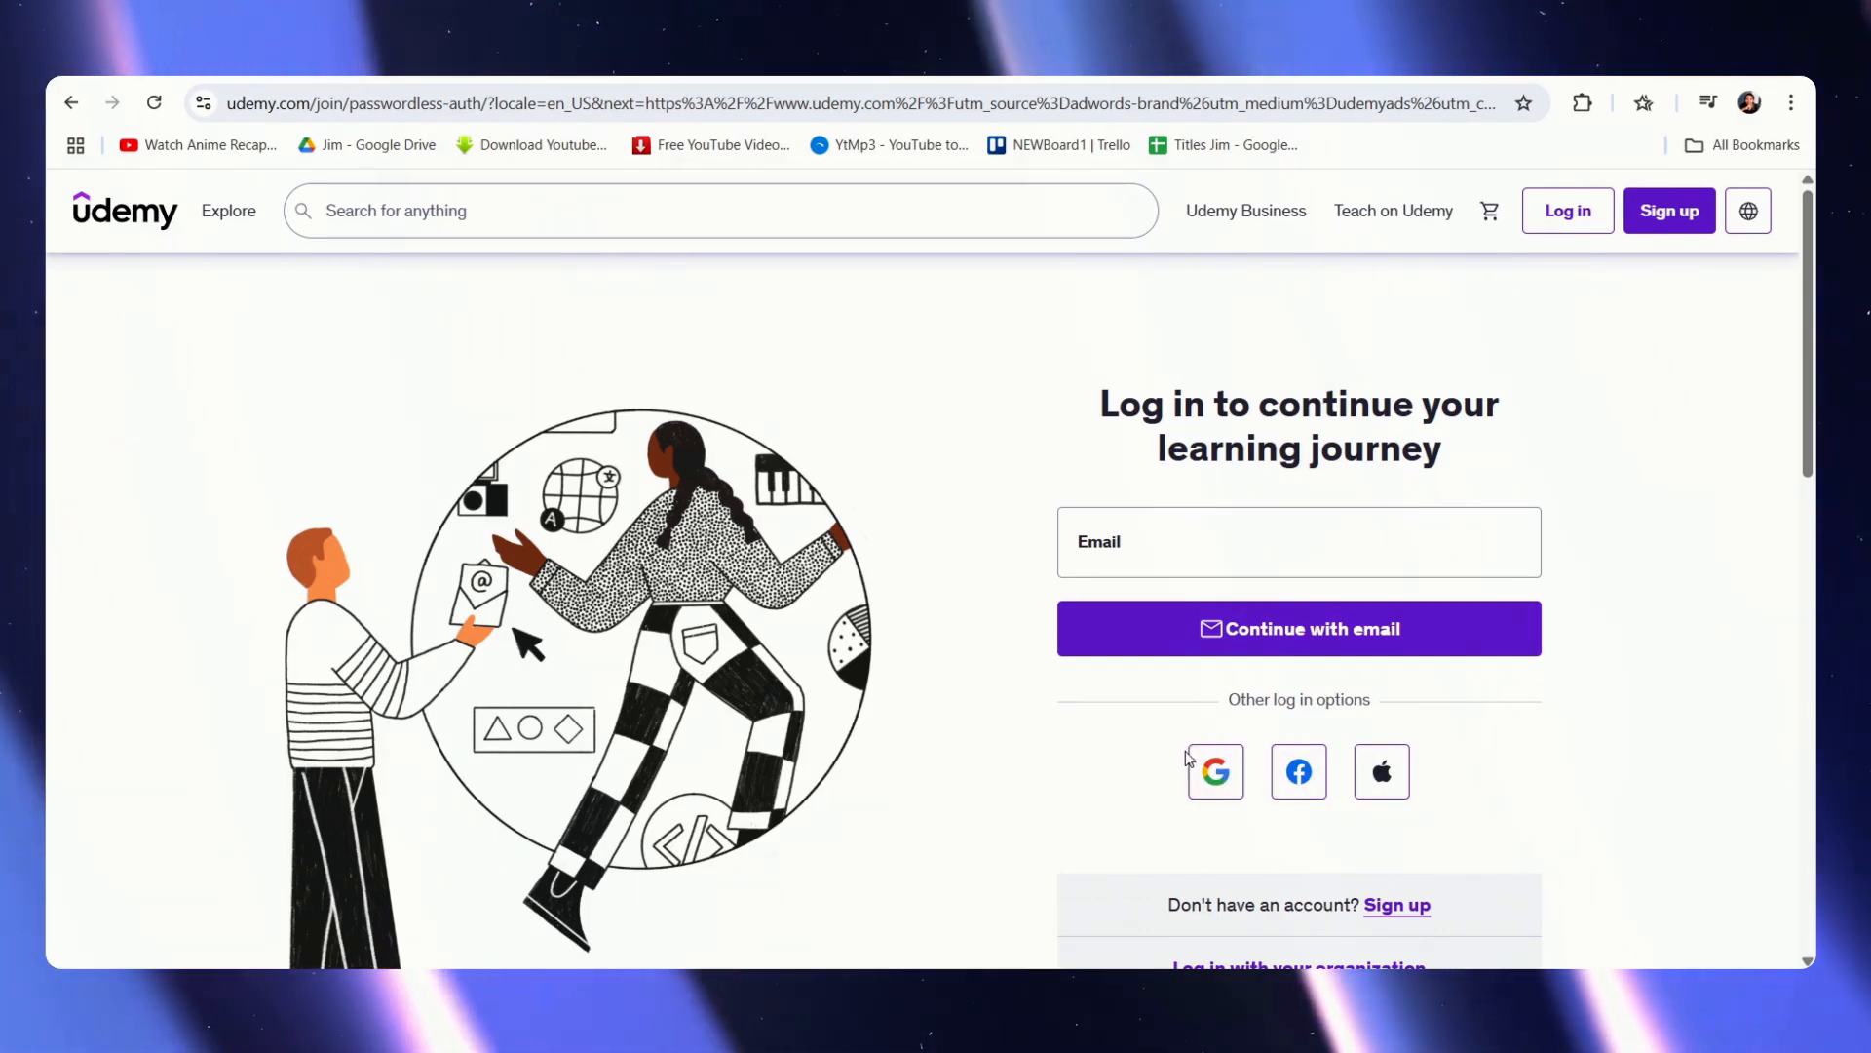
mouse_move(1263, 785)
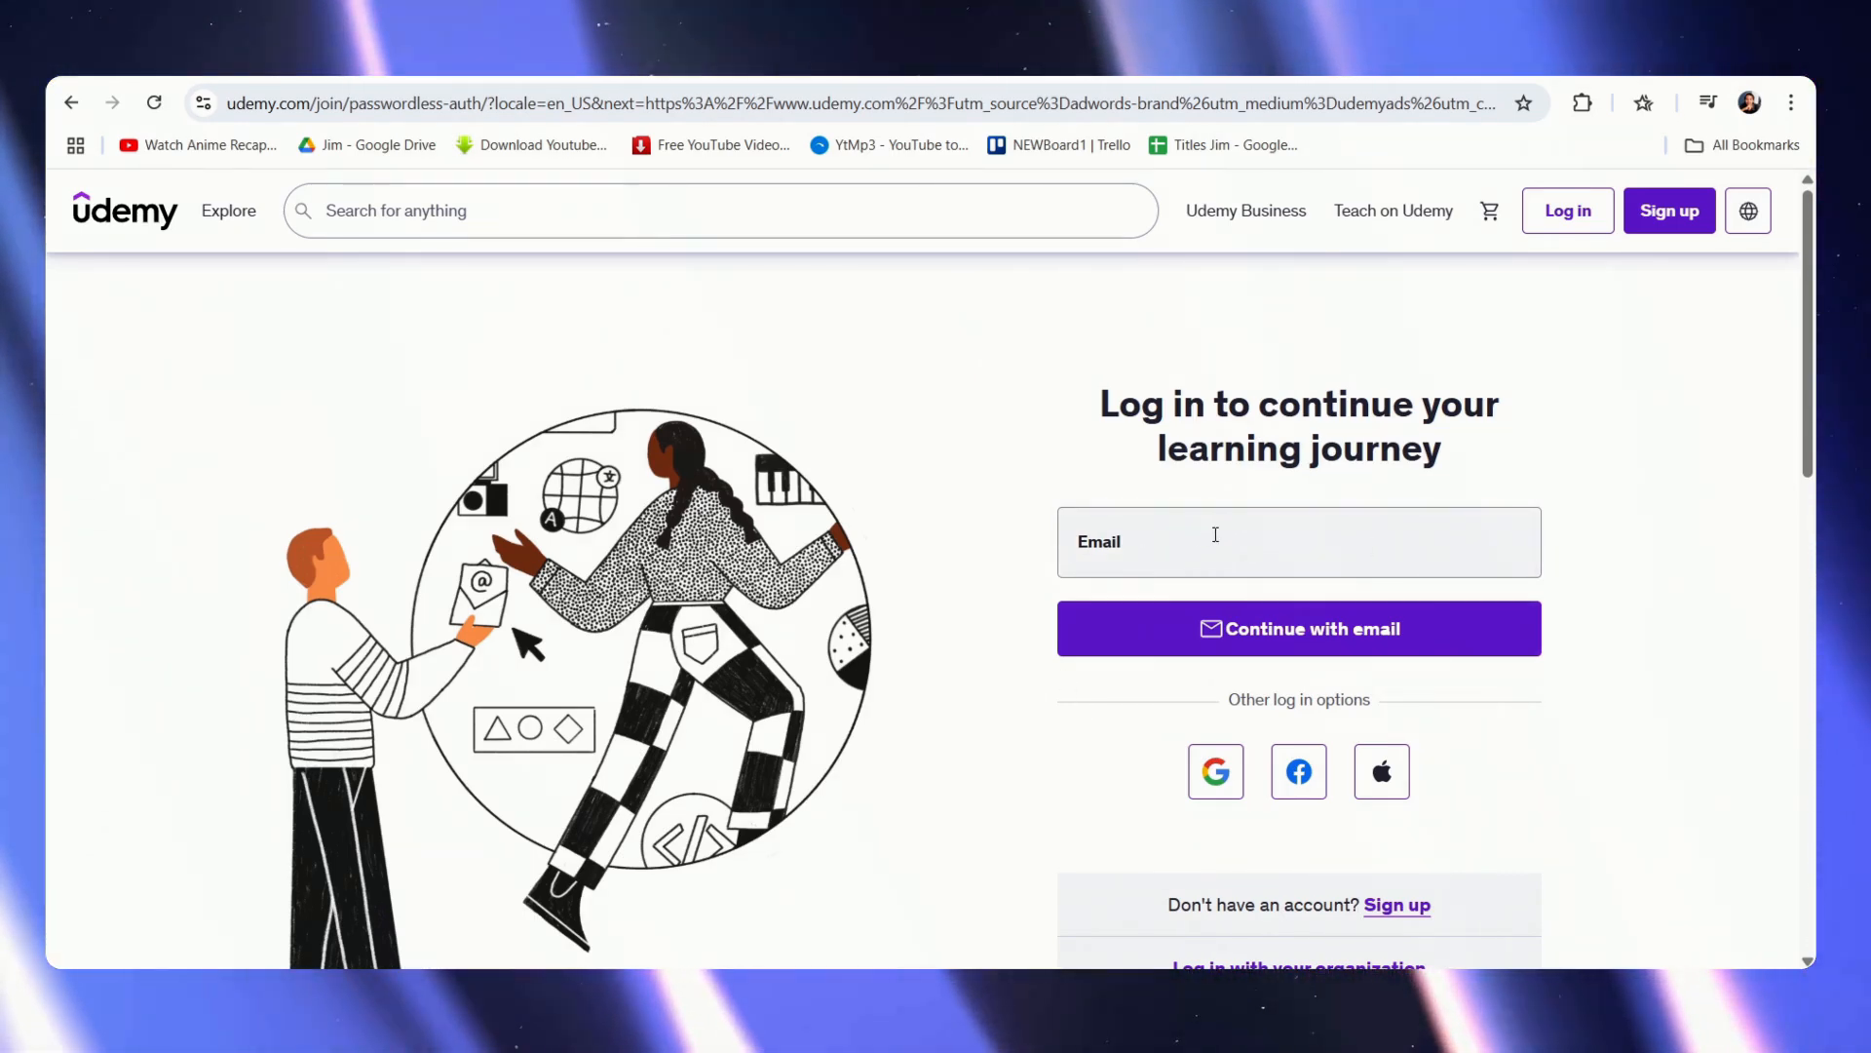
mouse_move(1201, 569)
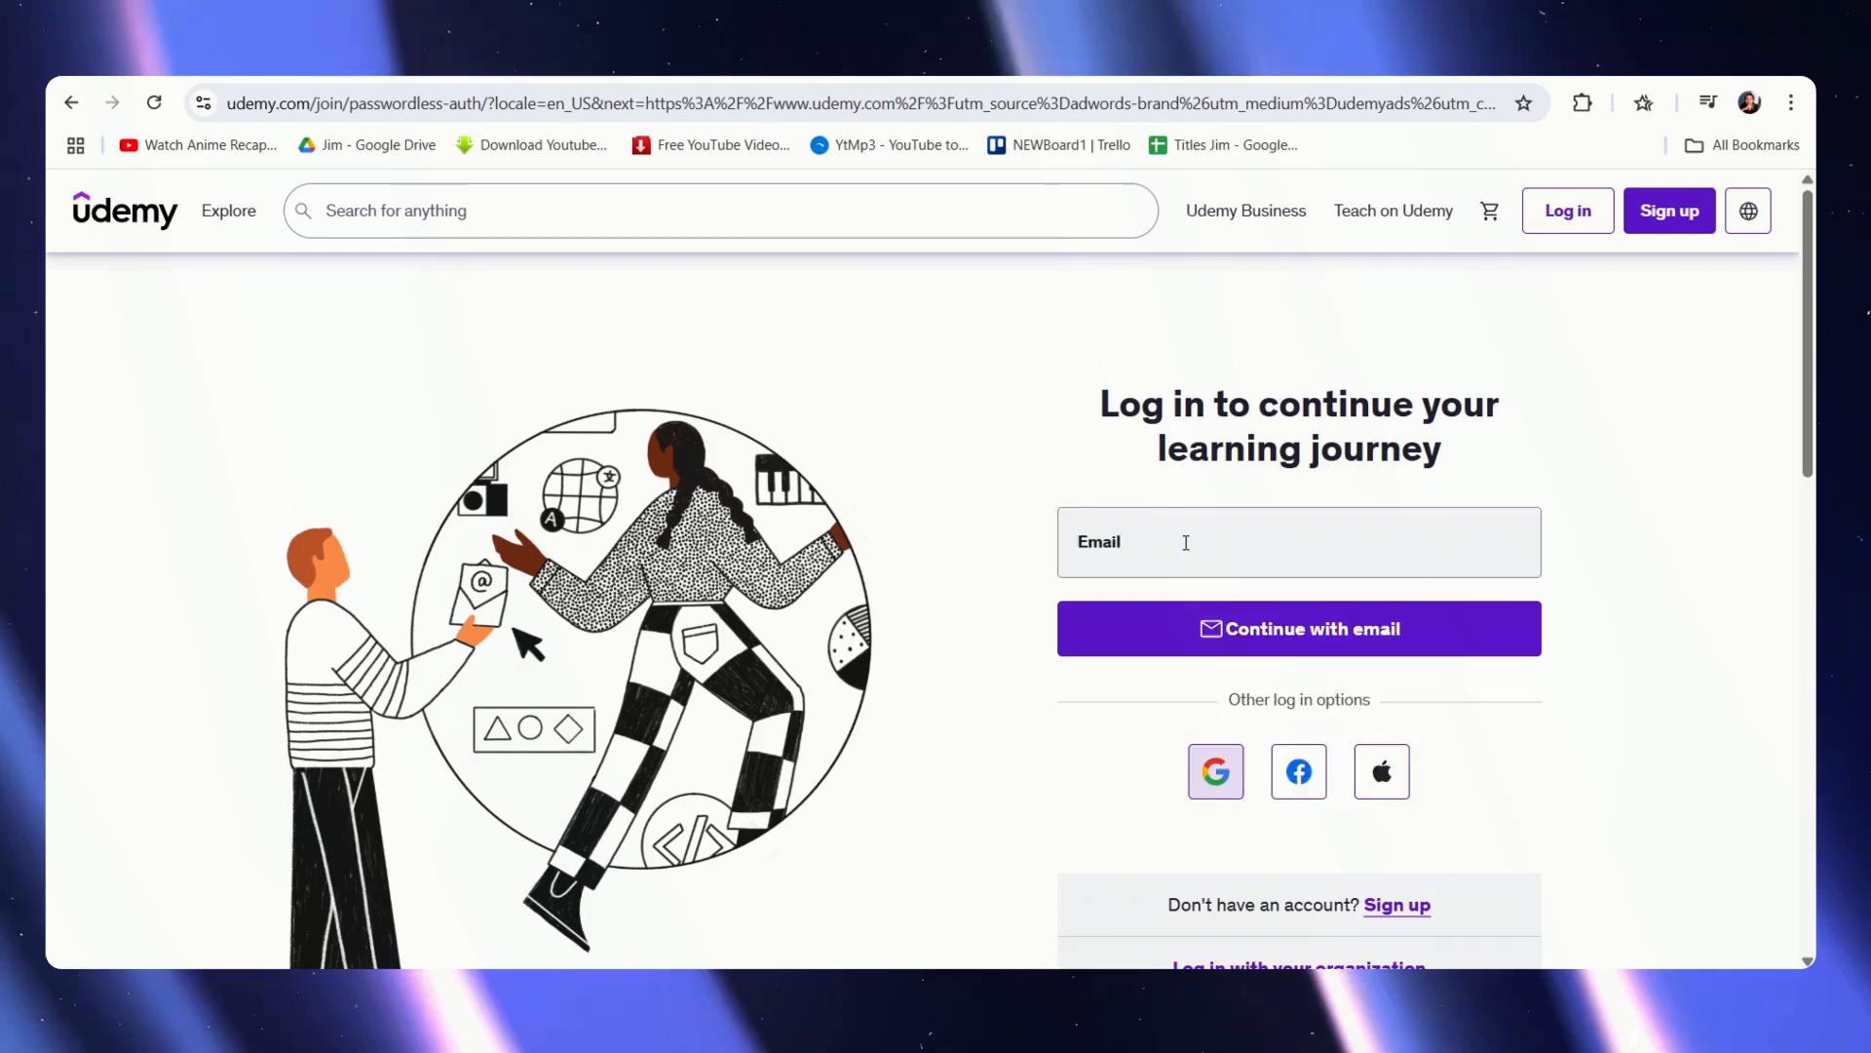
mouse_move(1238, 675)
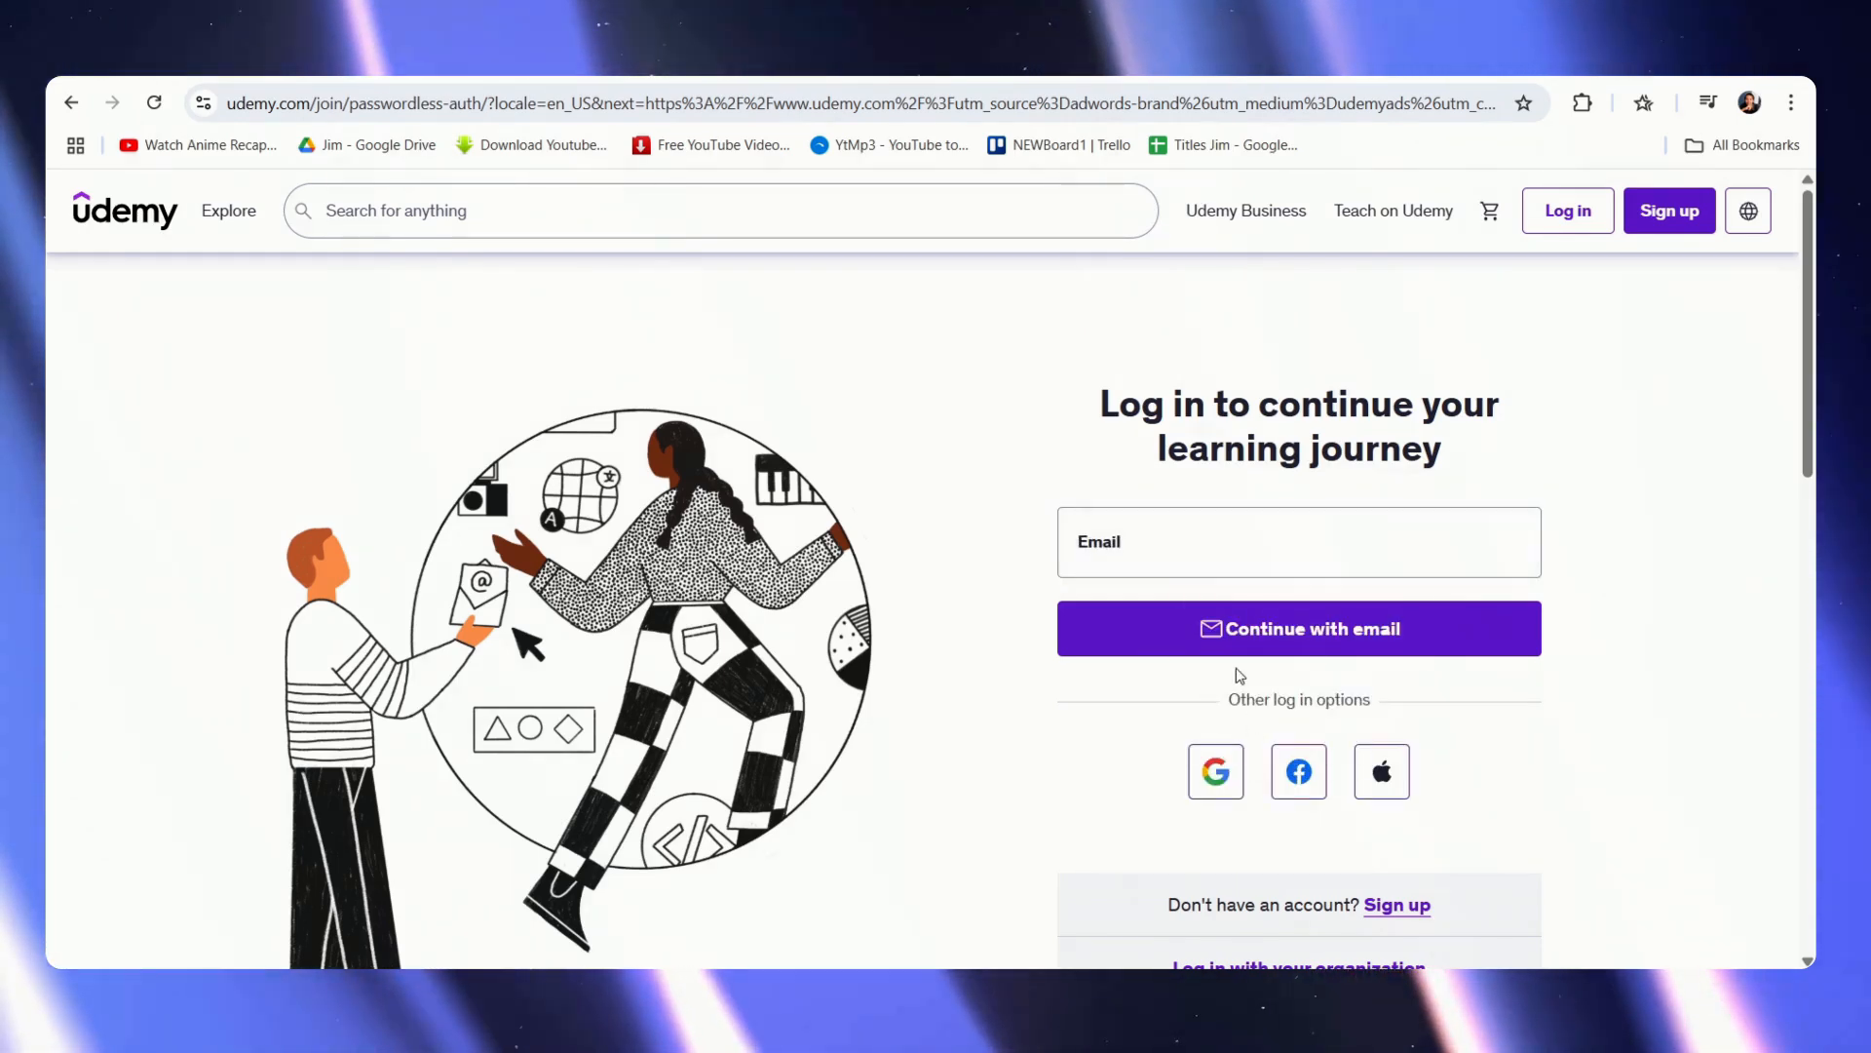
mouse_move(1214, 772)
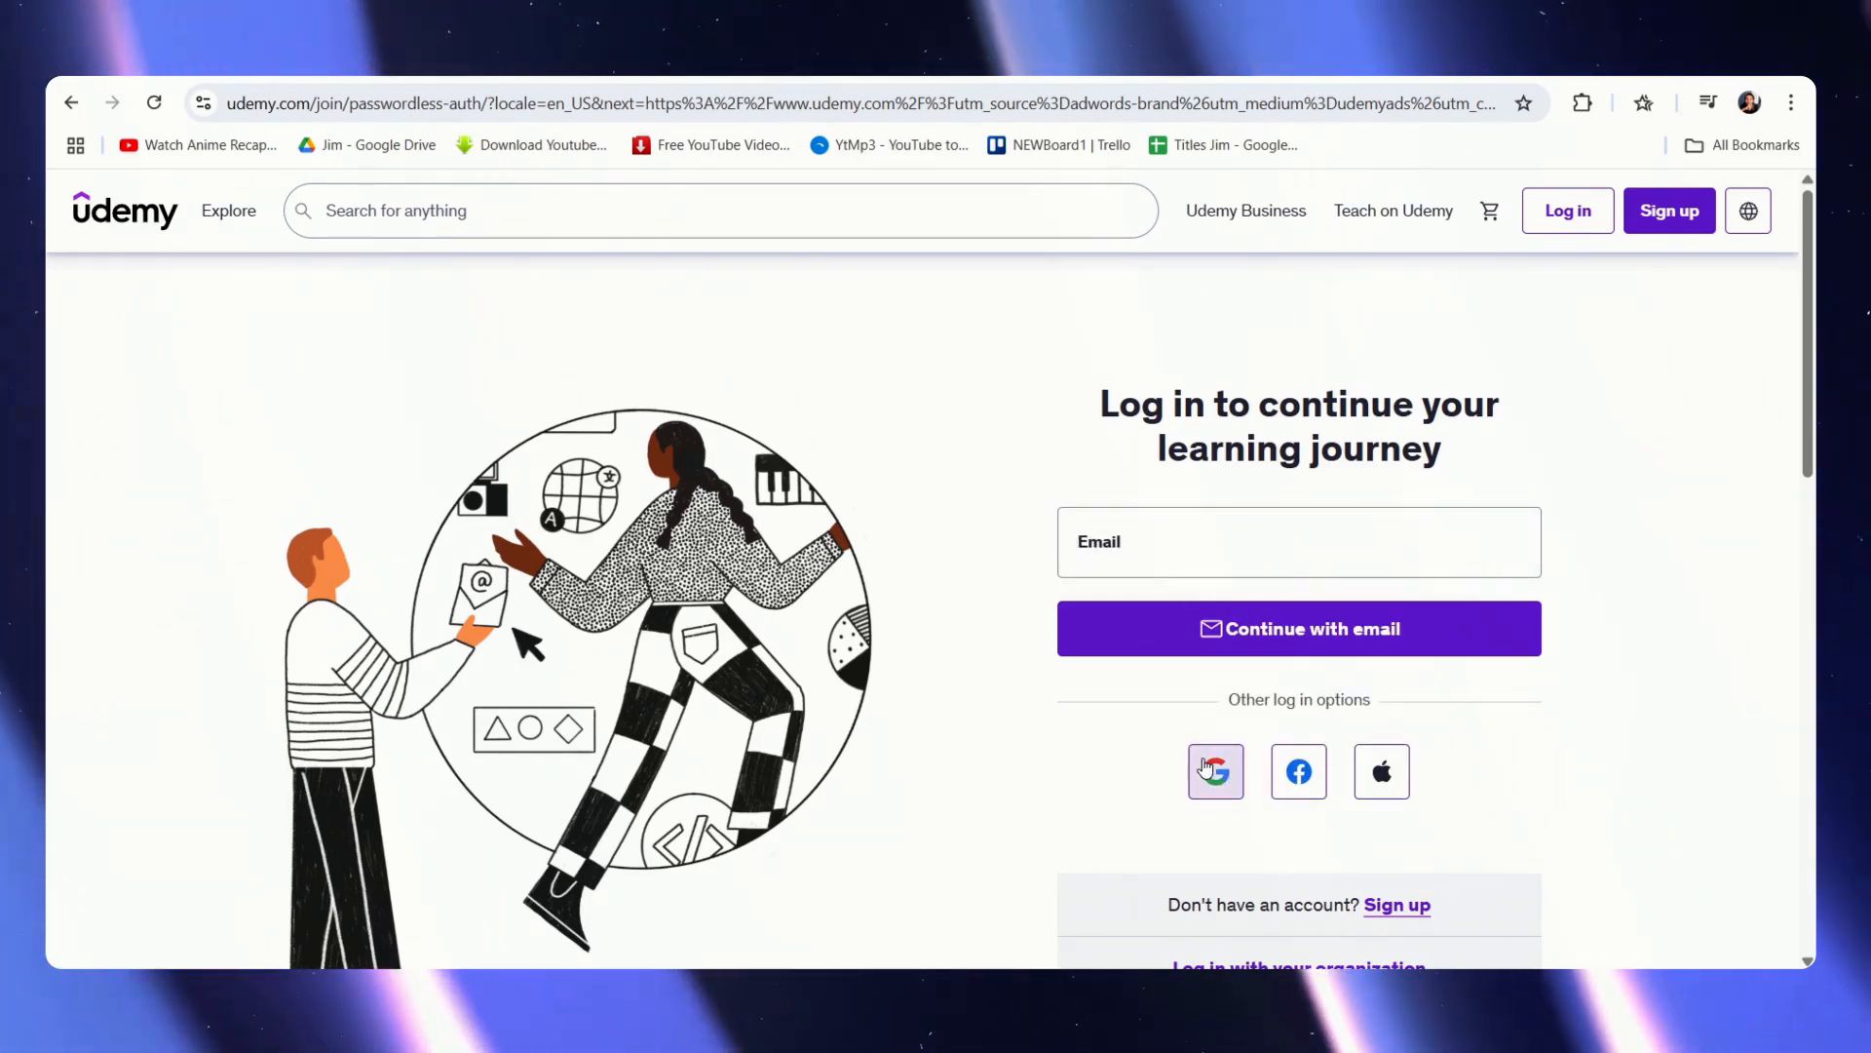
click(1298, 539)
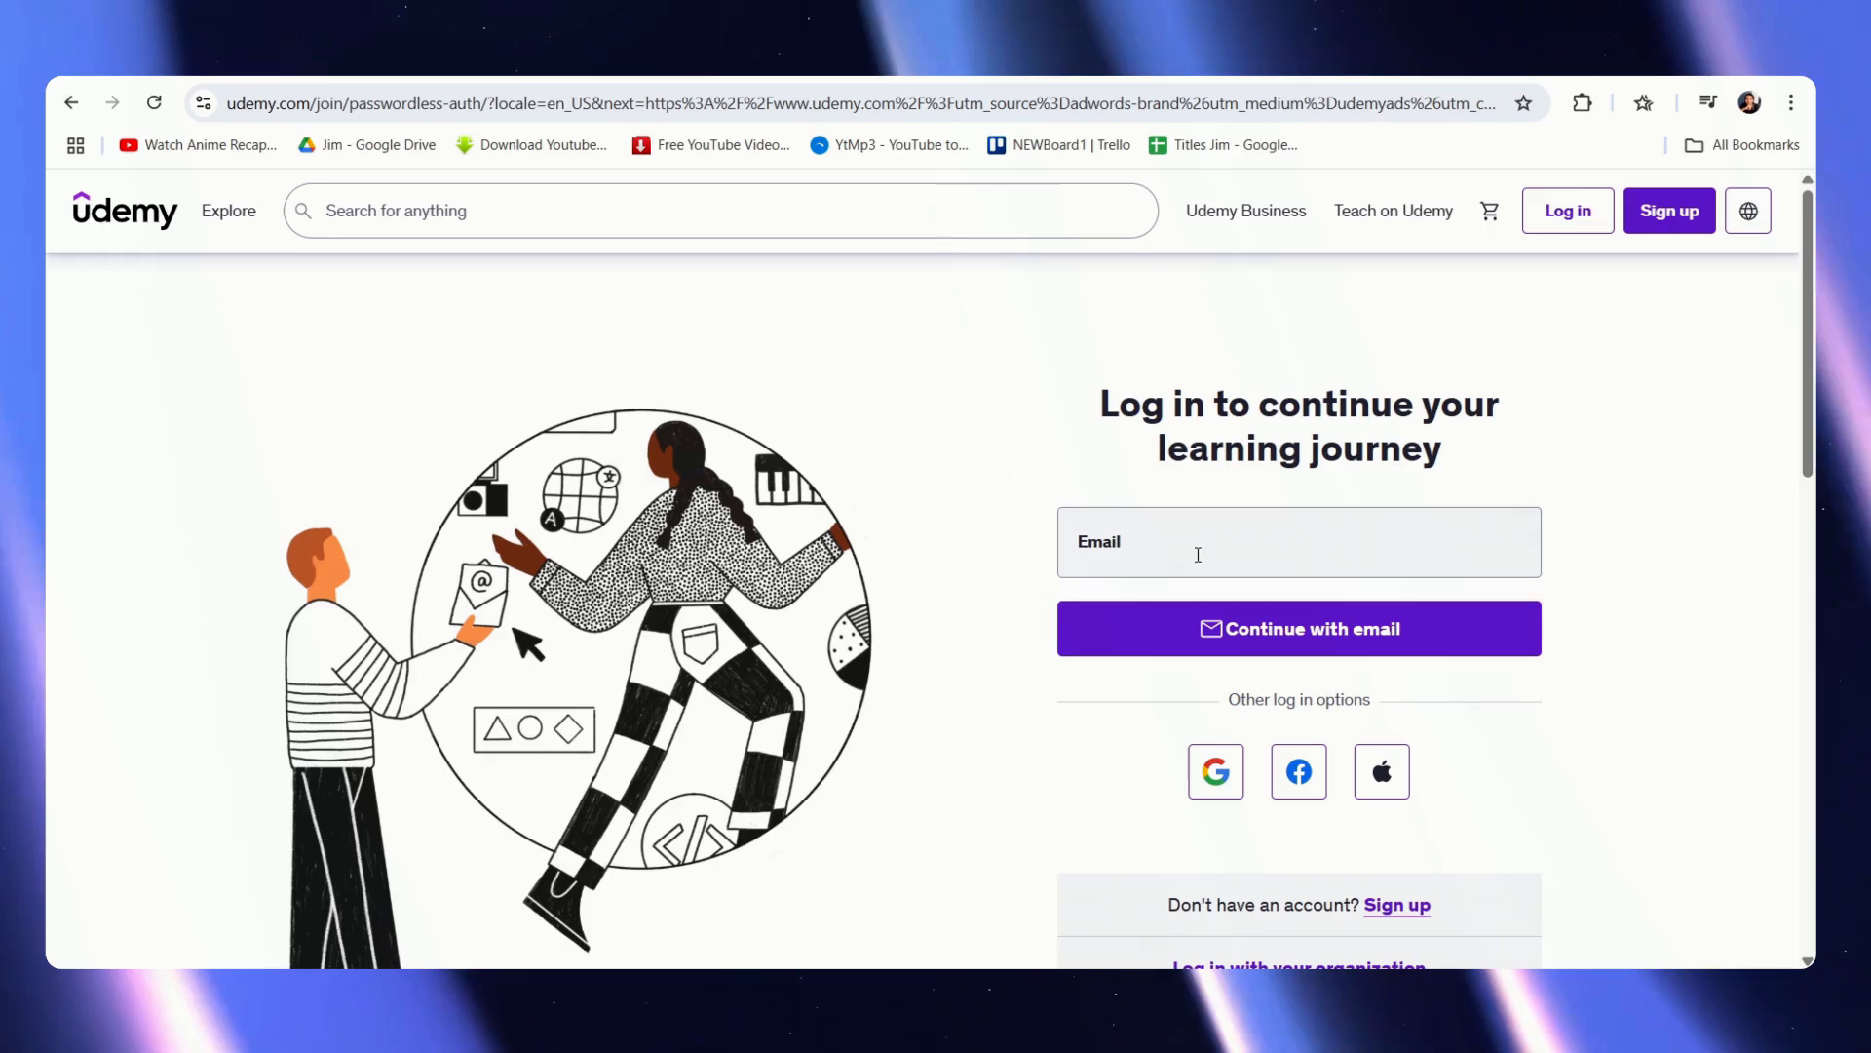
mouse_move(1277, 523)
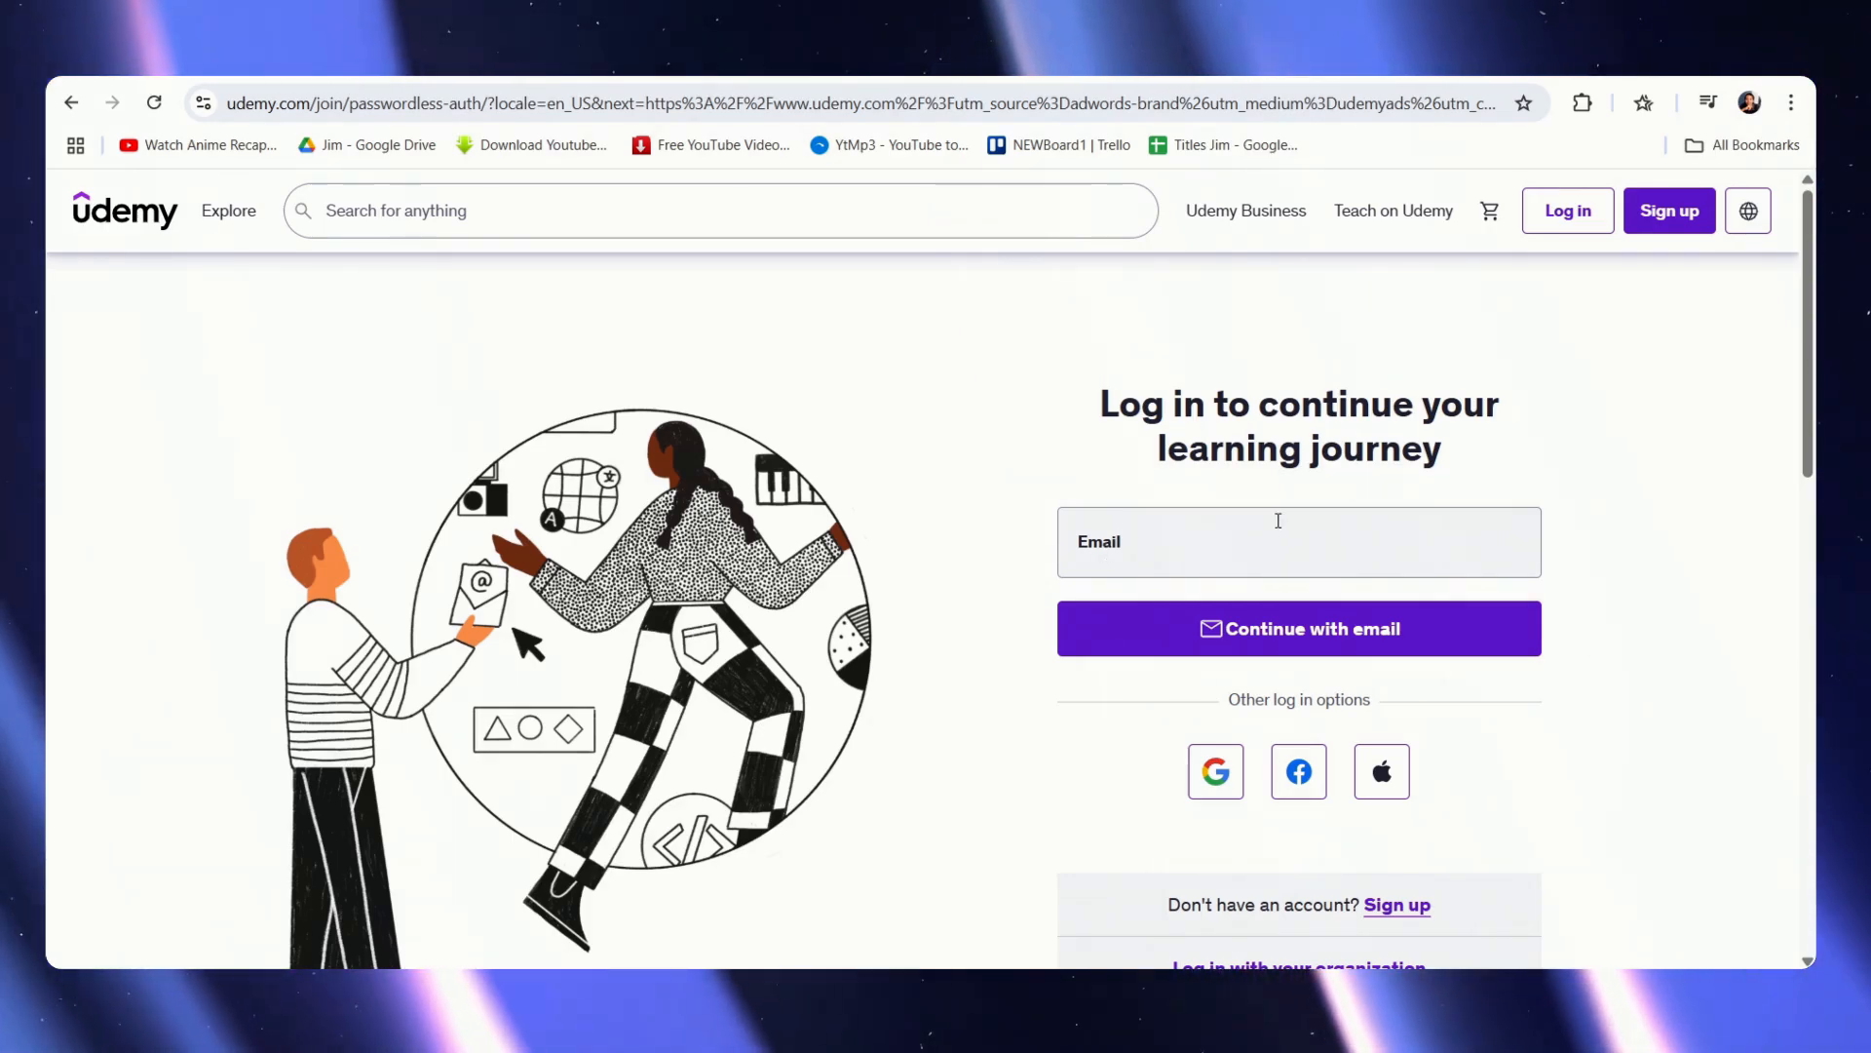
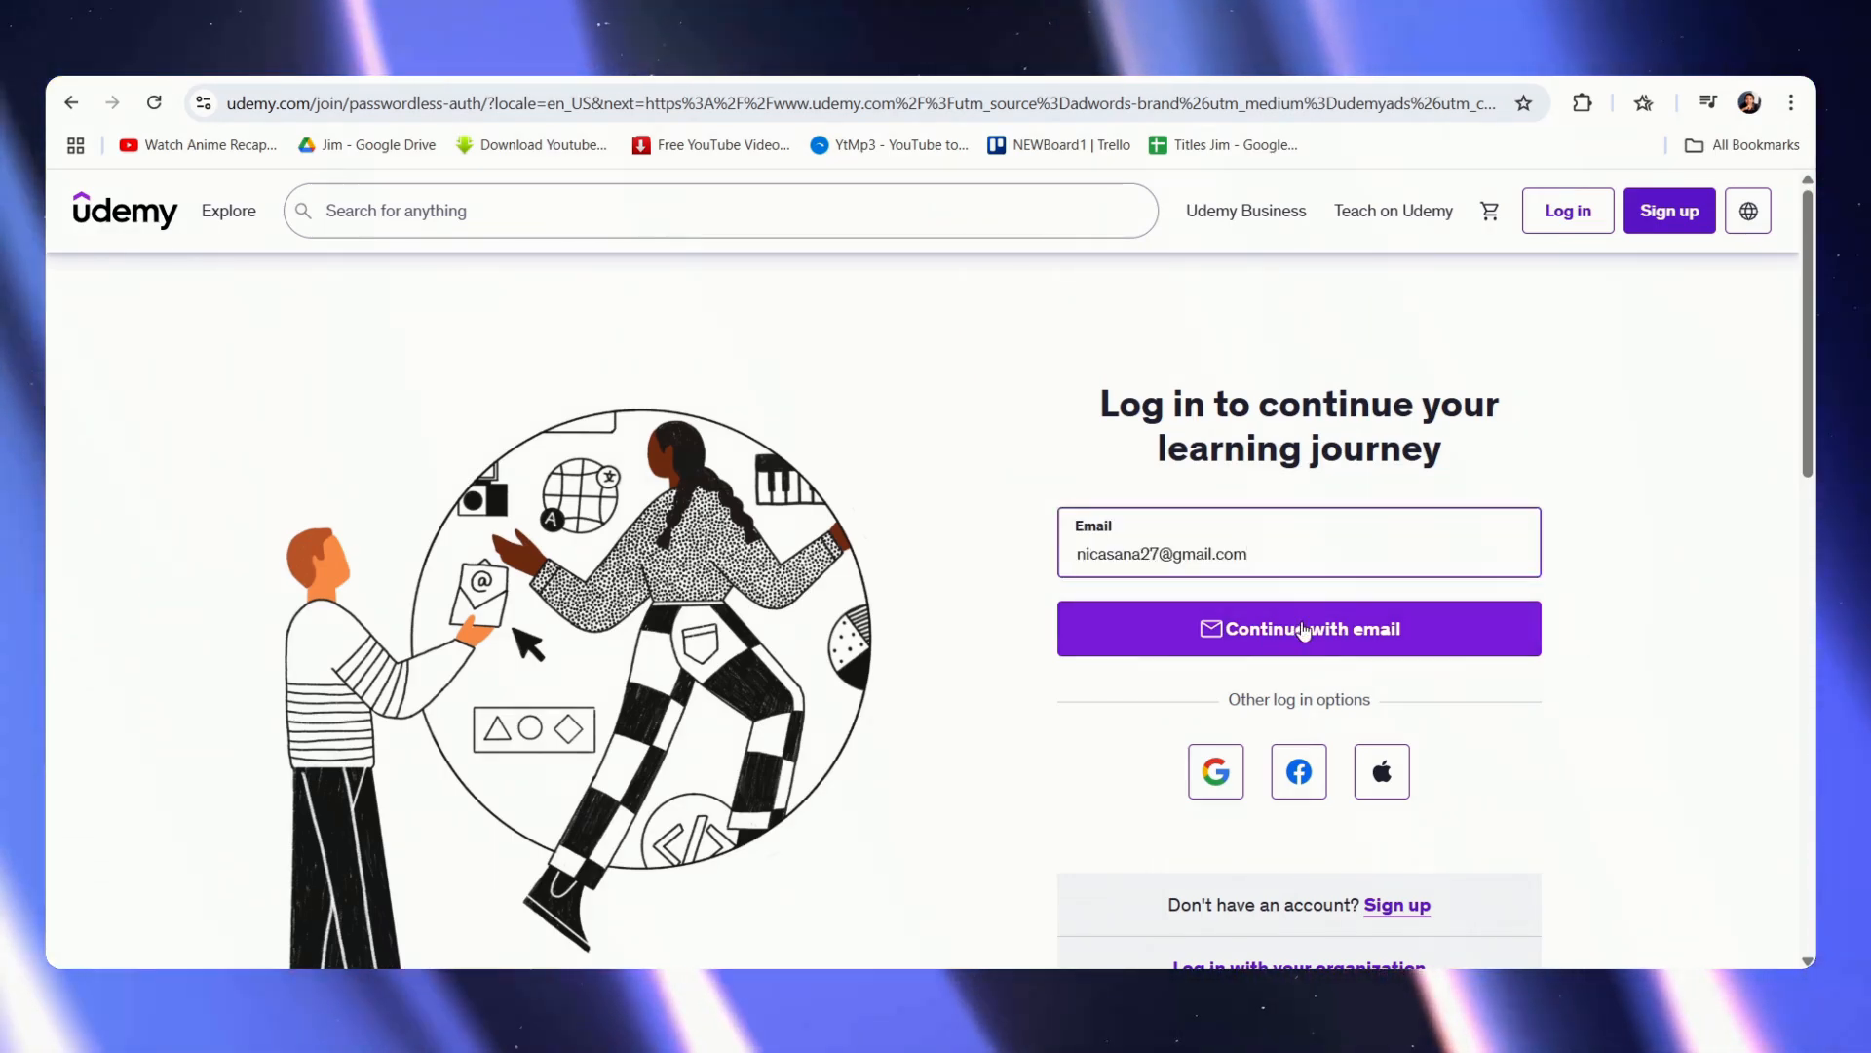
click(1299, 628)
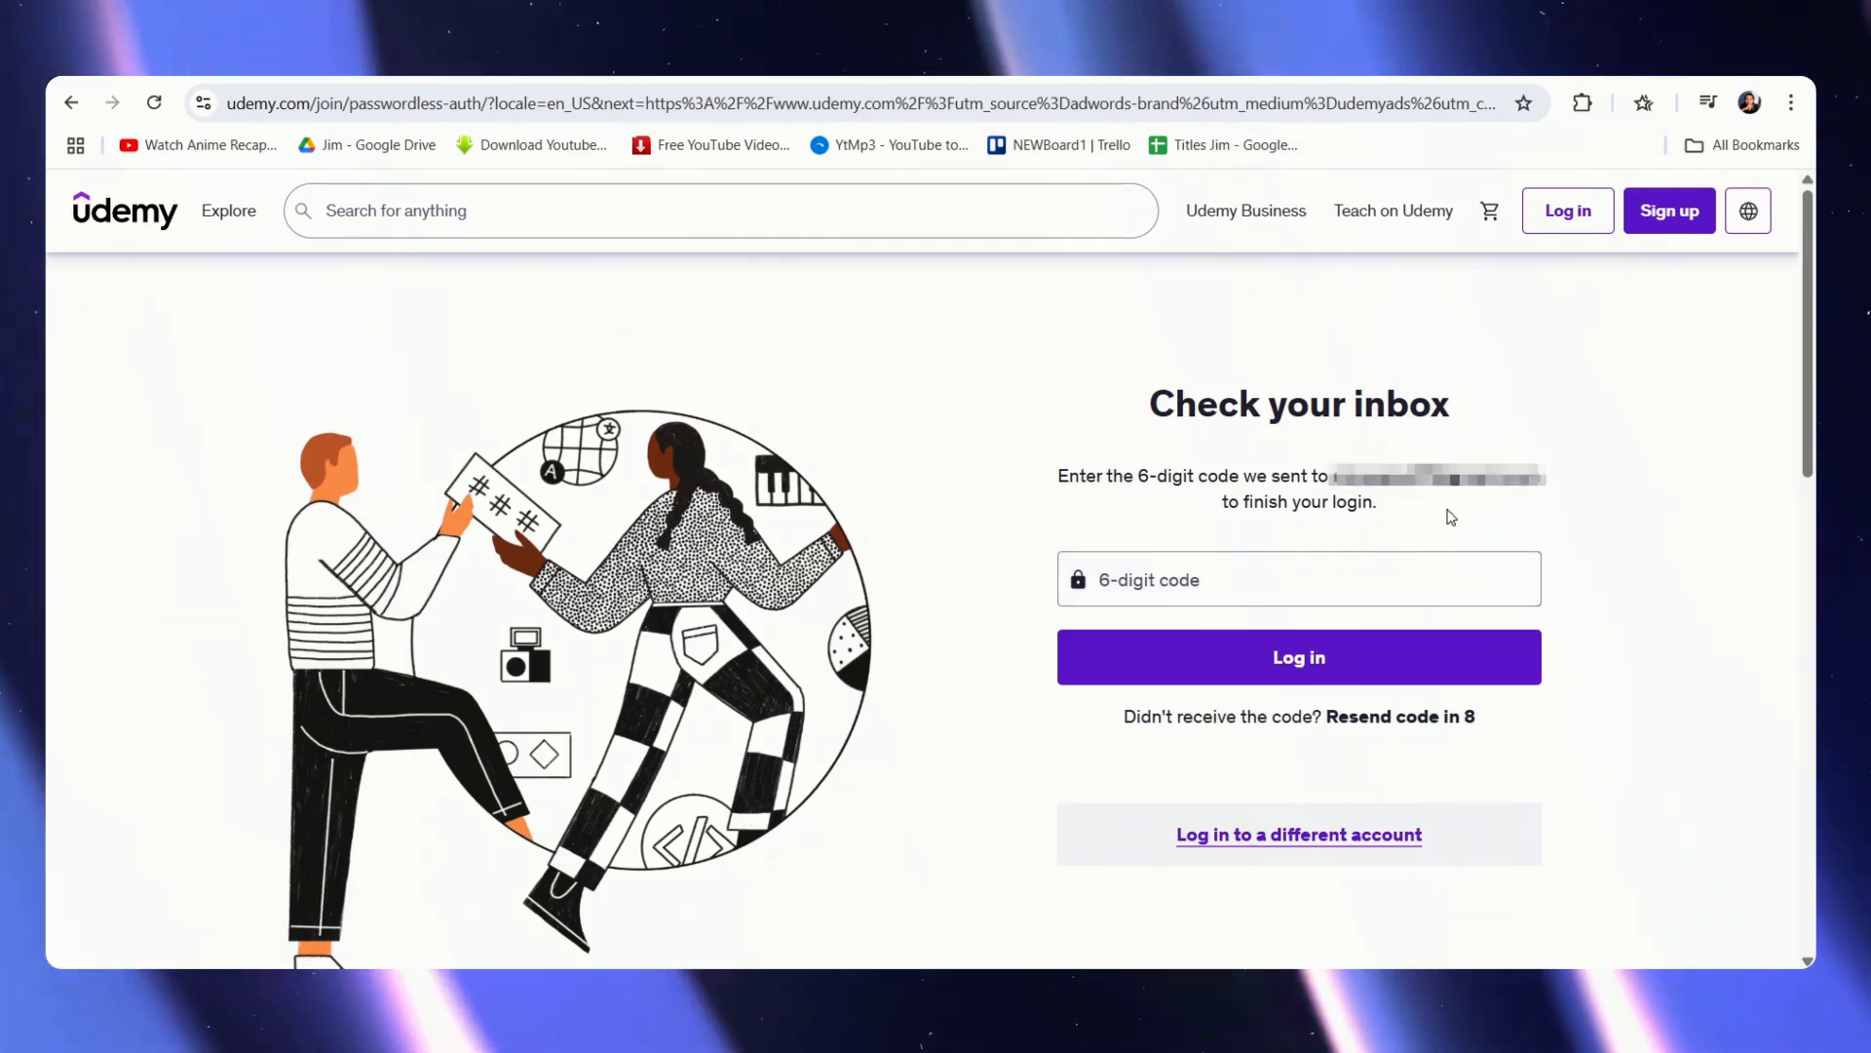
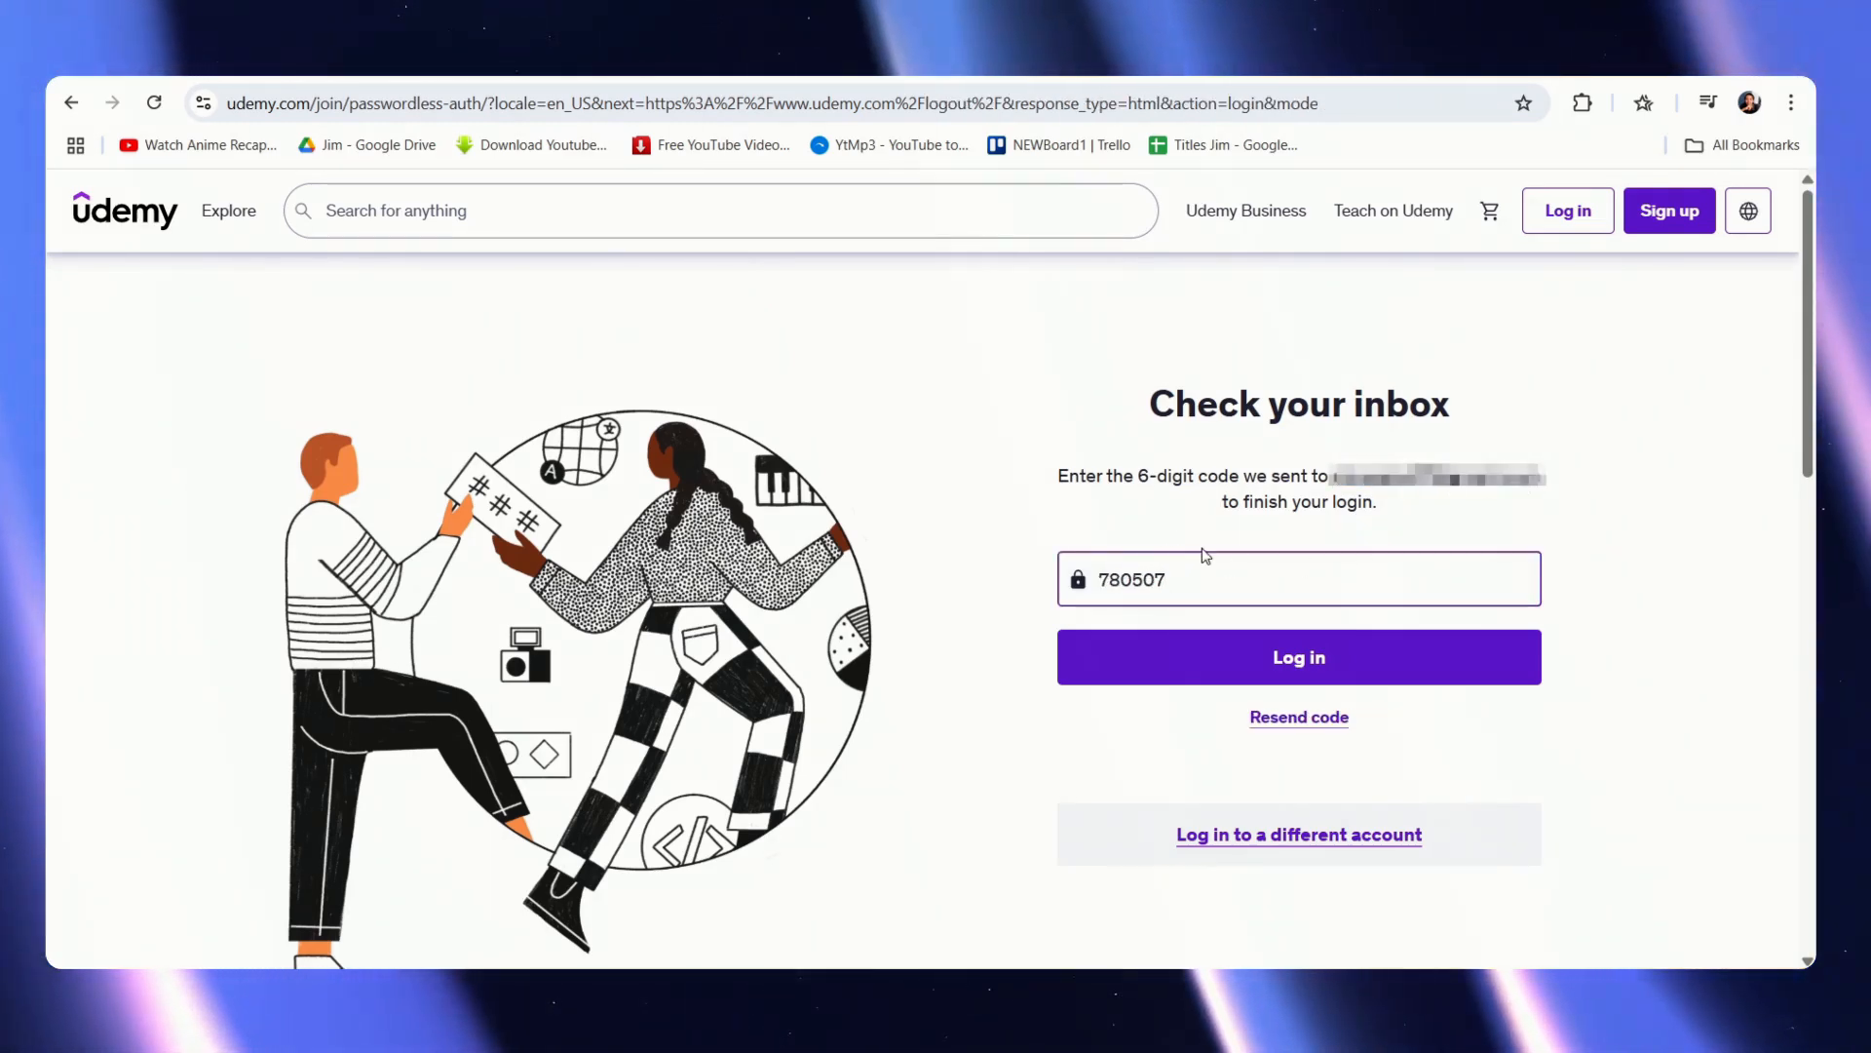
mouse_move(1254, 571)
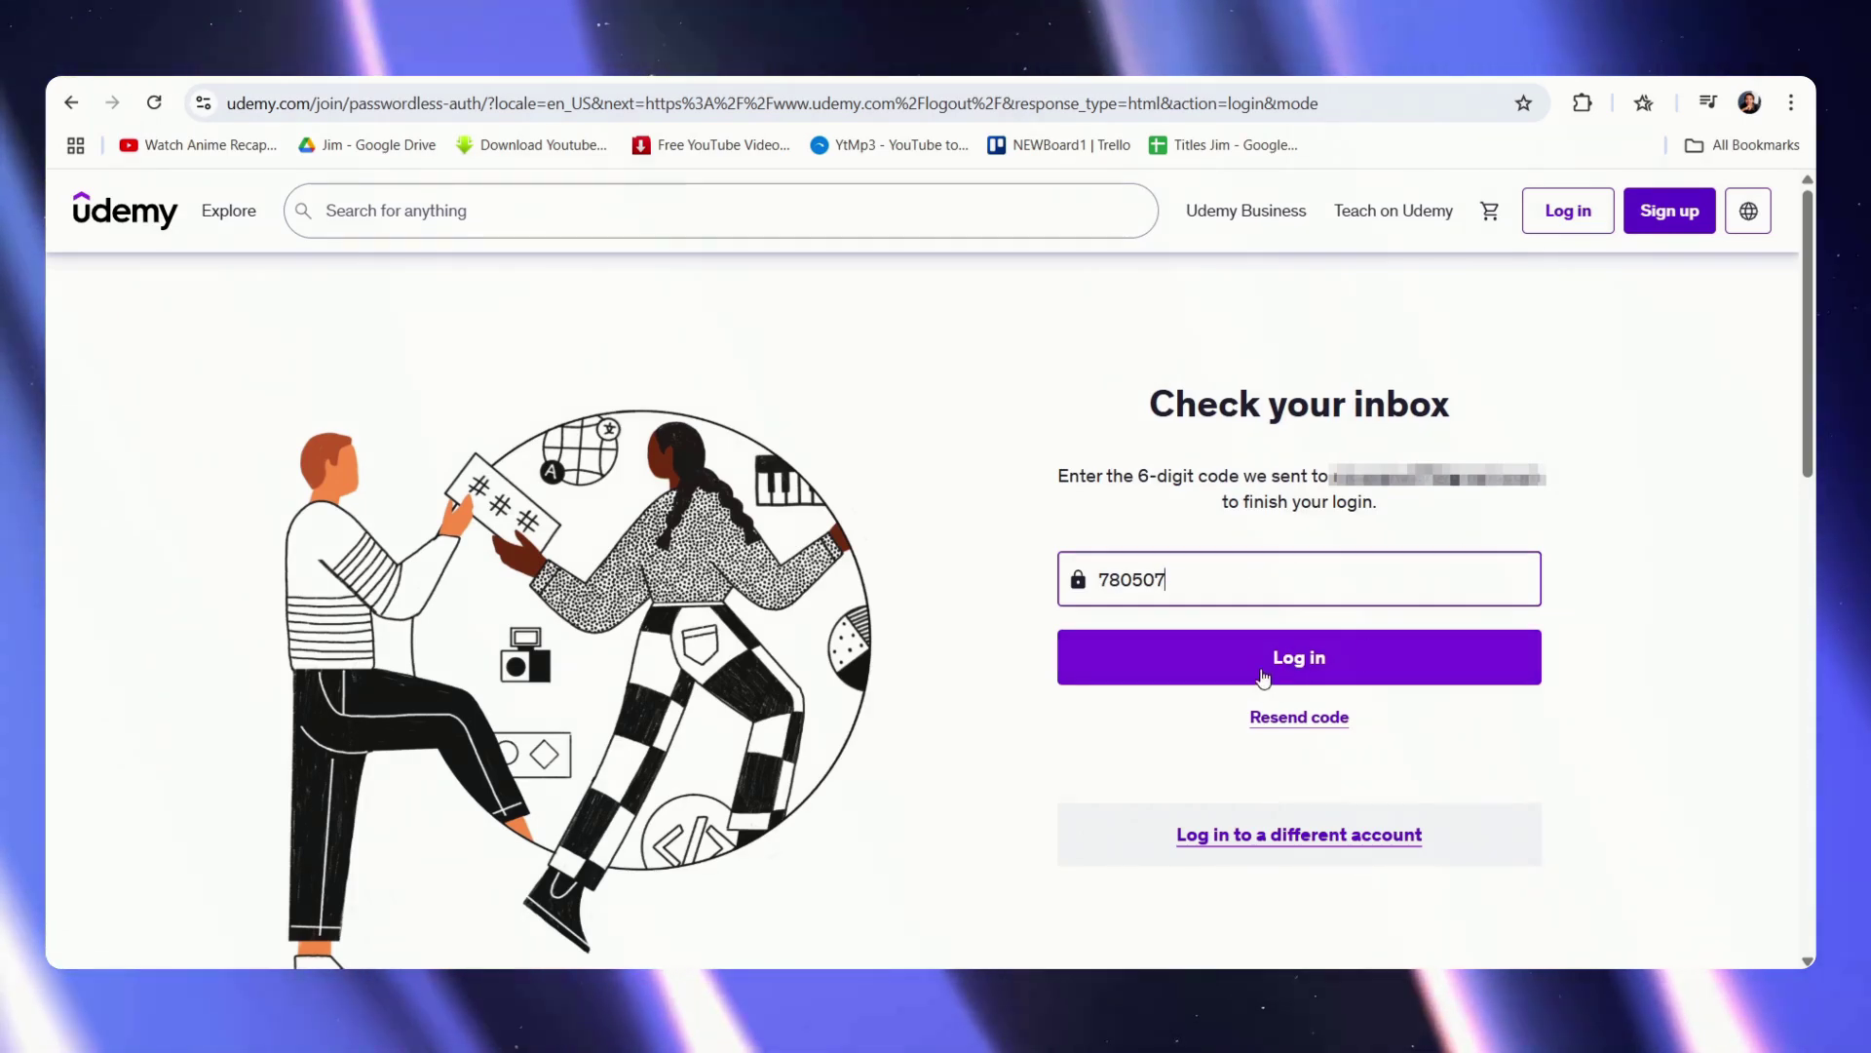
click(1299, 656)
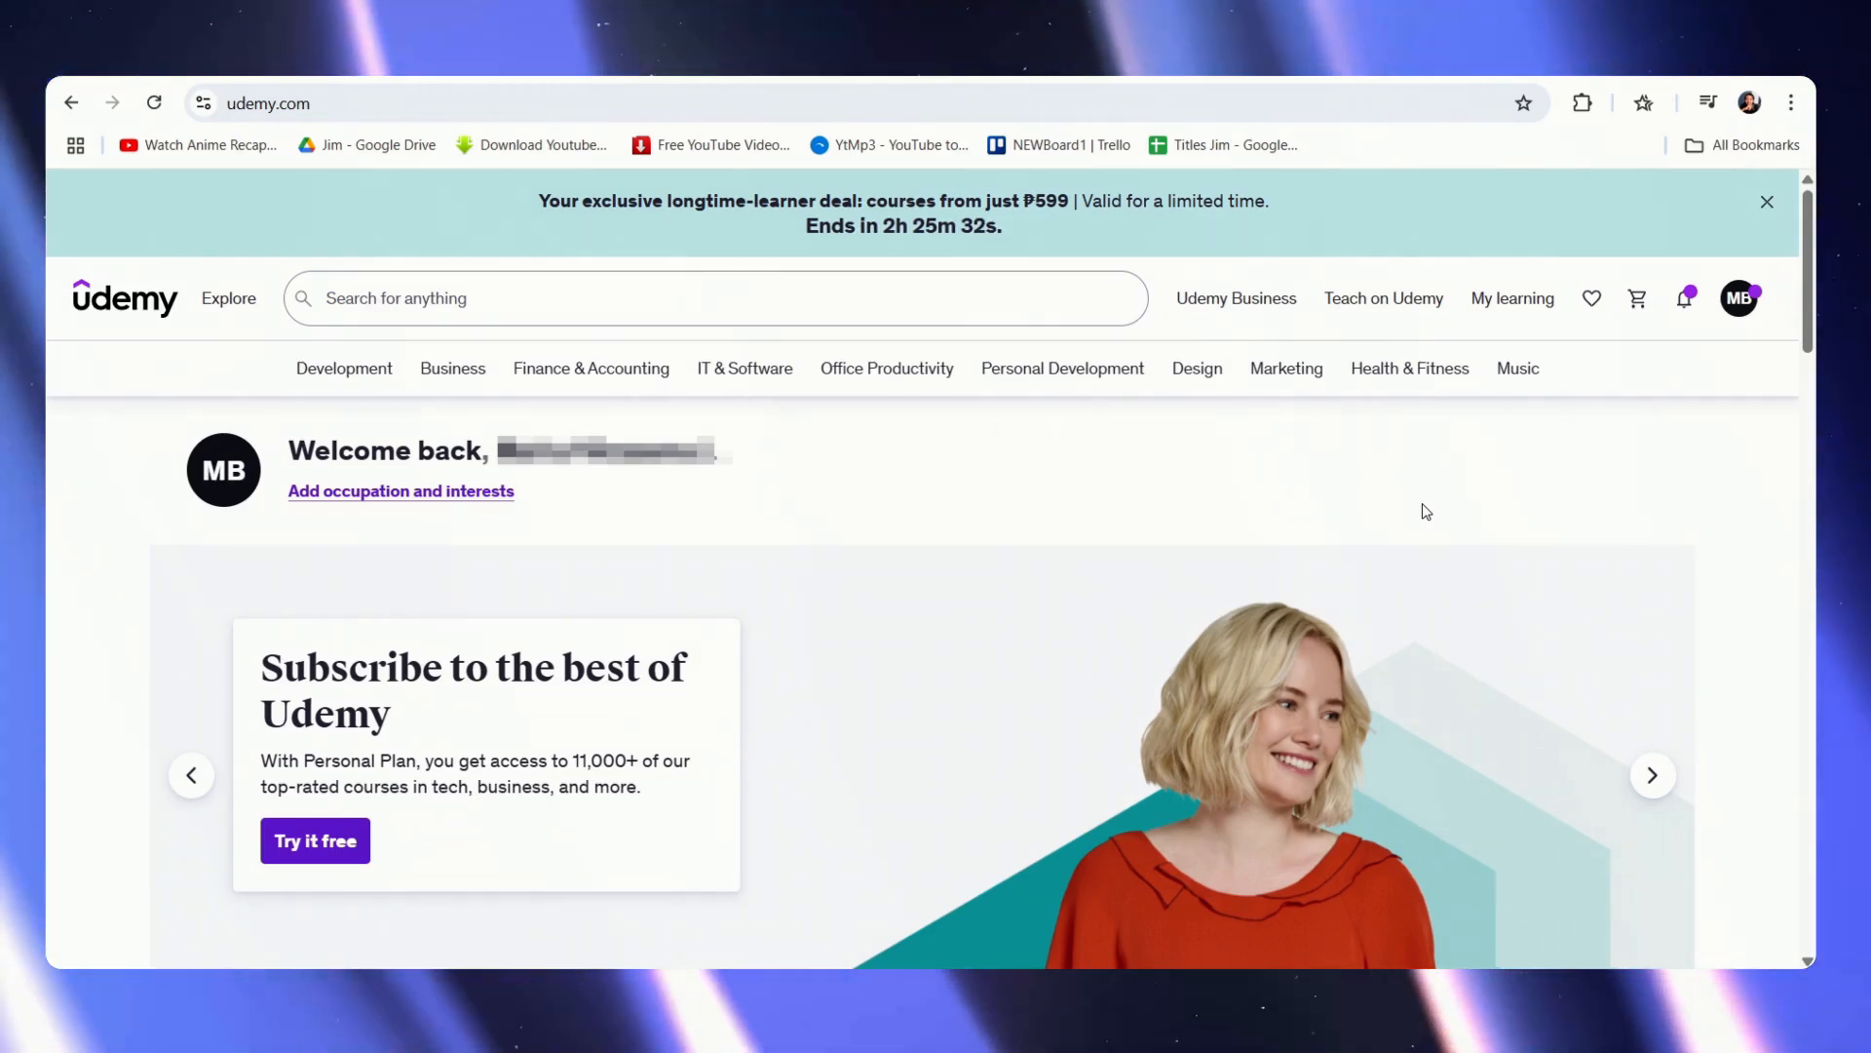
click(1653, 774)
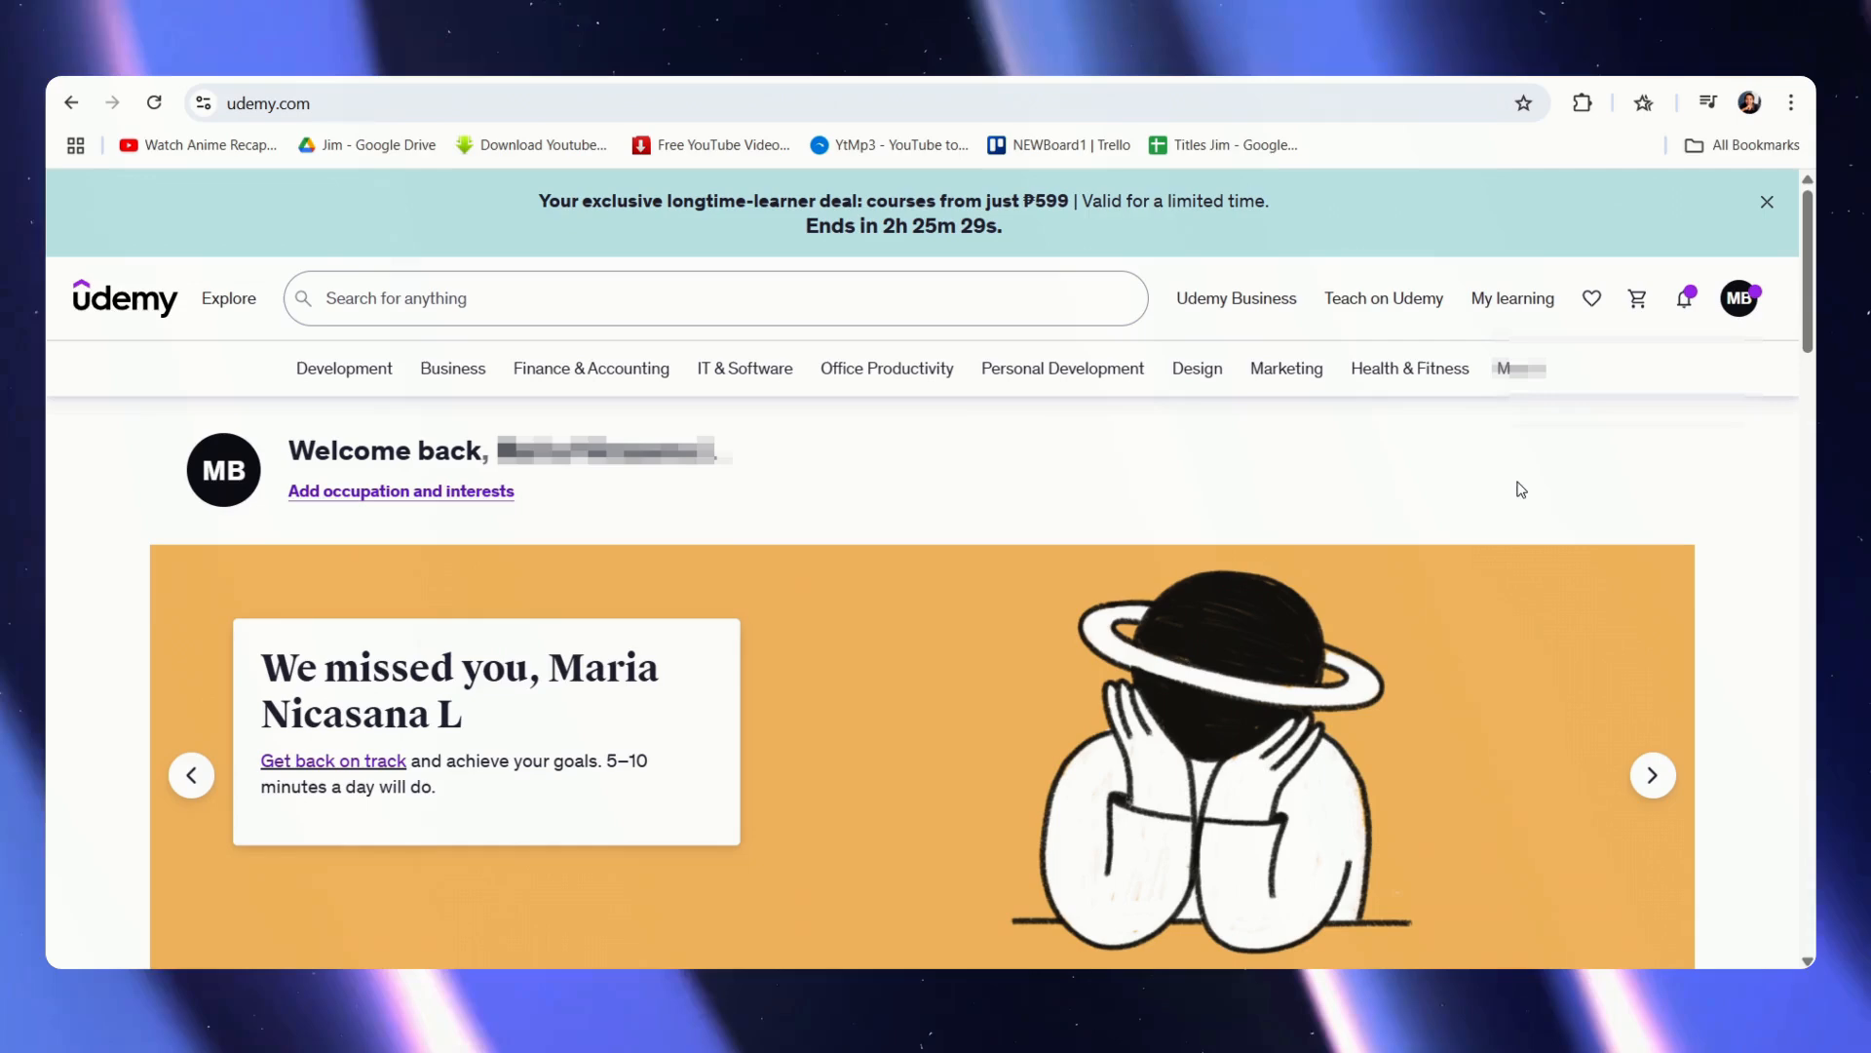
mouse_move(1780, 294)
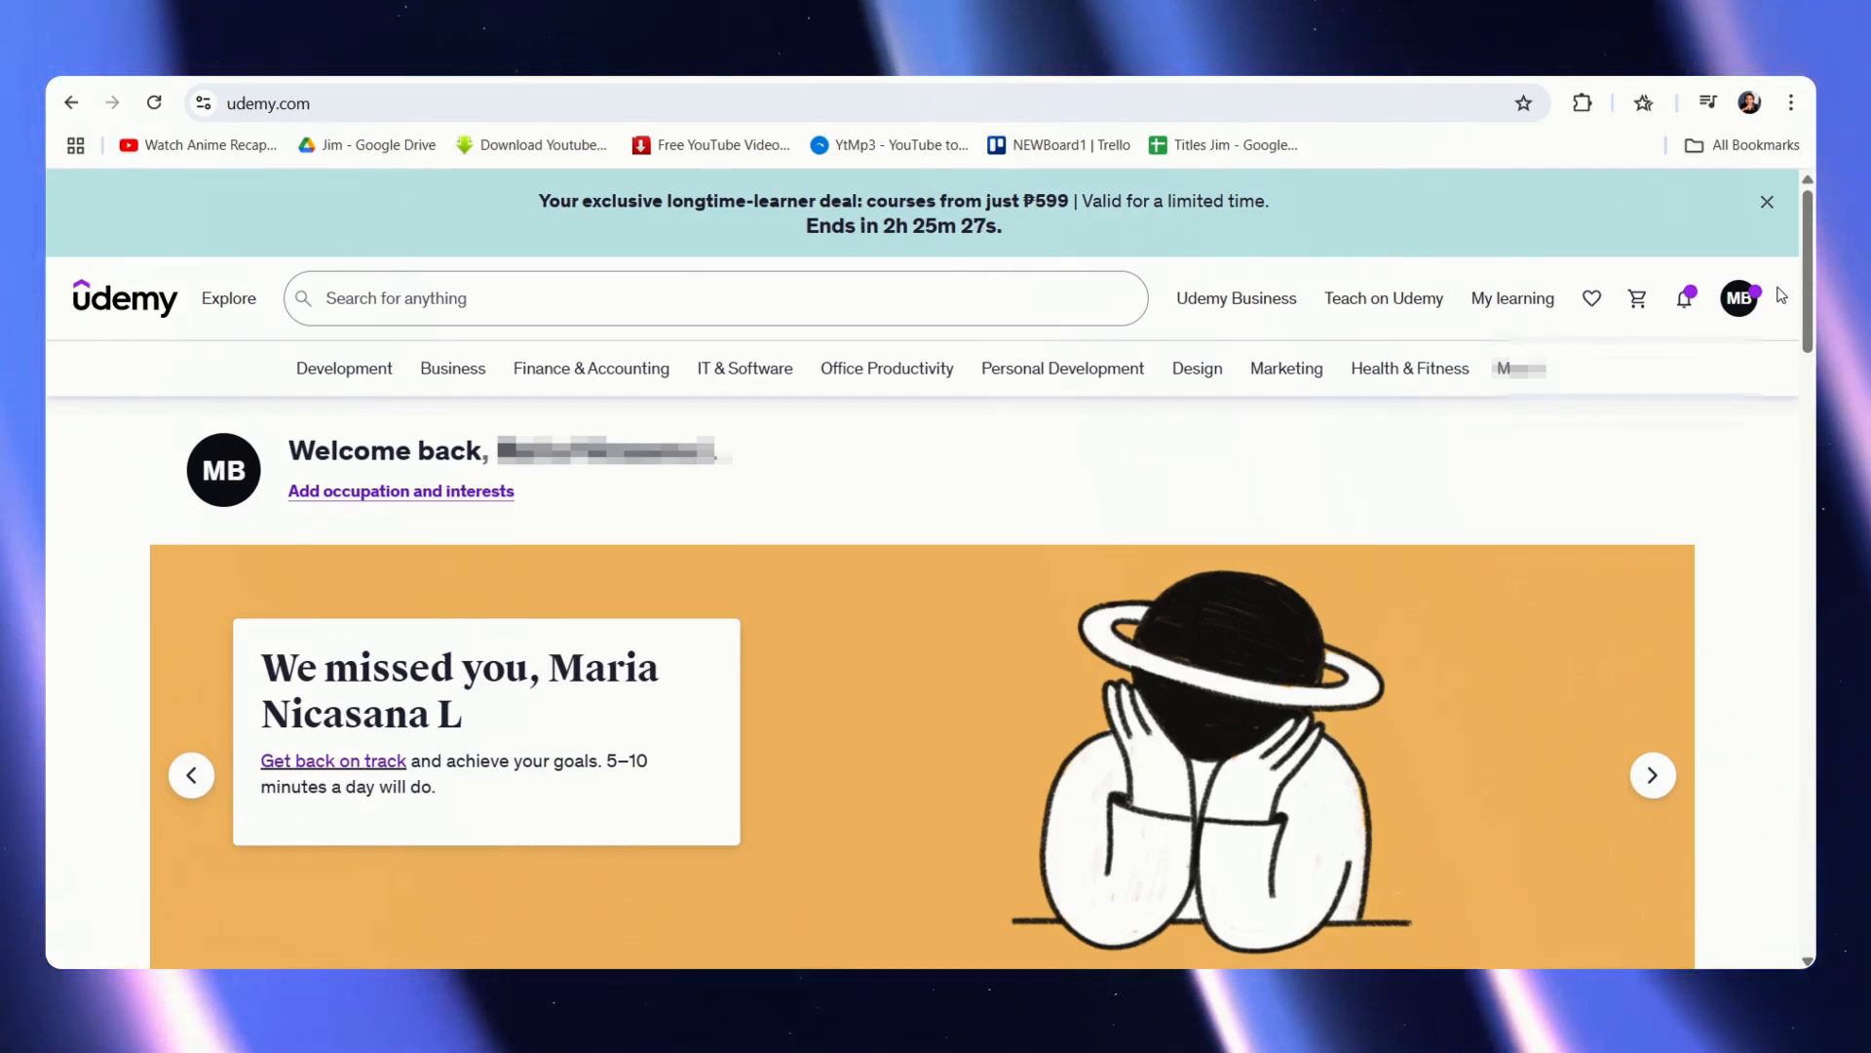
click(1737, 296)
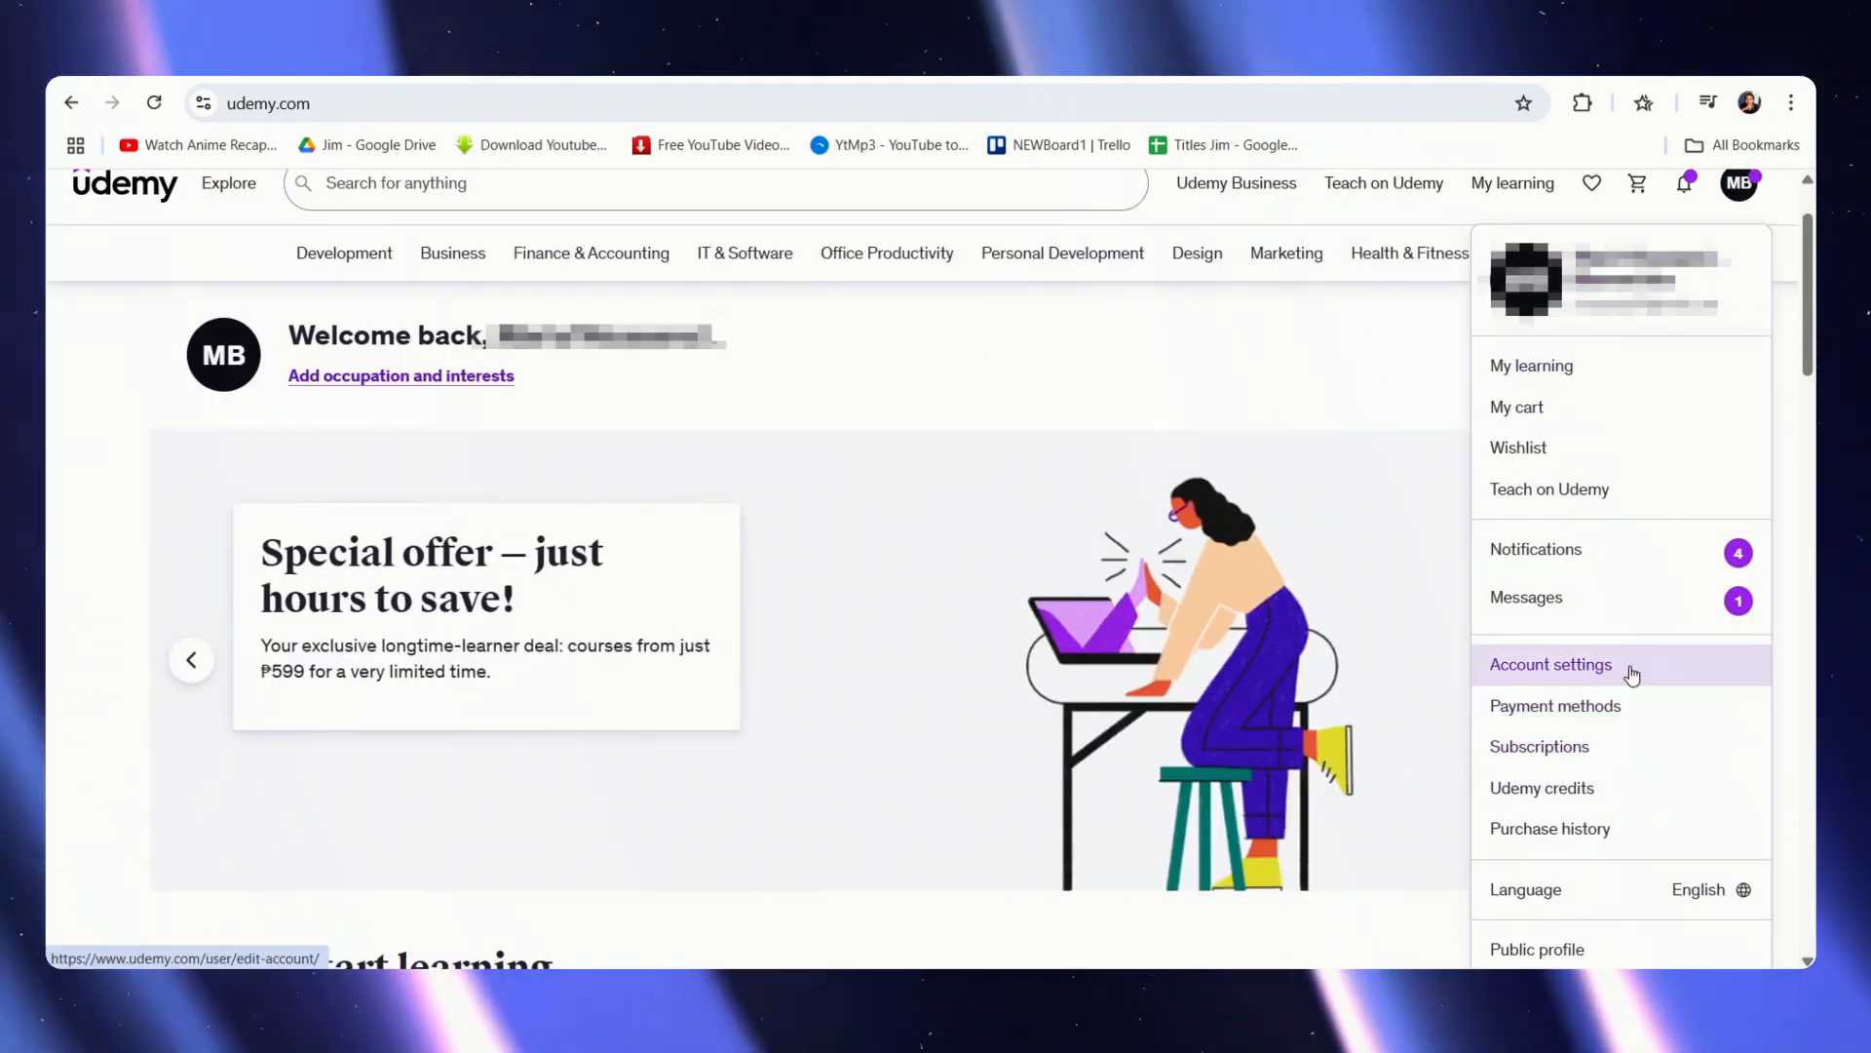
click(1549, 664)
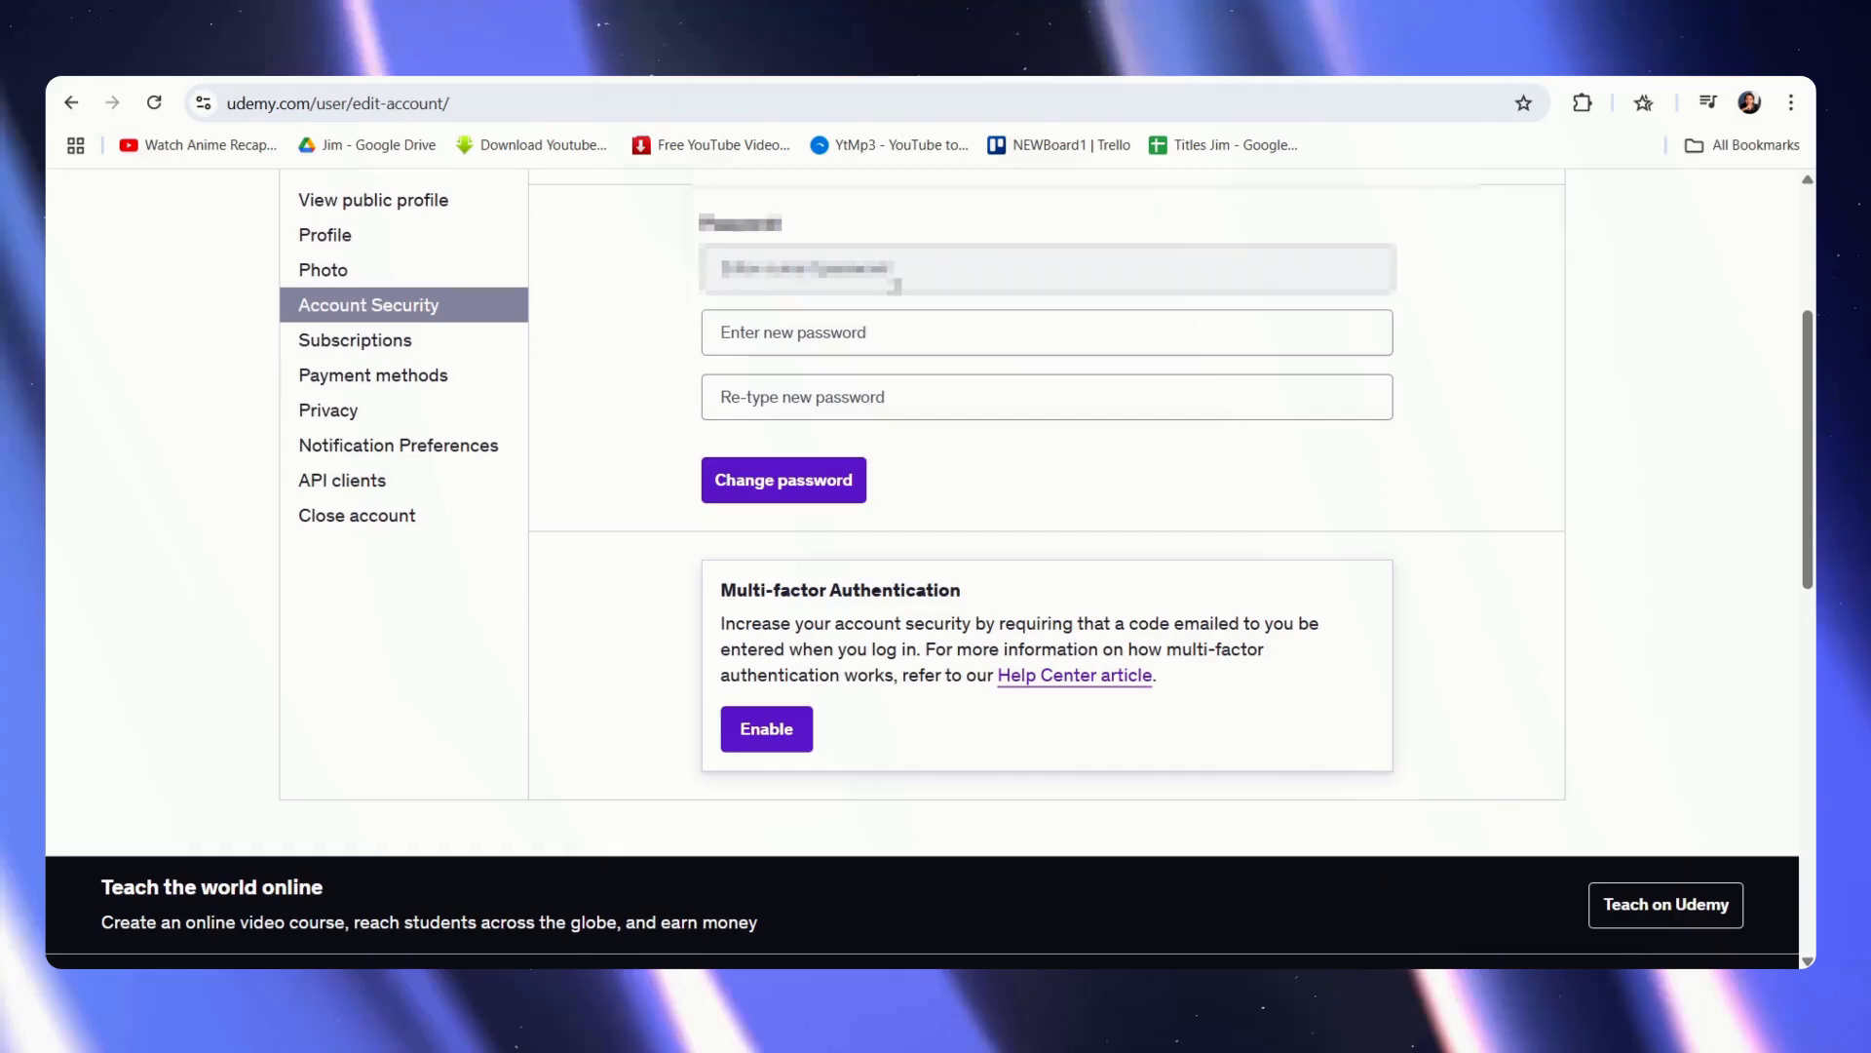
click(1045, 332)
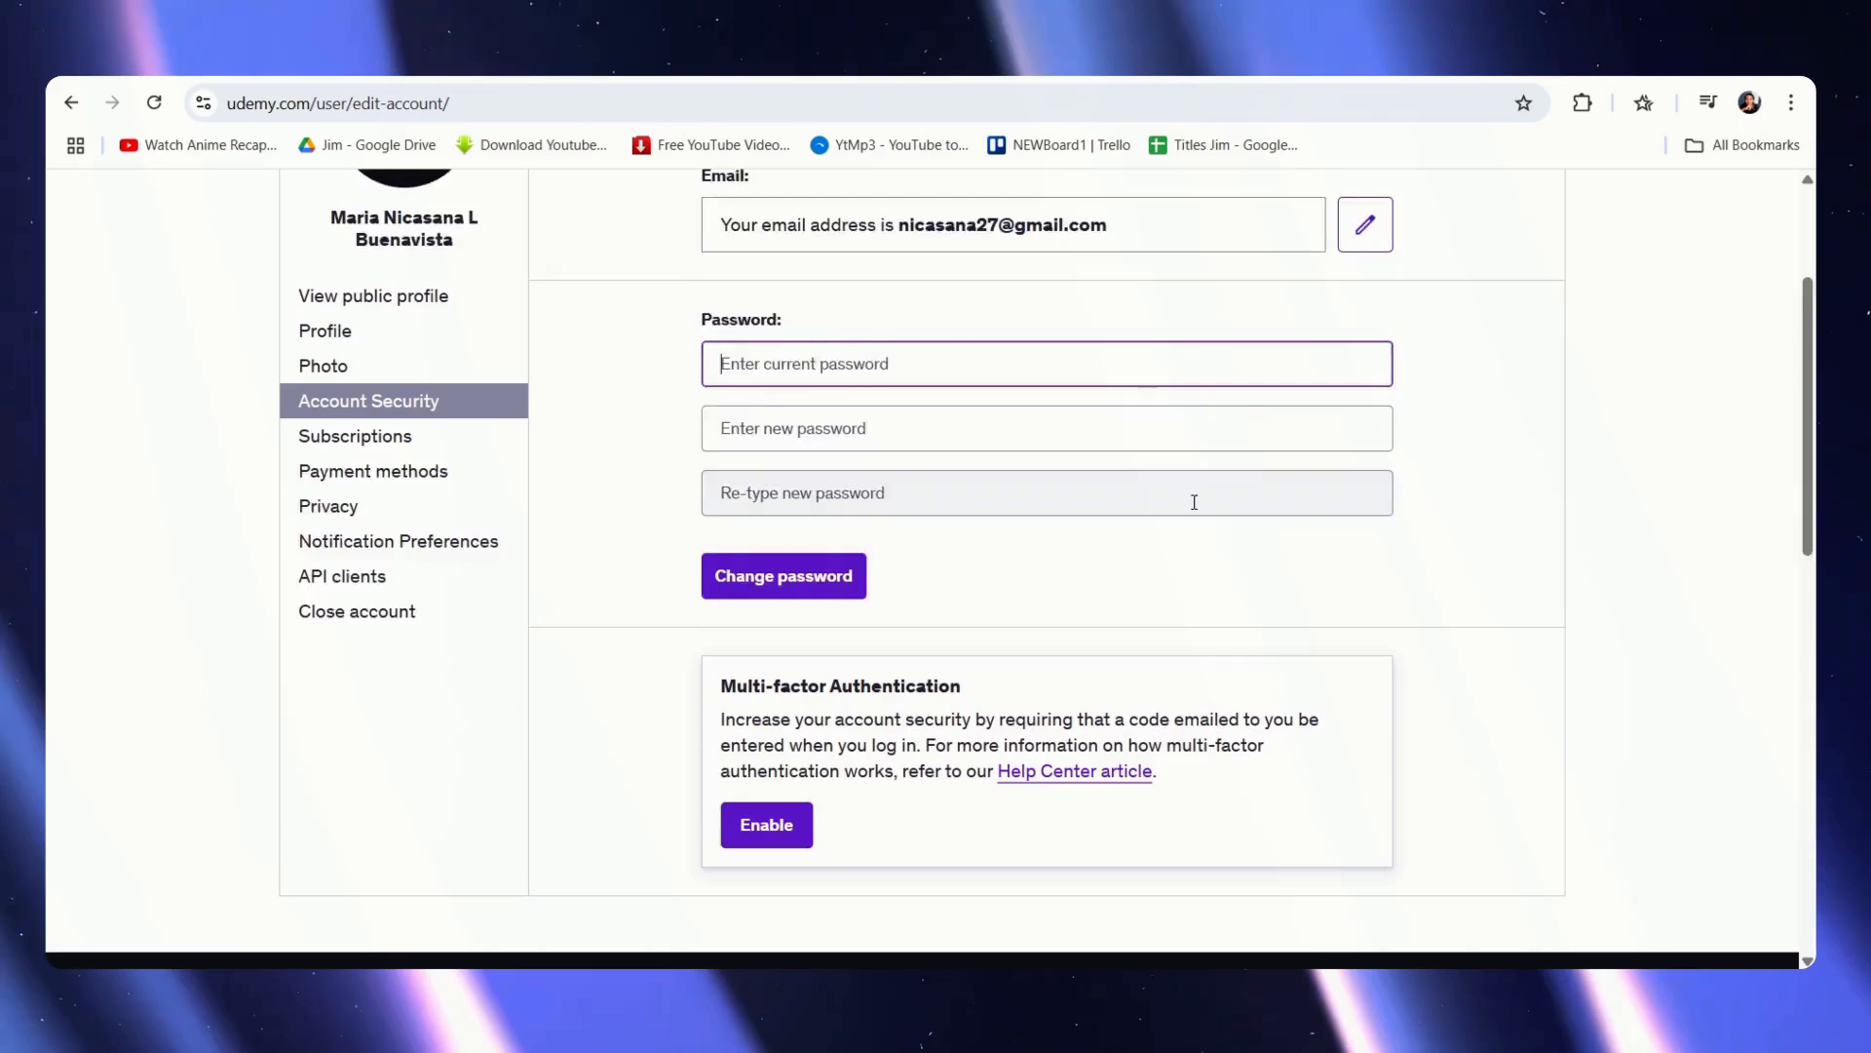
scroll(down, 3)
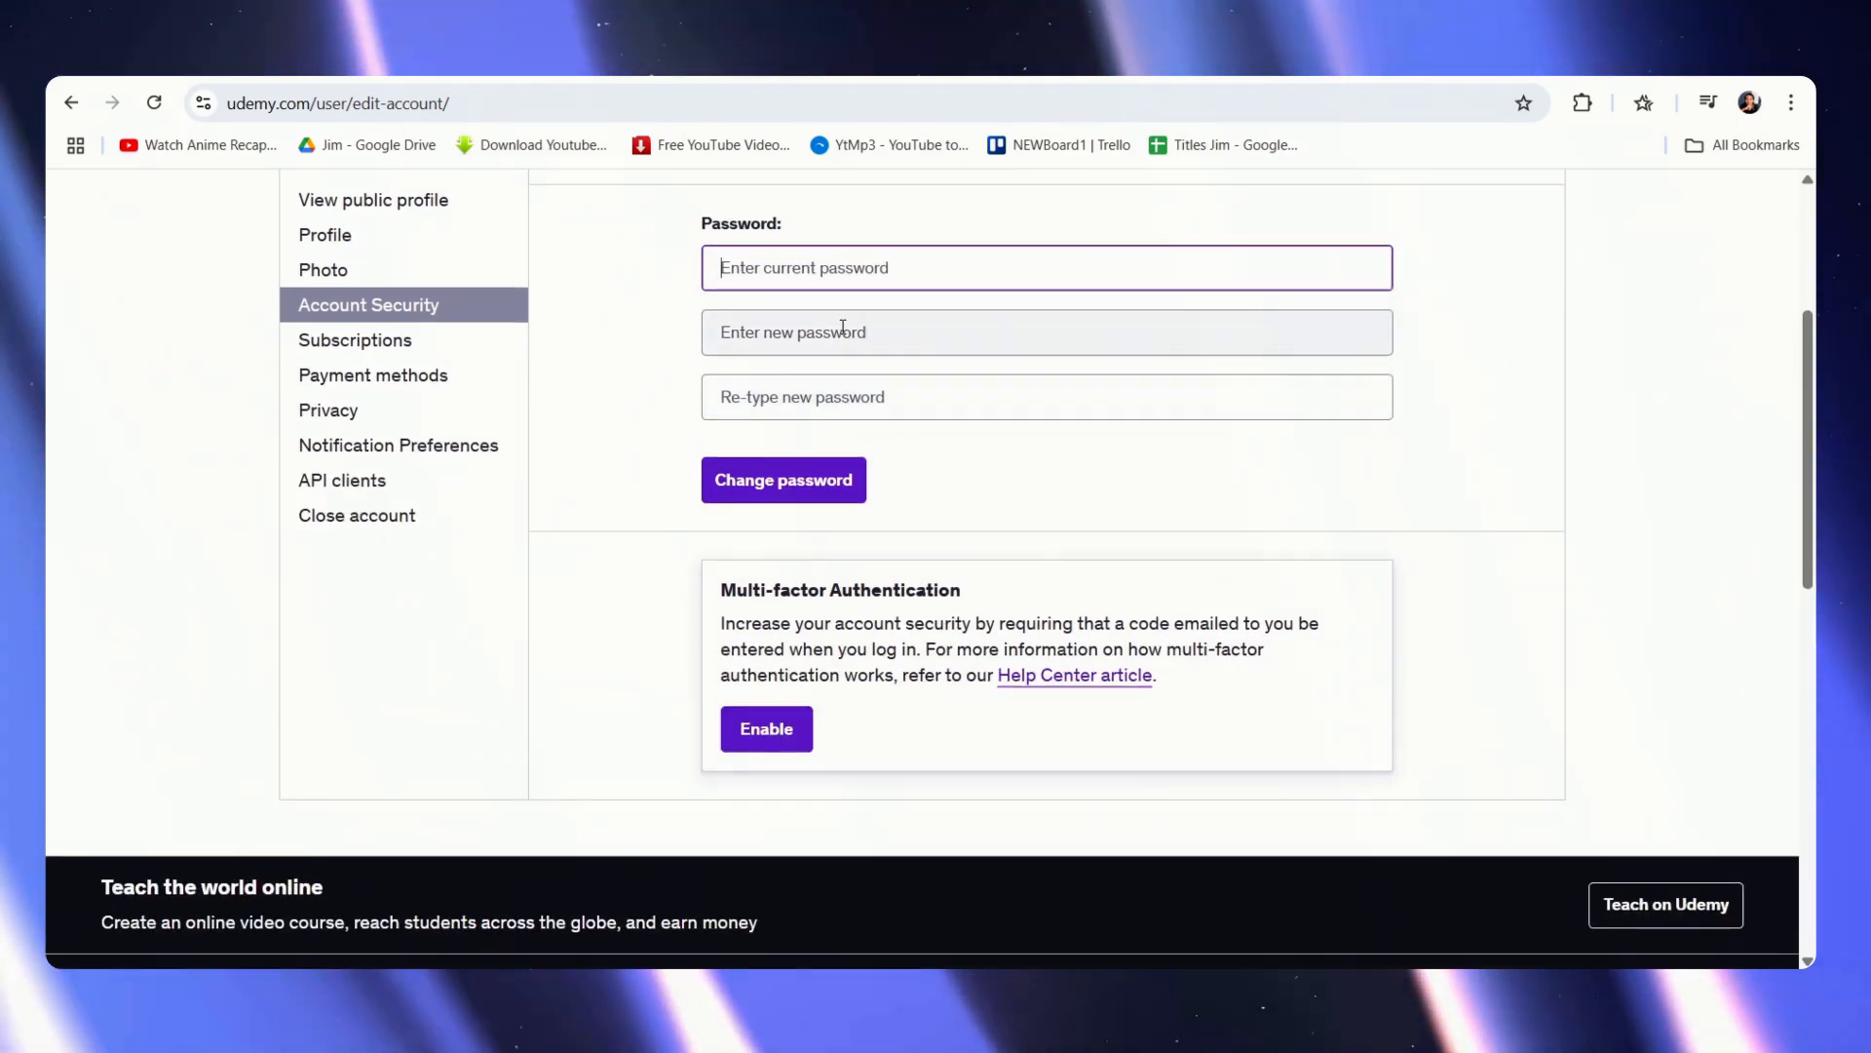
mouse_move(1182, 464)
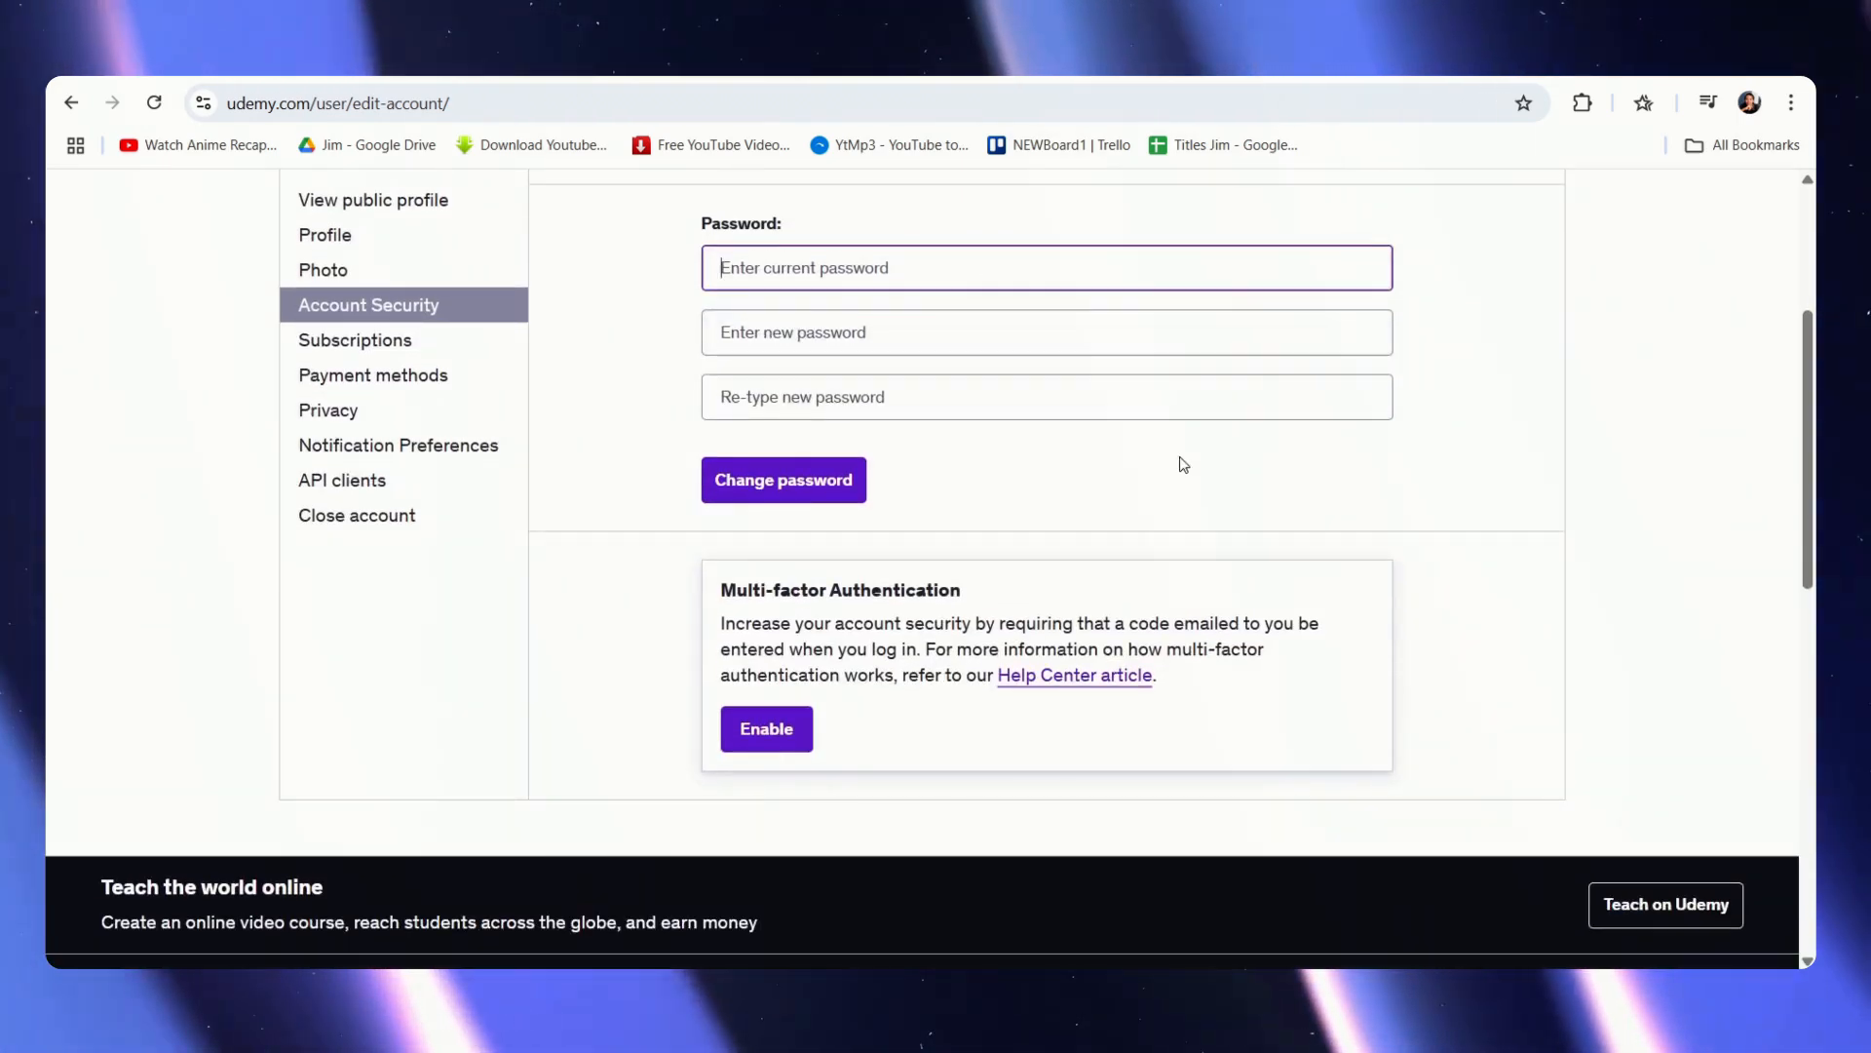
scroll(up, 3)
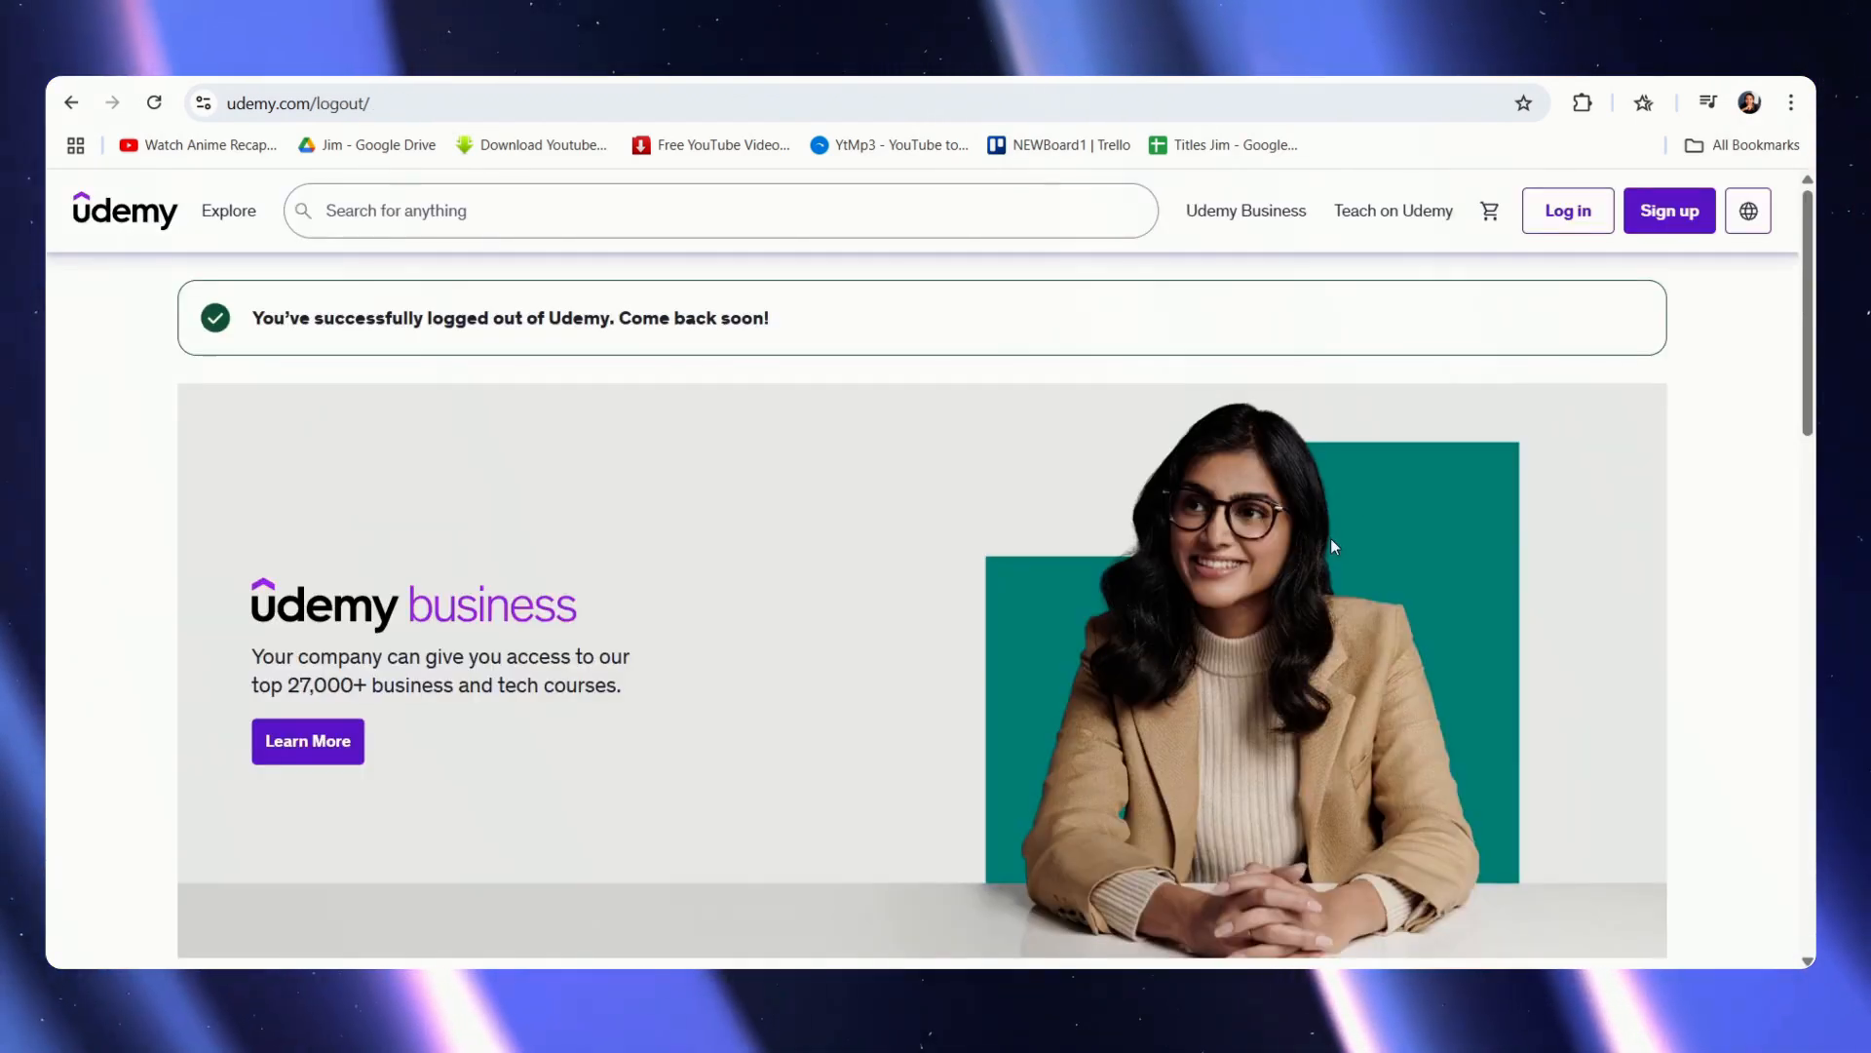
mouse_move(1688, 427)
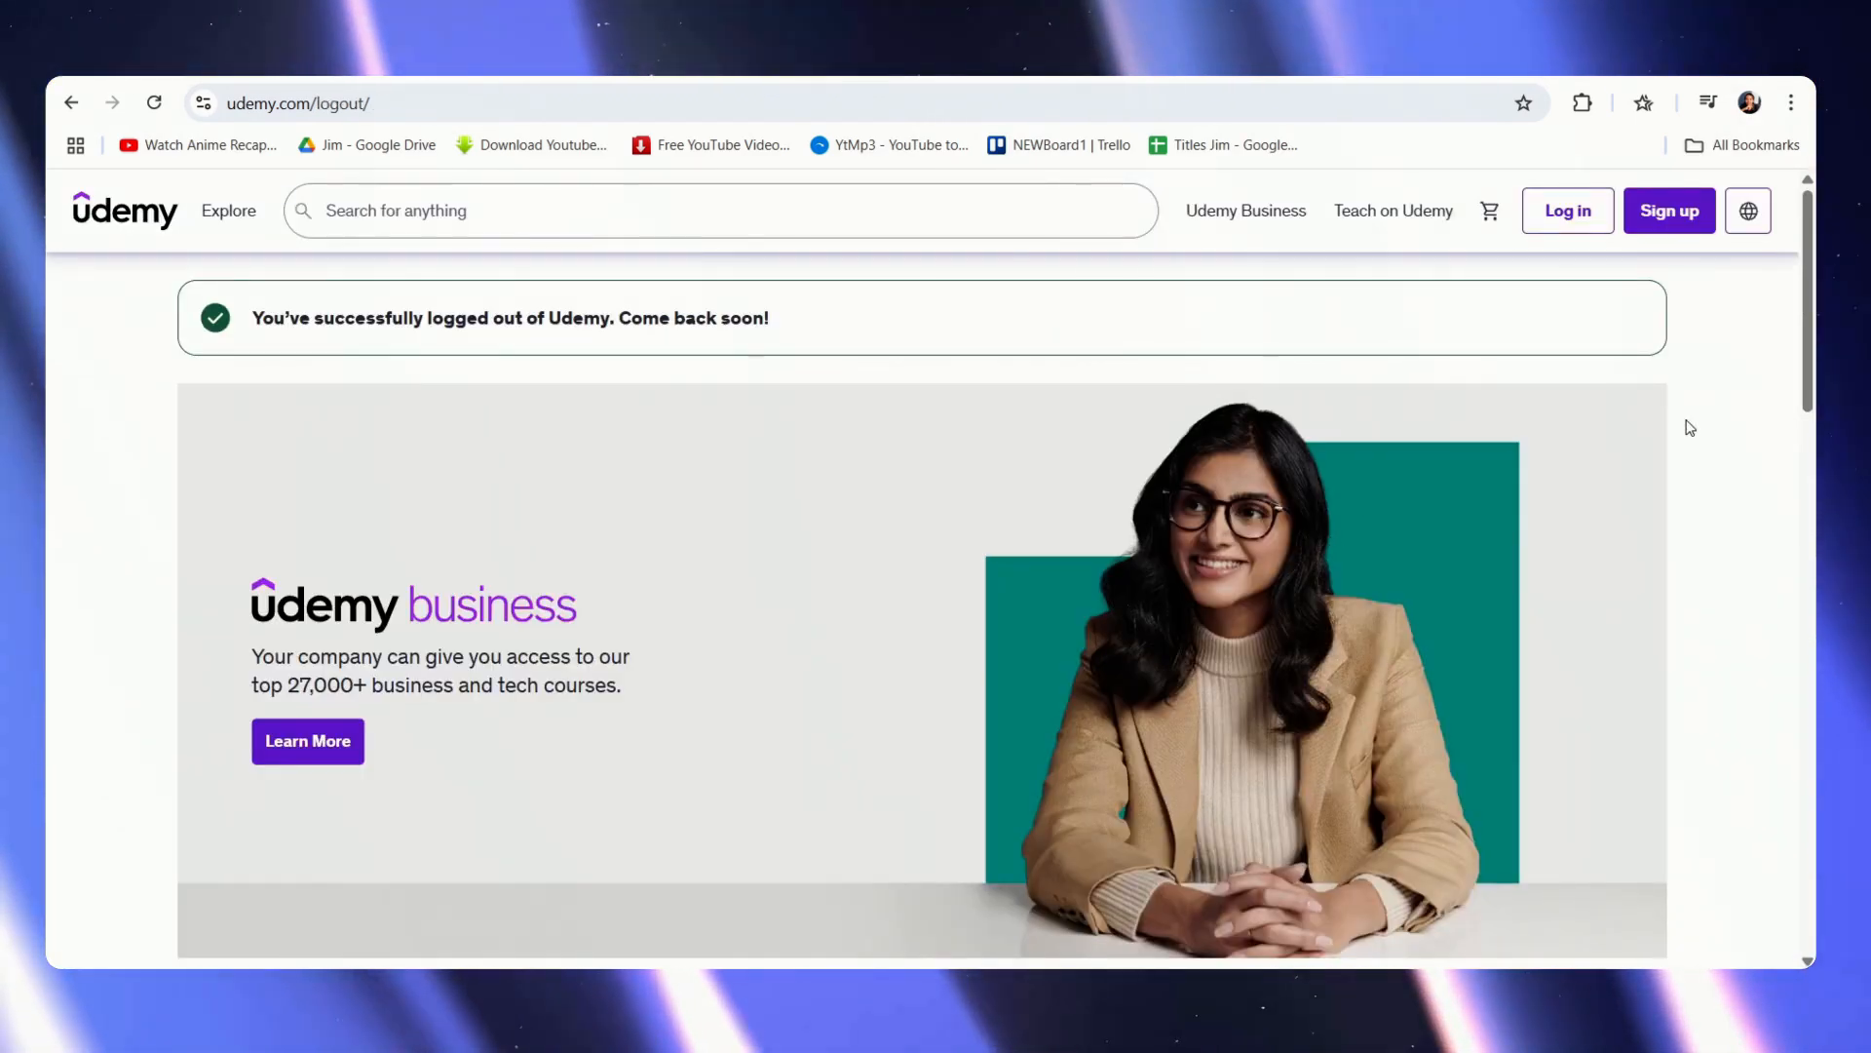
mouse_move(1740, 347)
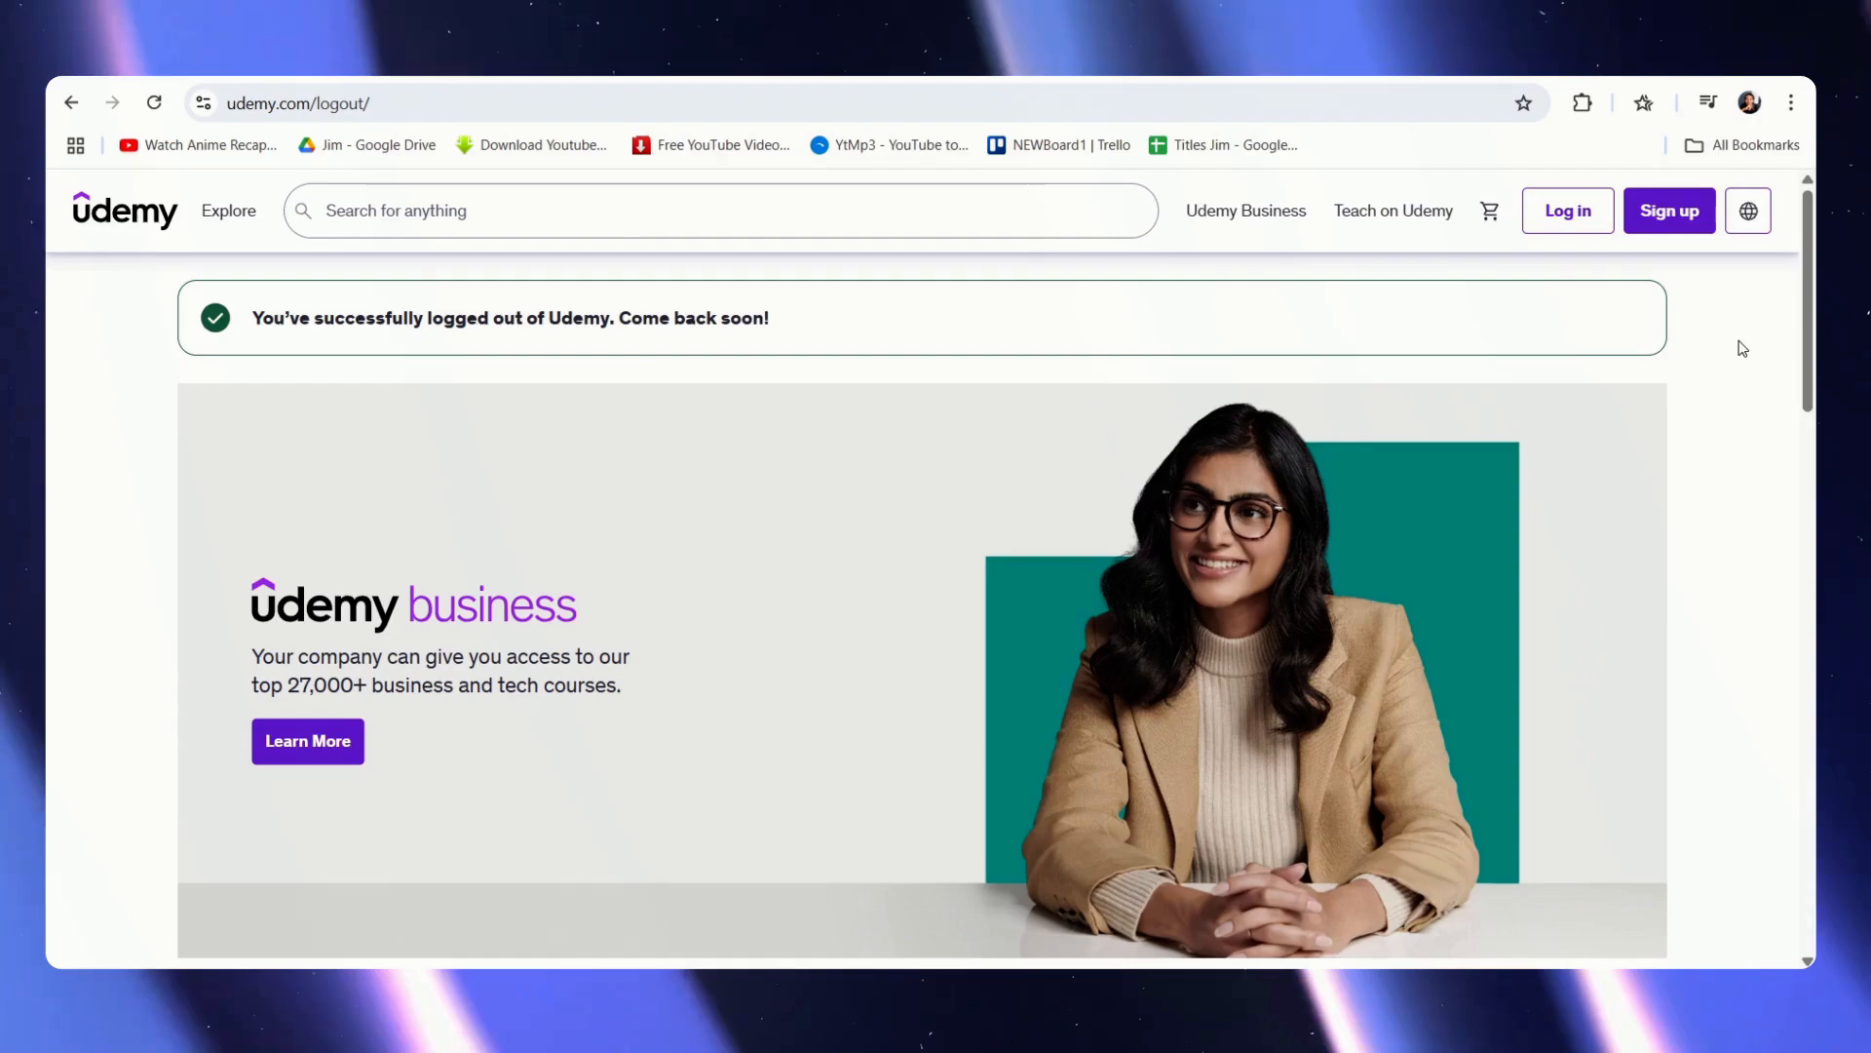
mouse_move(1680, 367)
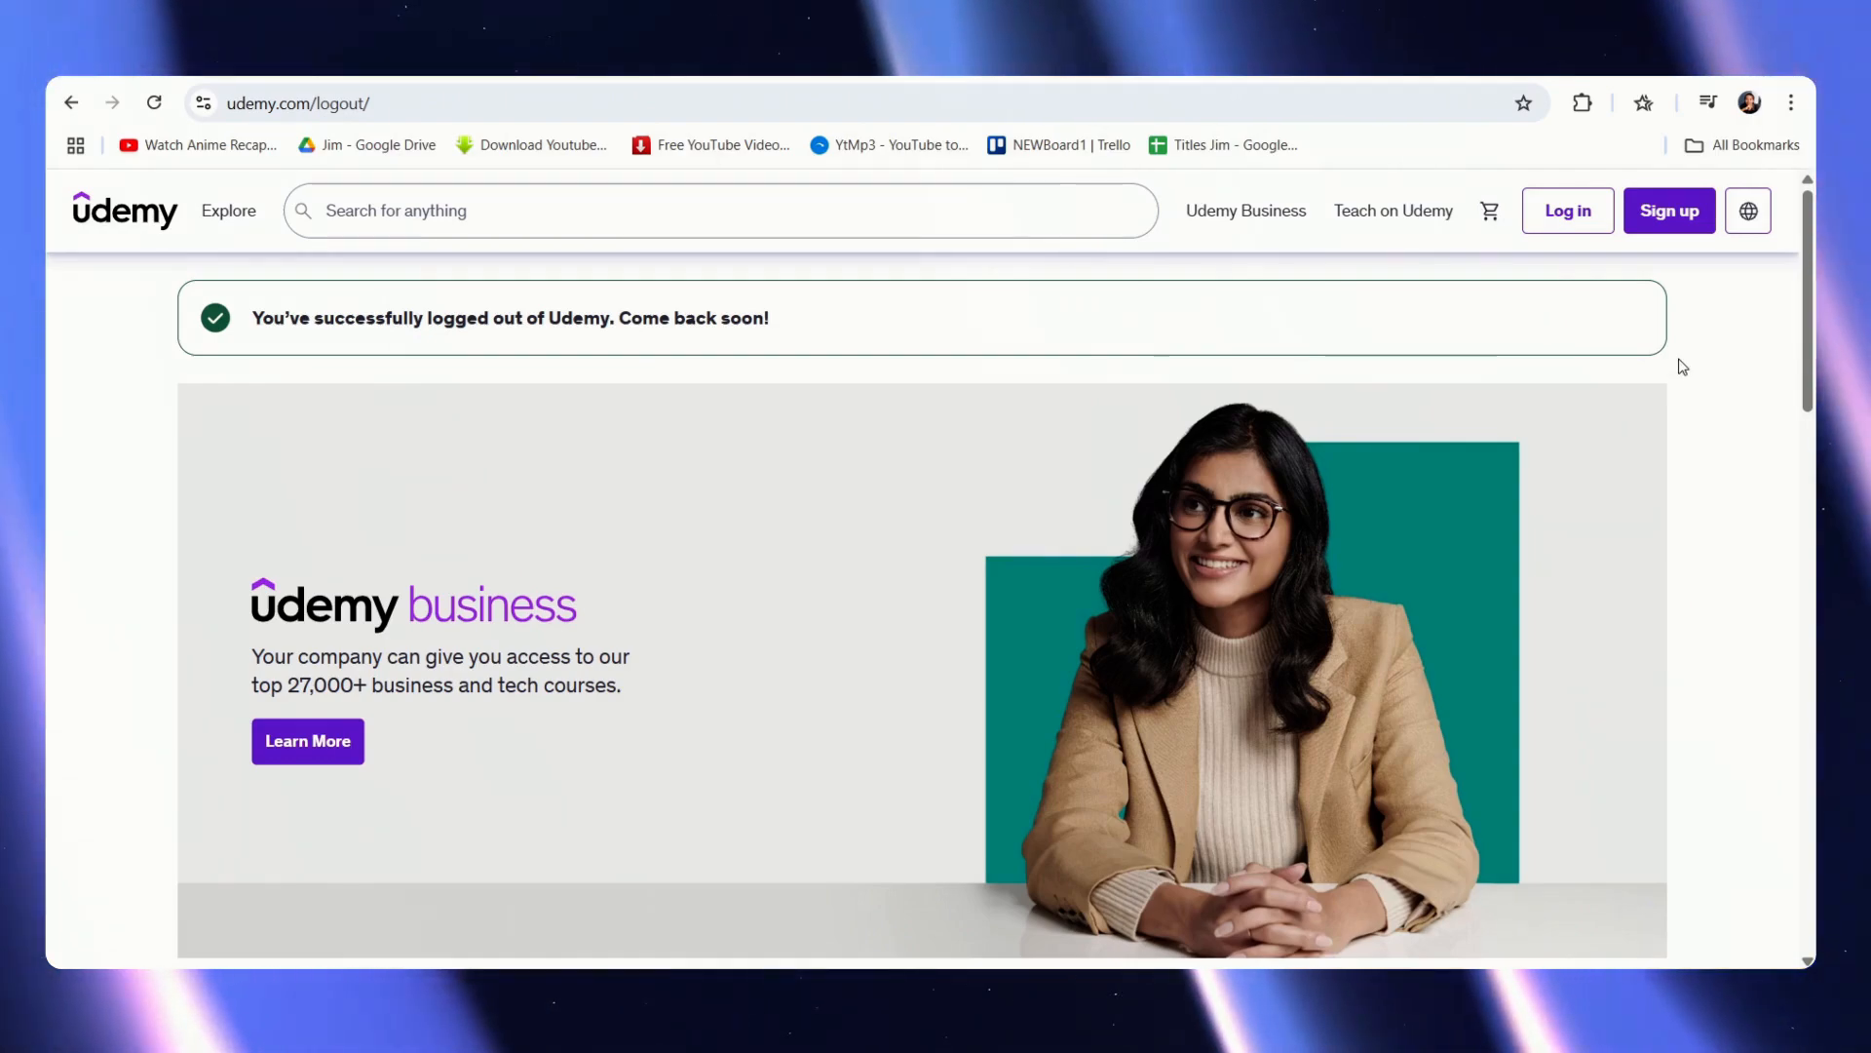
mouse_move(1587, 284)
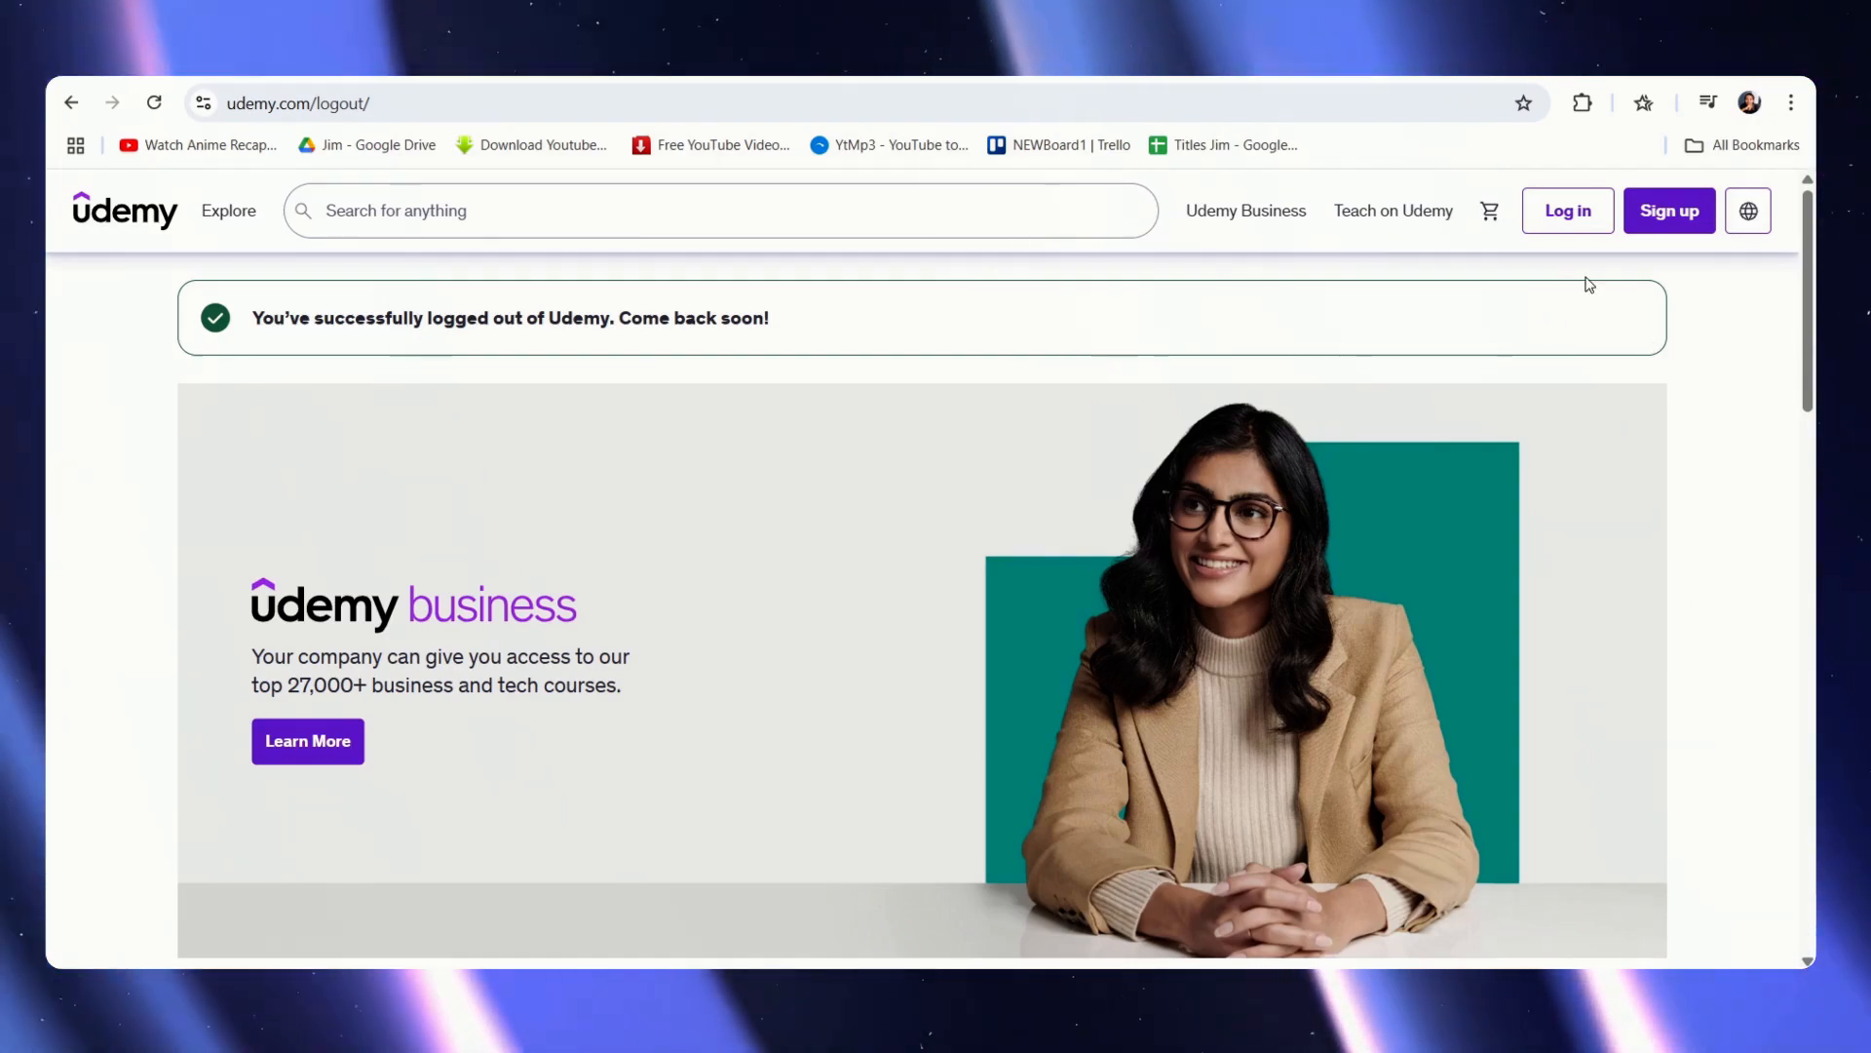
- Scroll down the logged-out page past course listings to the footer links
scroll(down, 3)
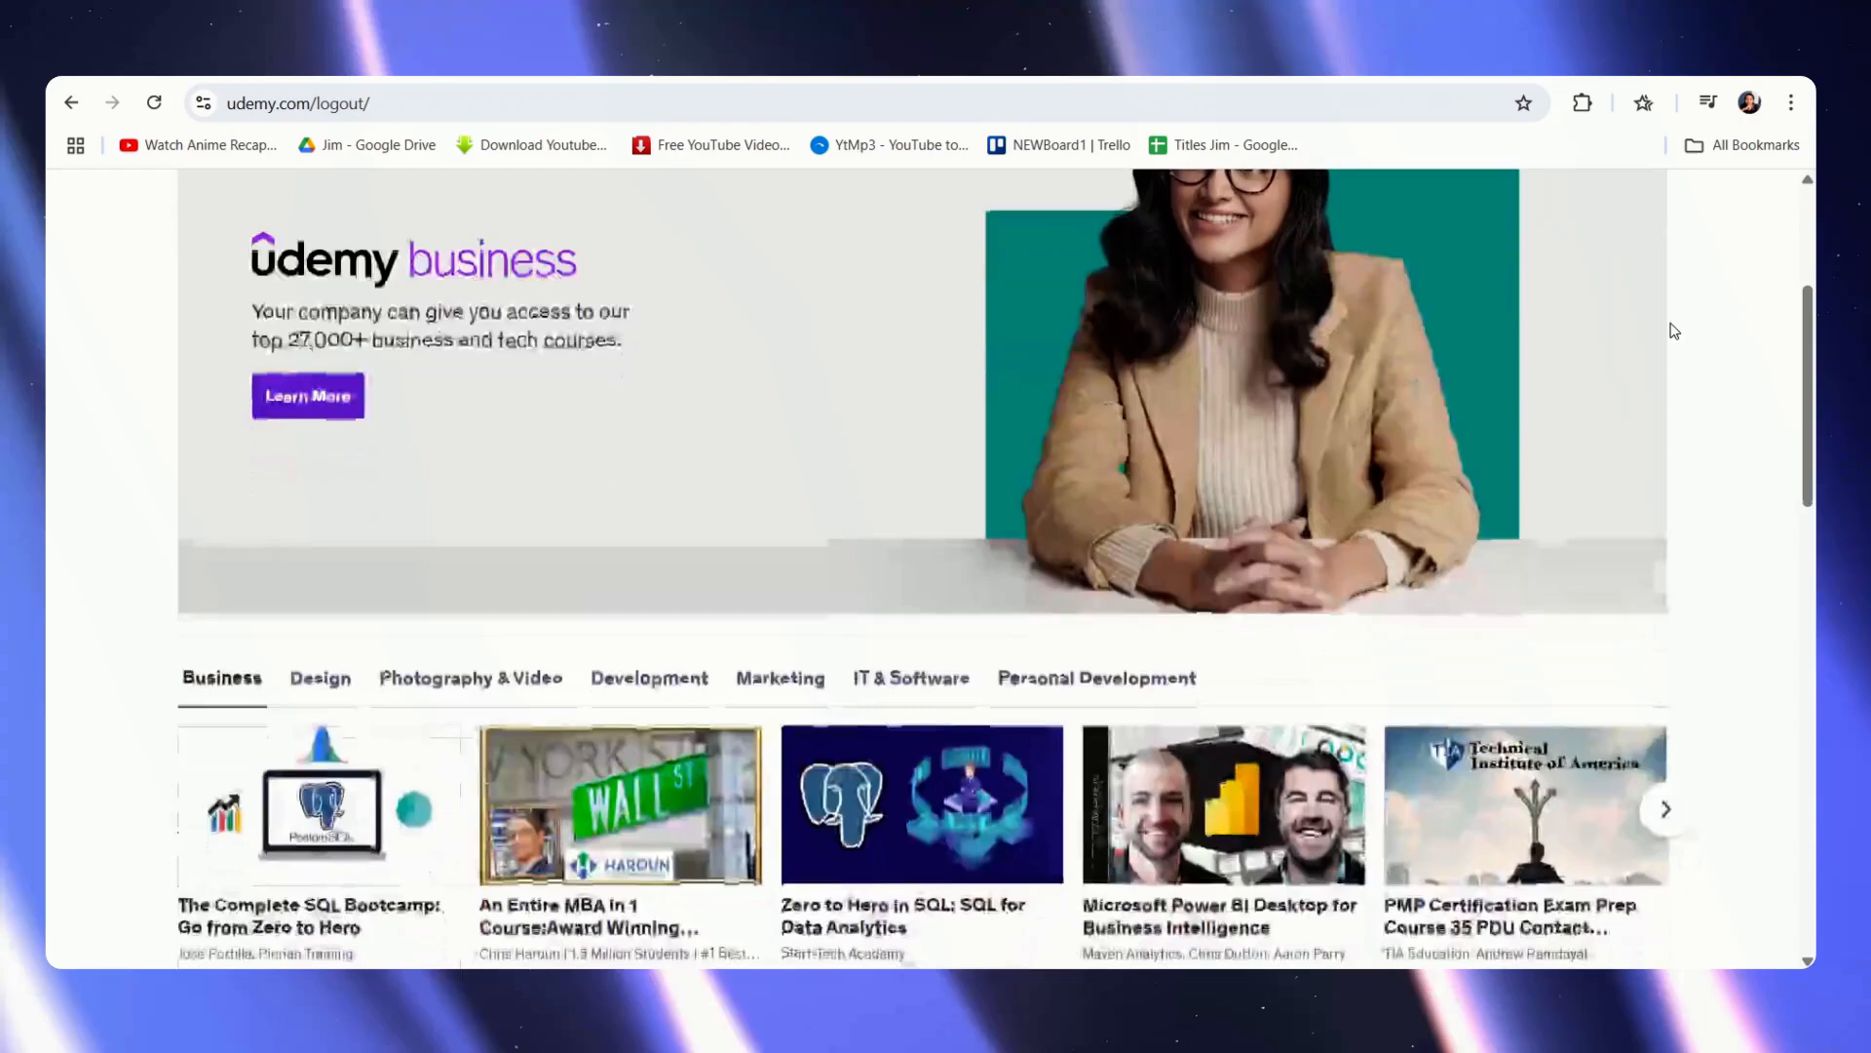
scroll(down, 3)
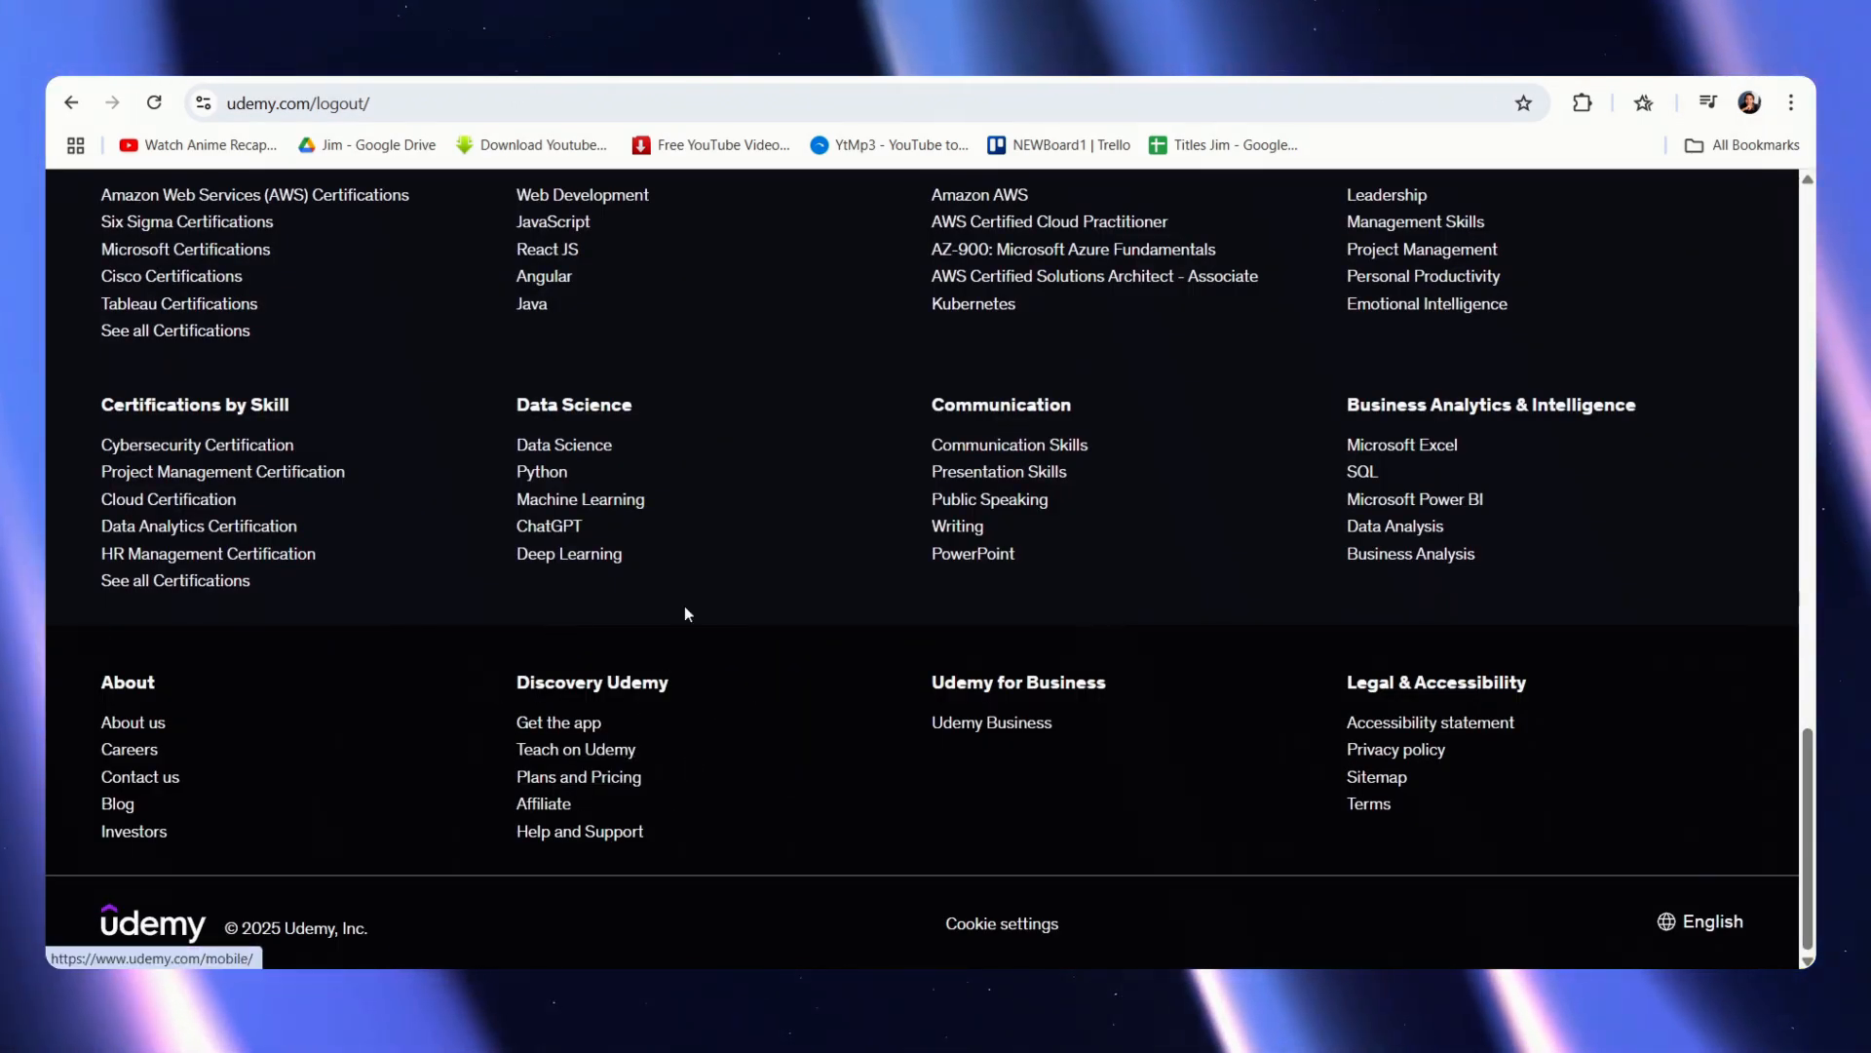
mouse_move(663, 749)
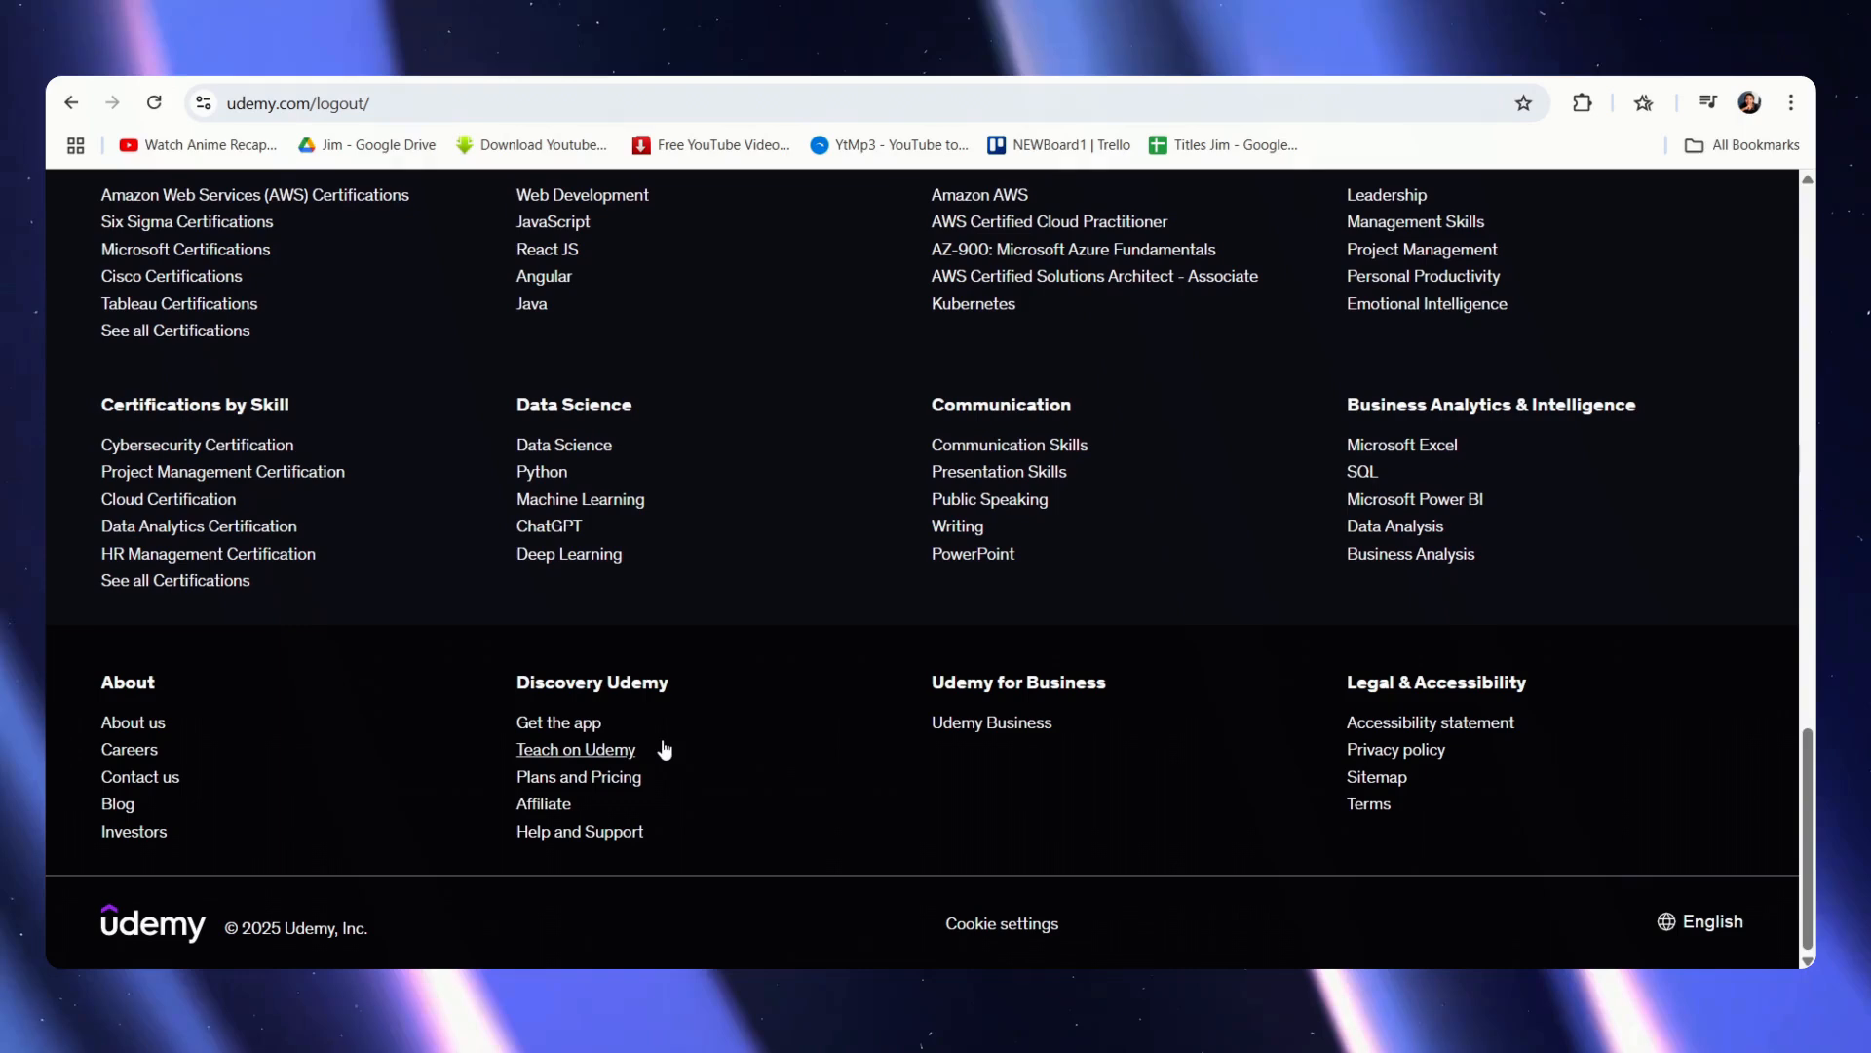
mouse_move(579, 833)
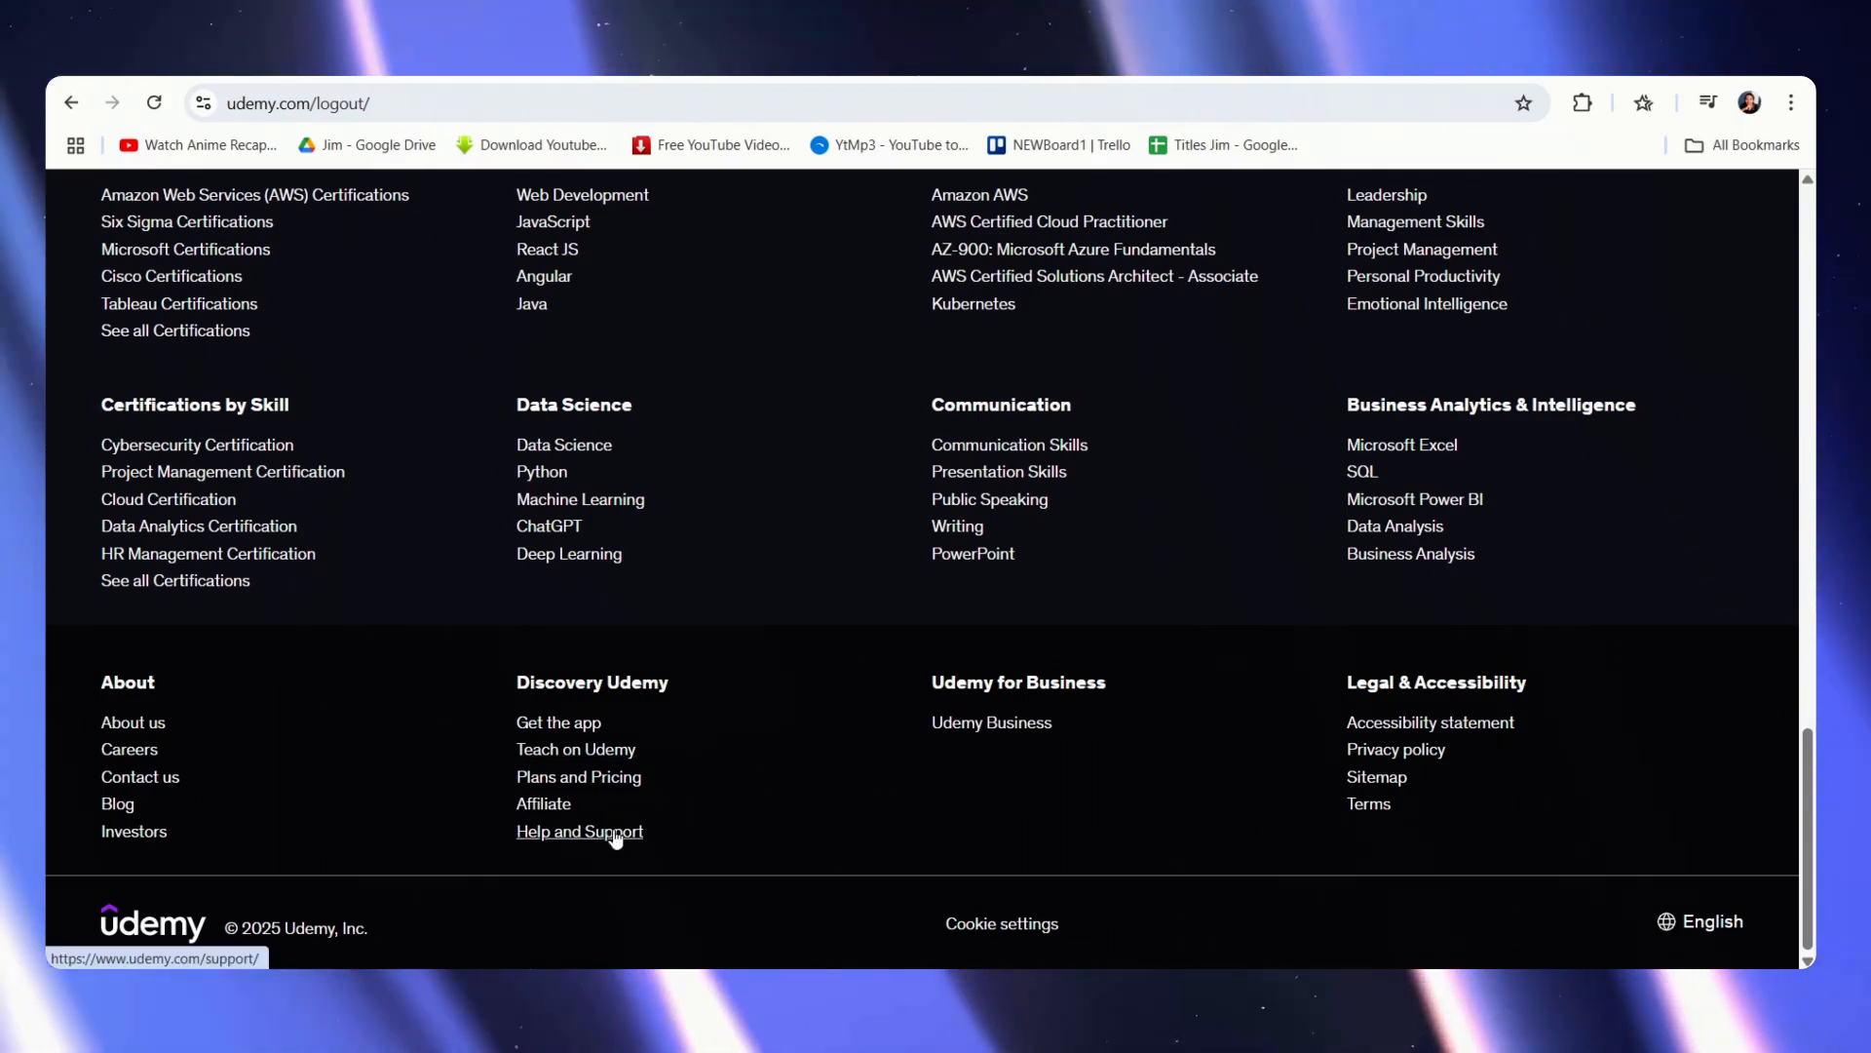
- Enter Help and Support from the footer and scroll to the help-topic grid
click(579, 832)
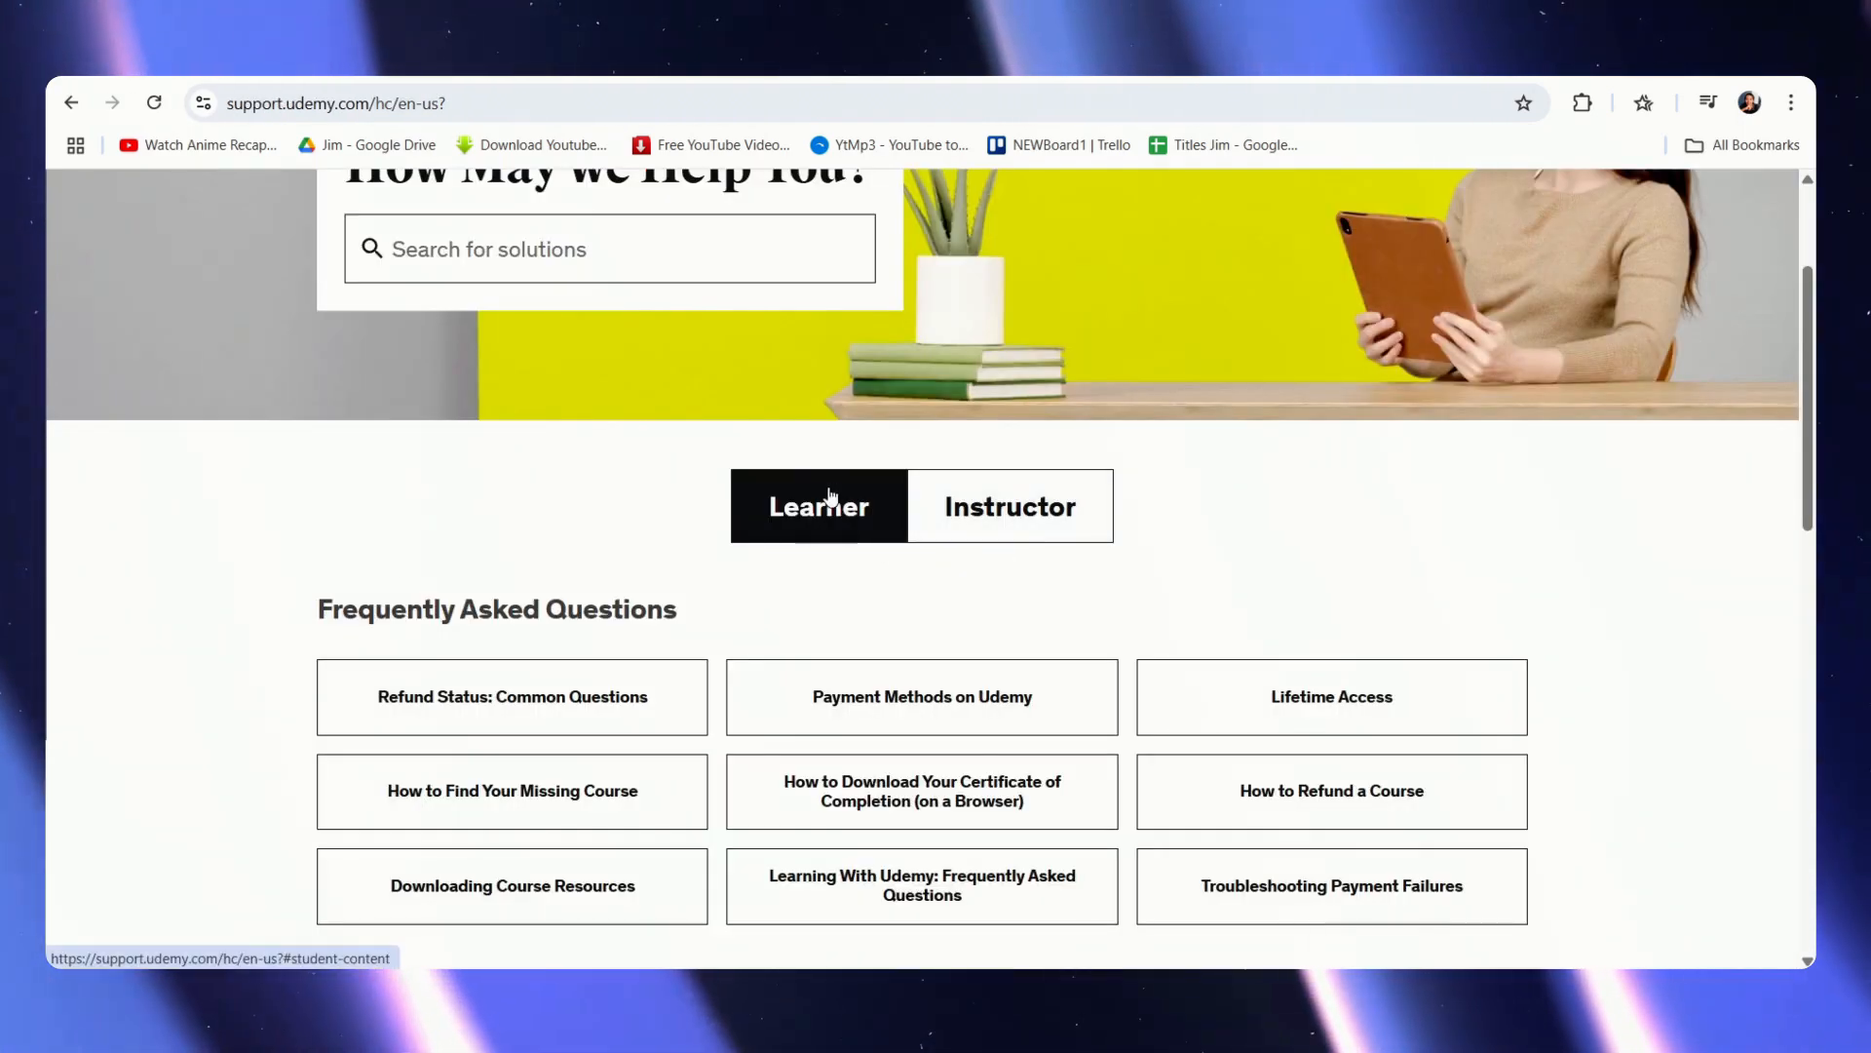
scroll(down, 3)
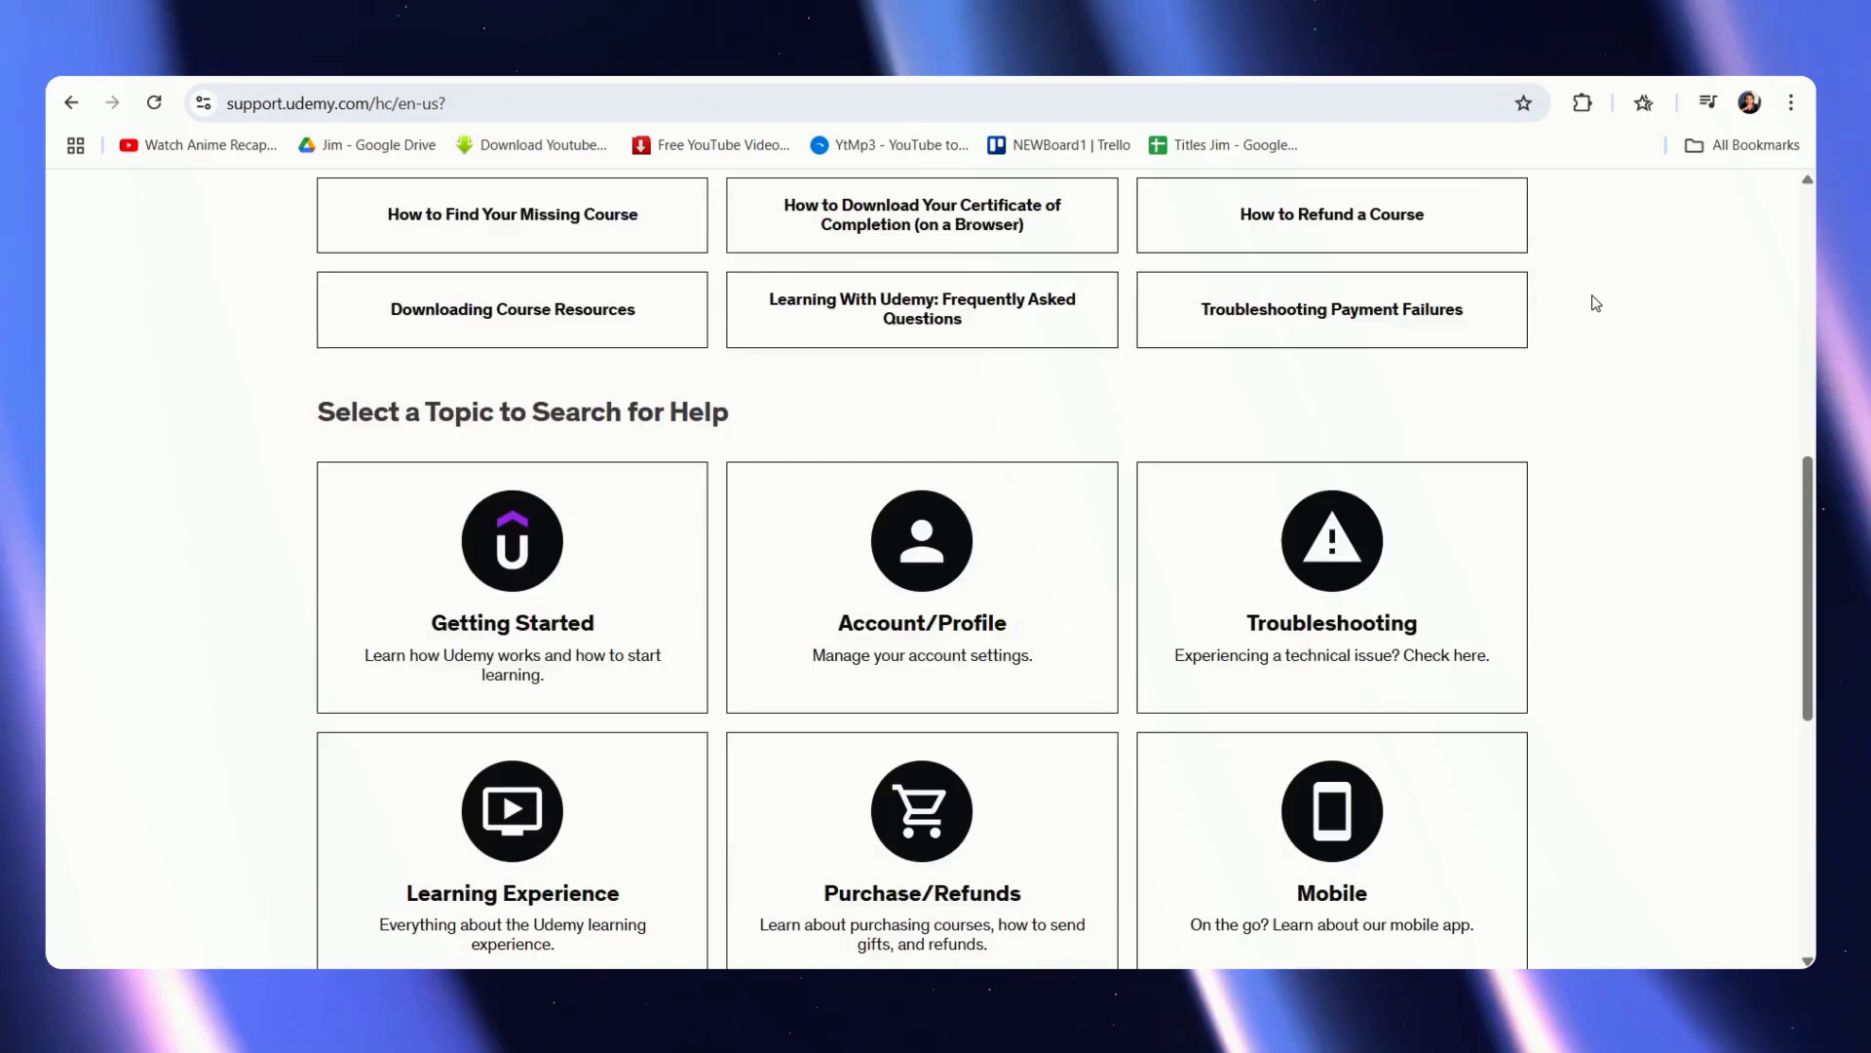
scroll(down, 3)
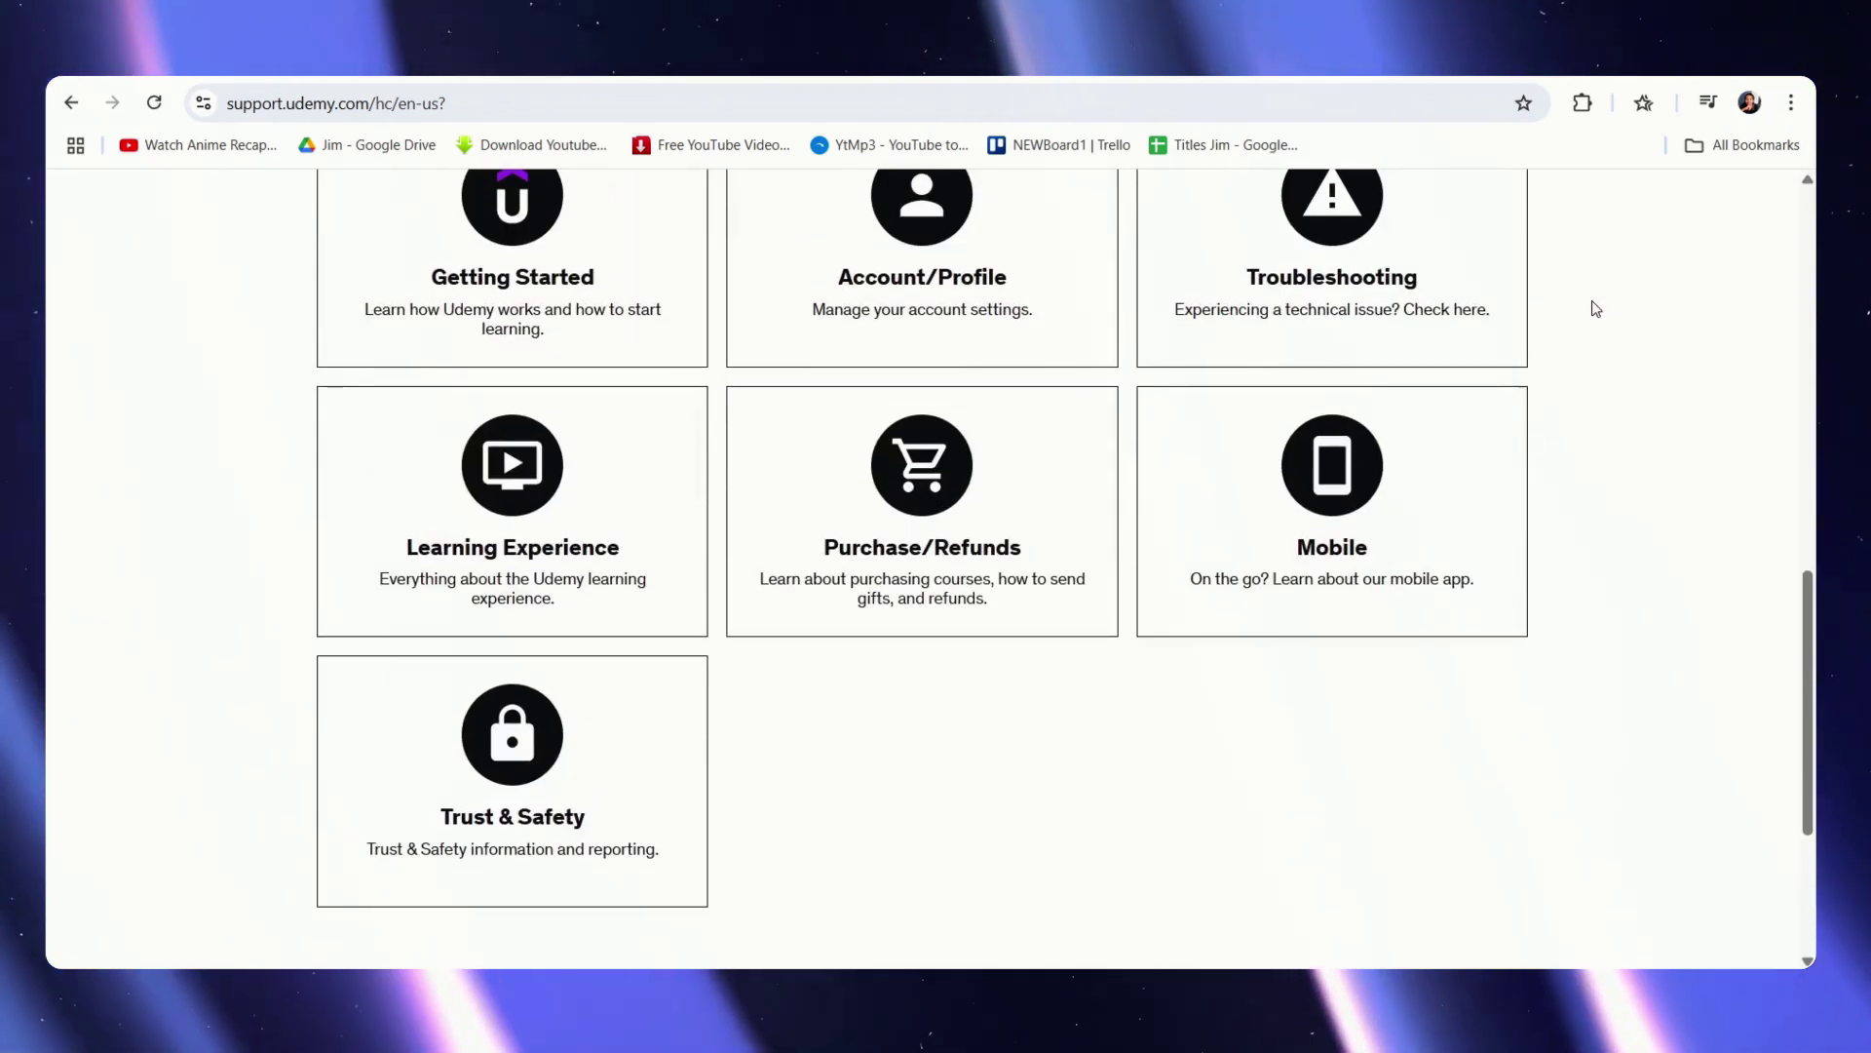
mouse_move(920, 269)
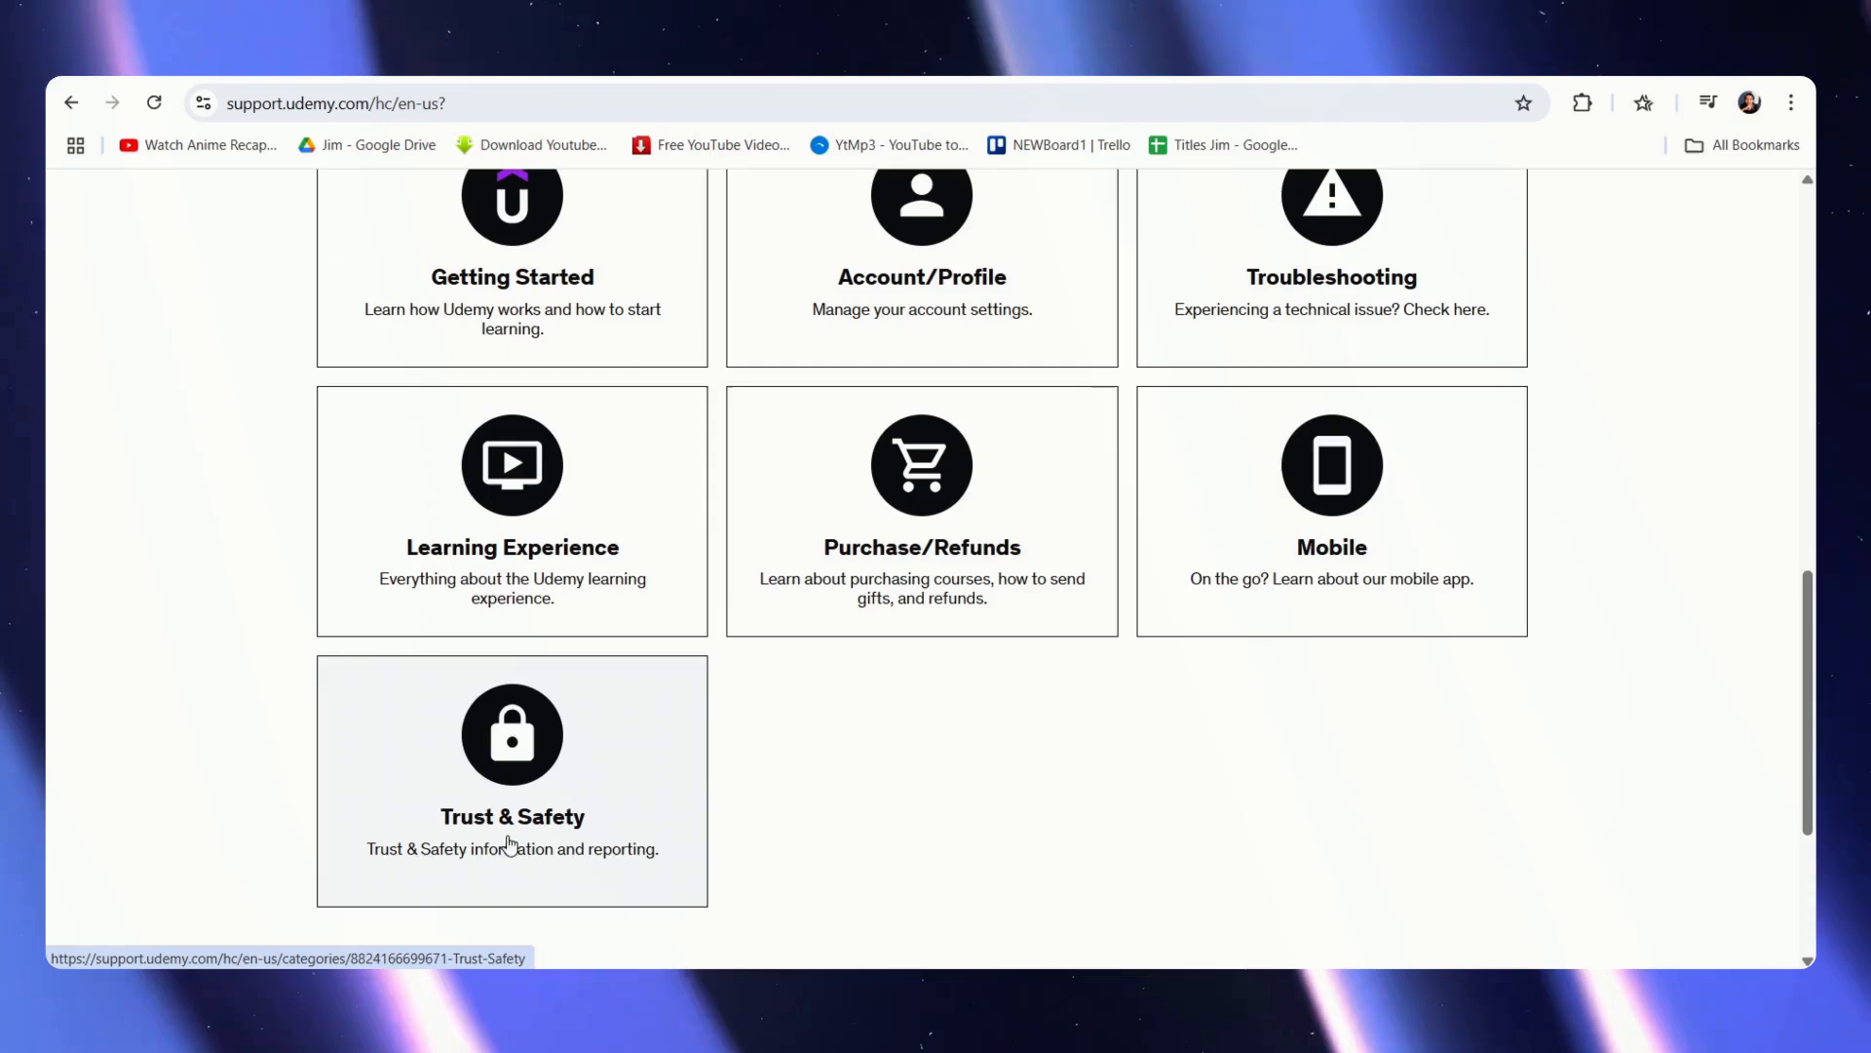
mouse_move(1060, 278)
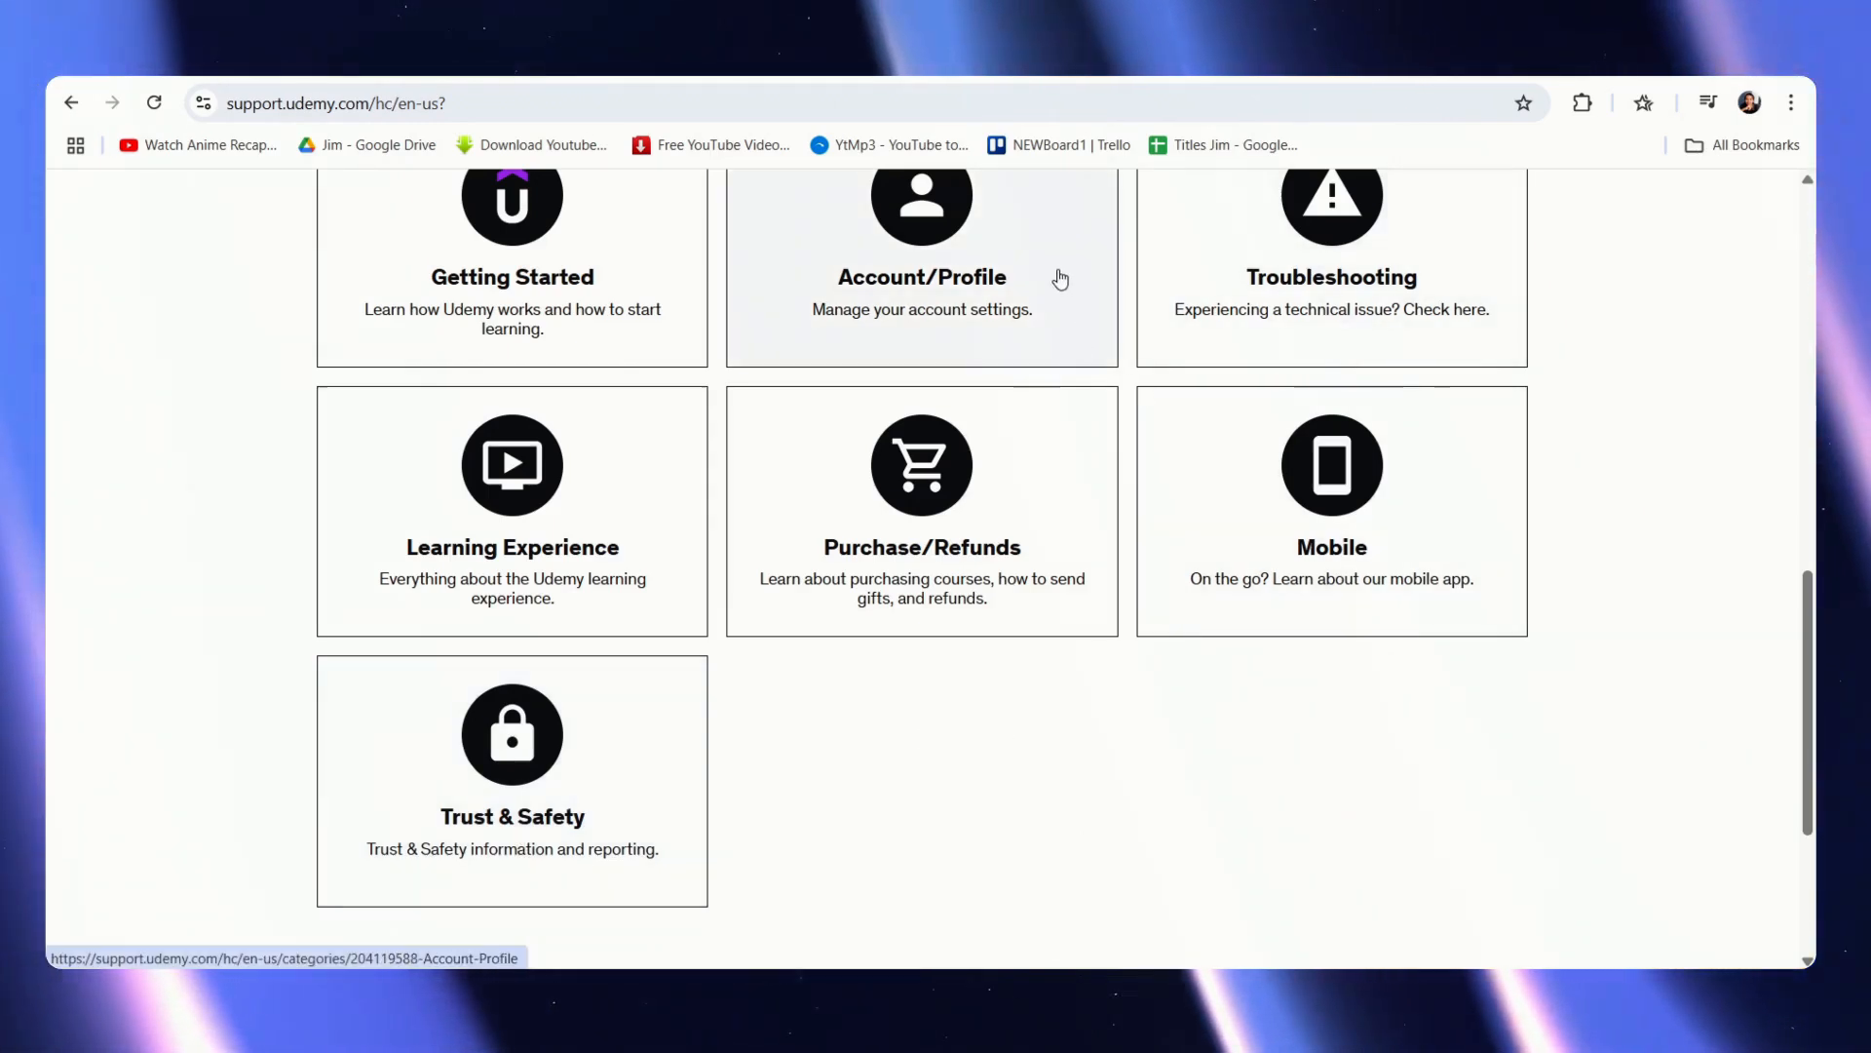
mouse_move(1398, 558)
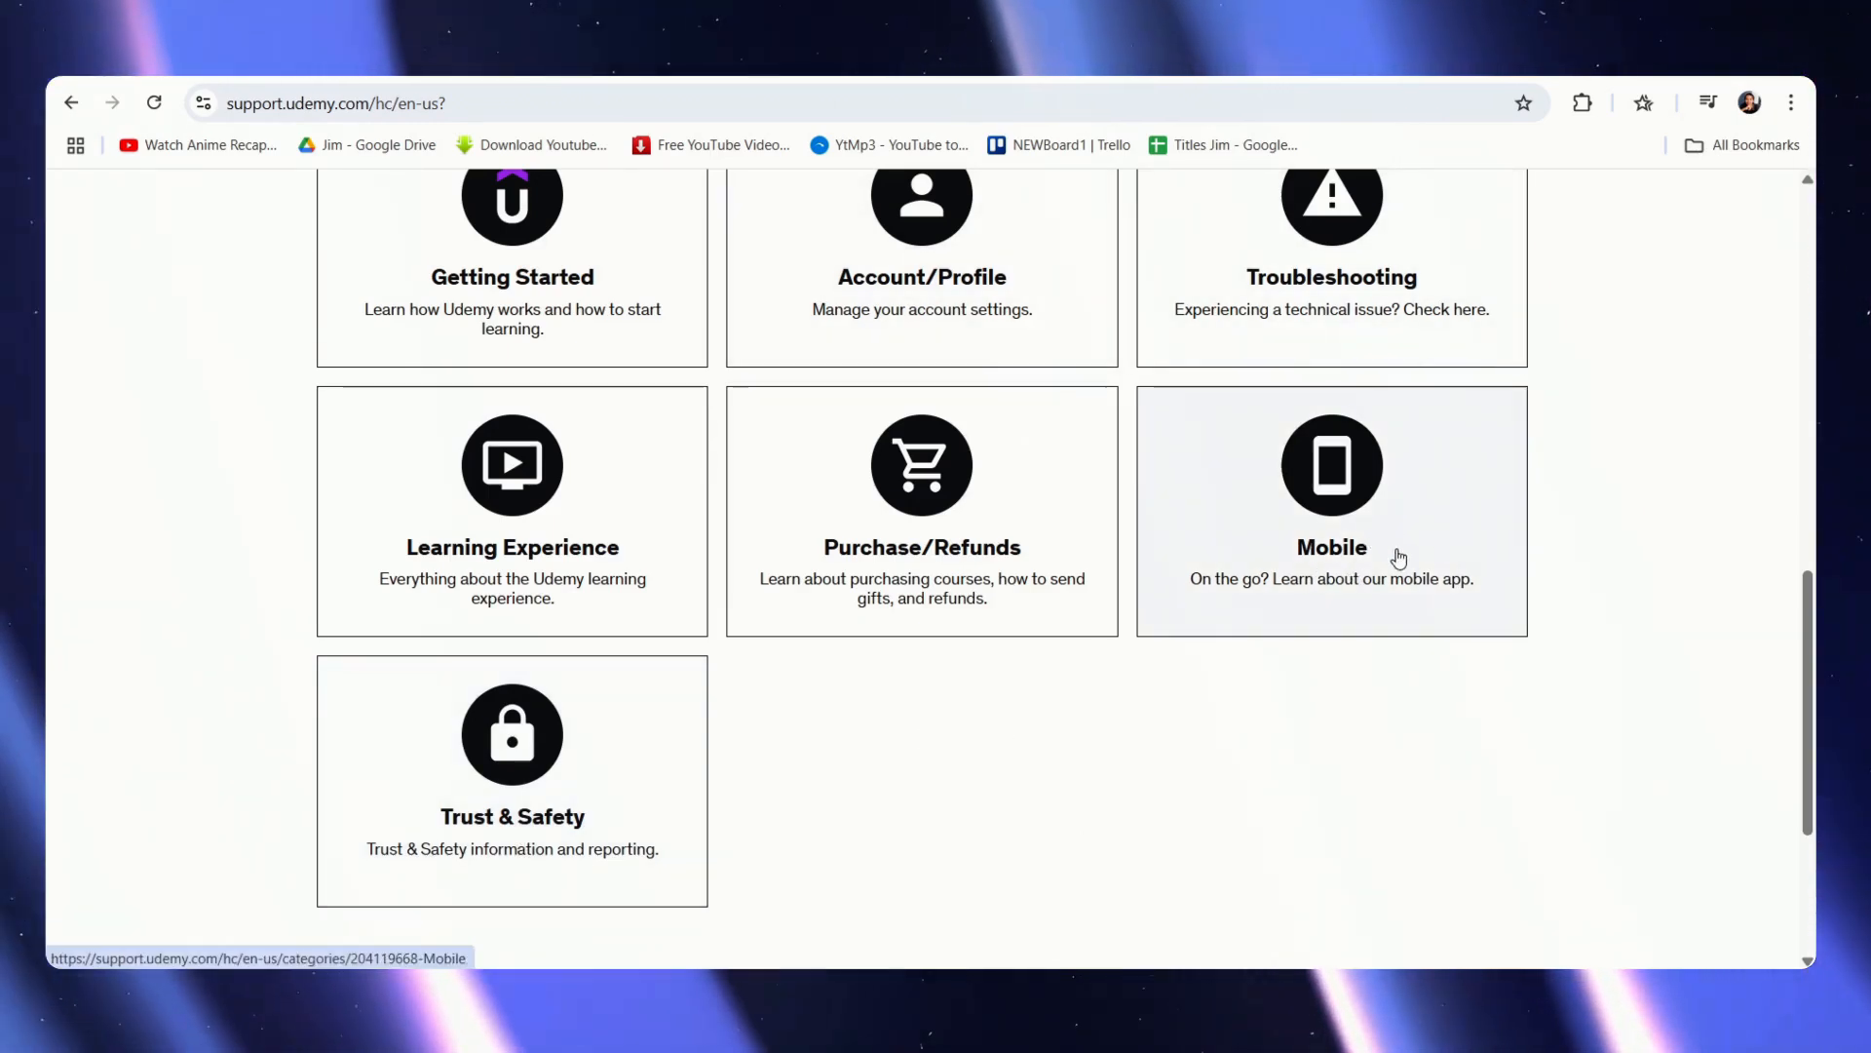
mouse_move(1198, 290)
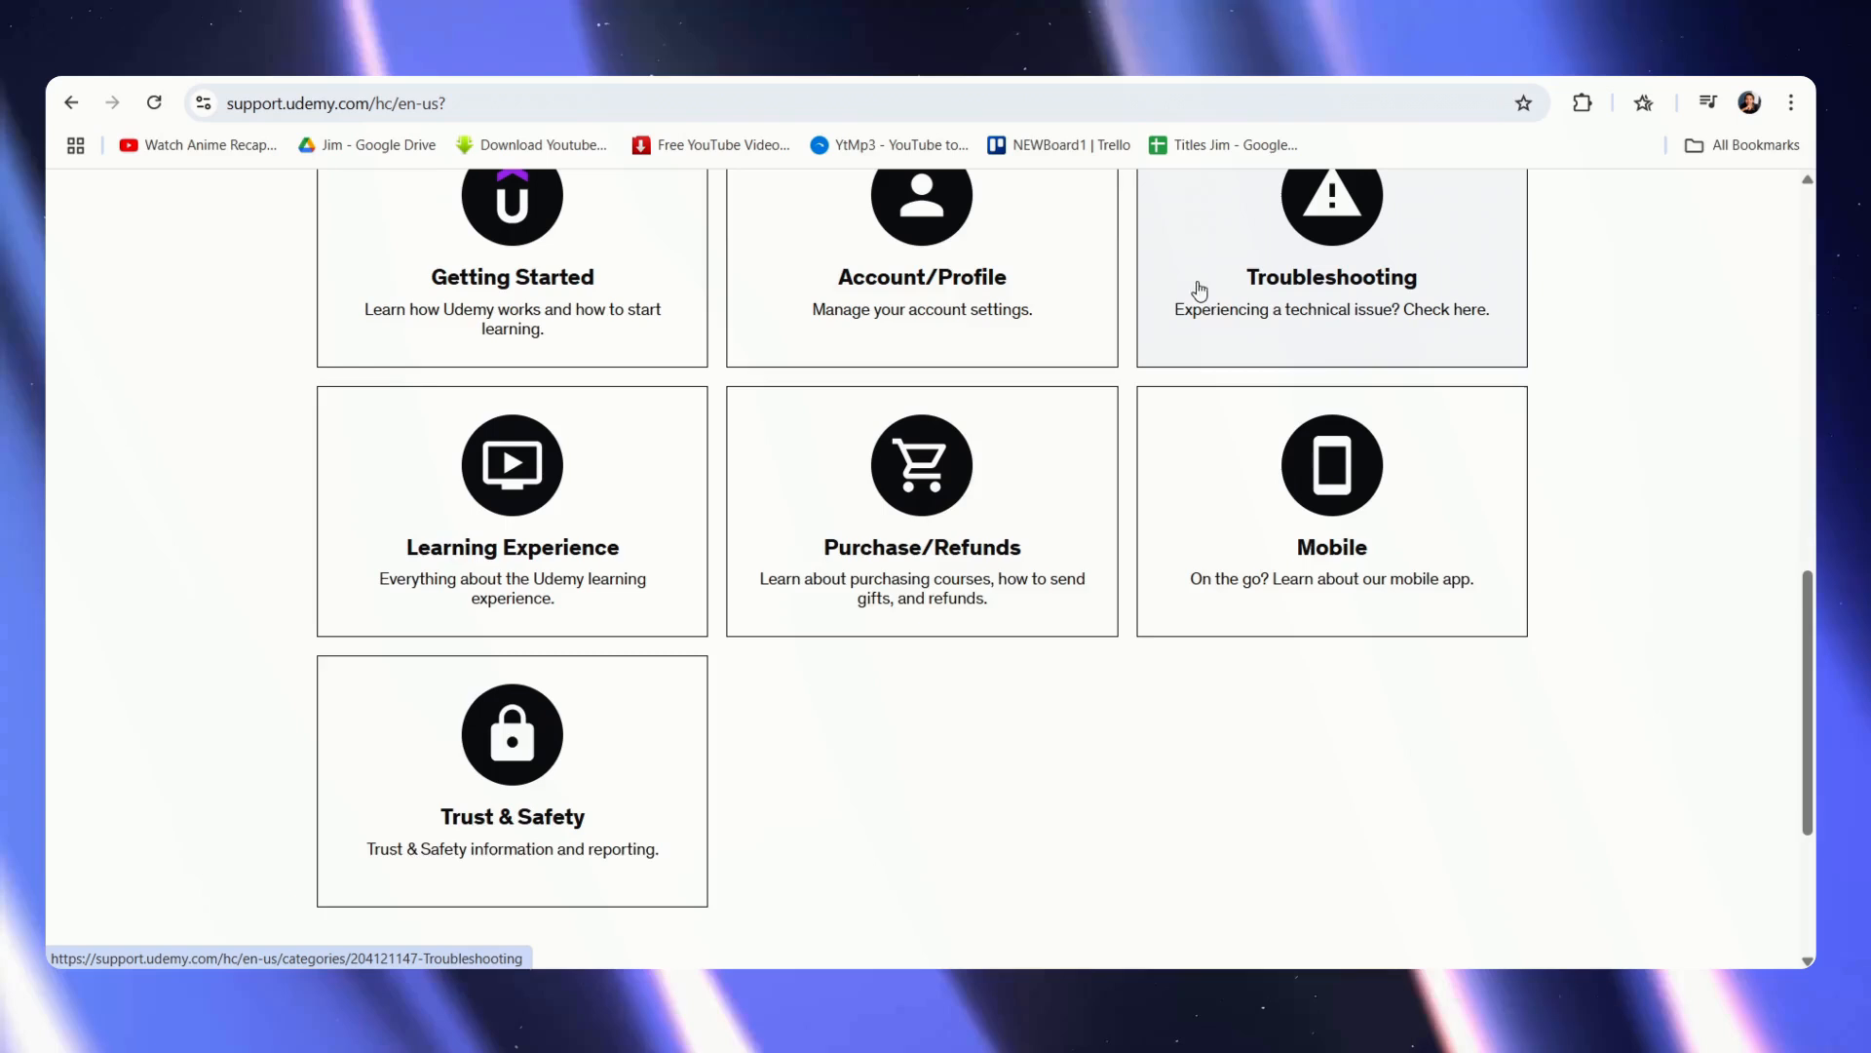
mouse_move(1239, 415)
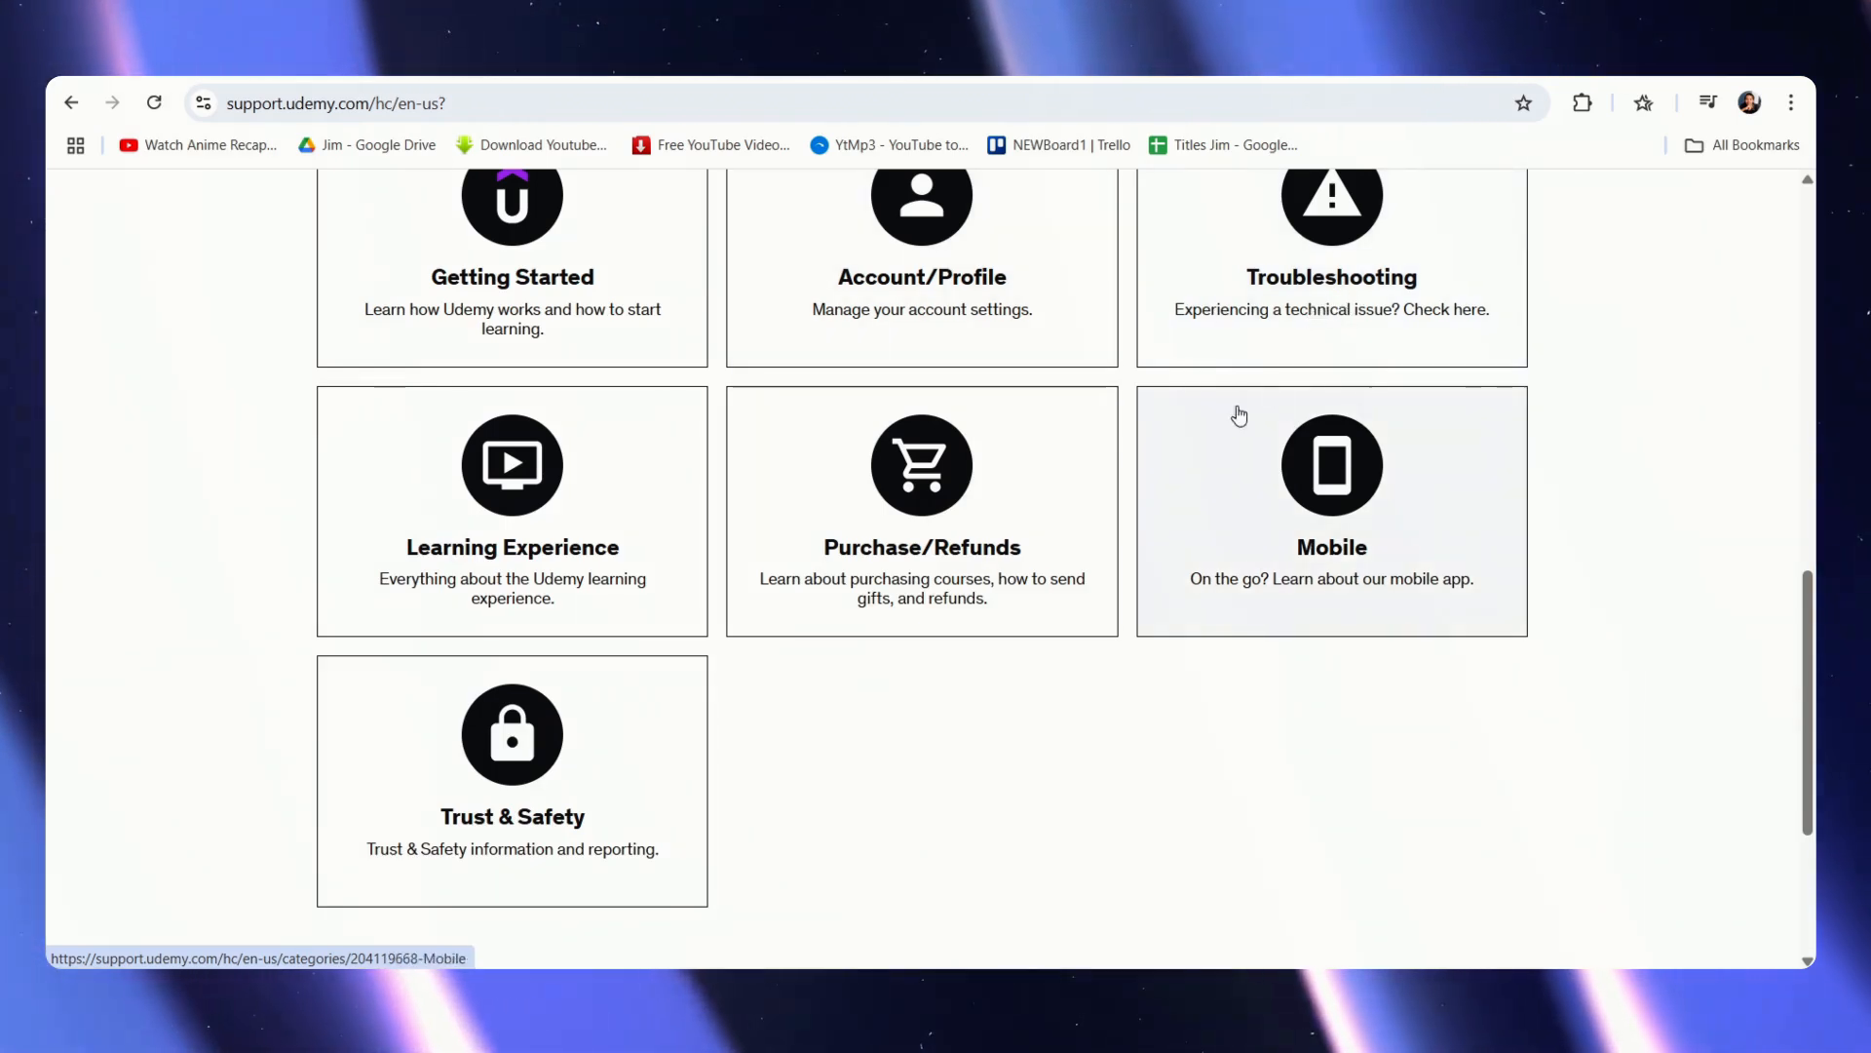
mouse_move(1140, 555)
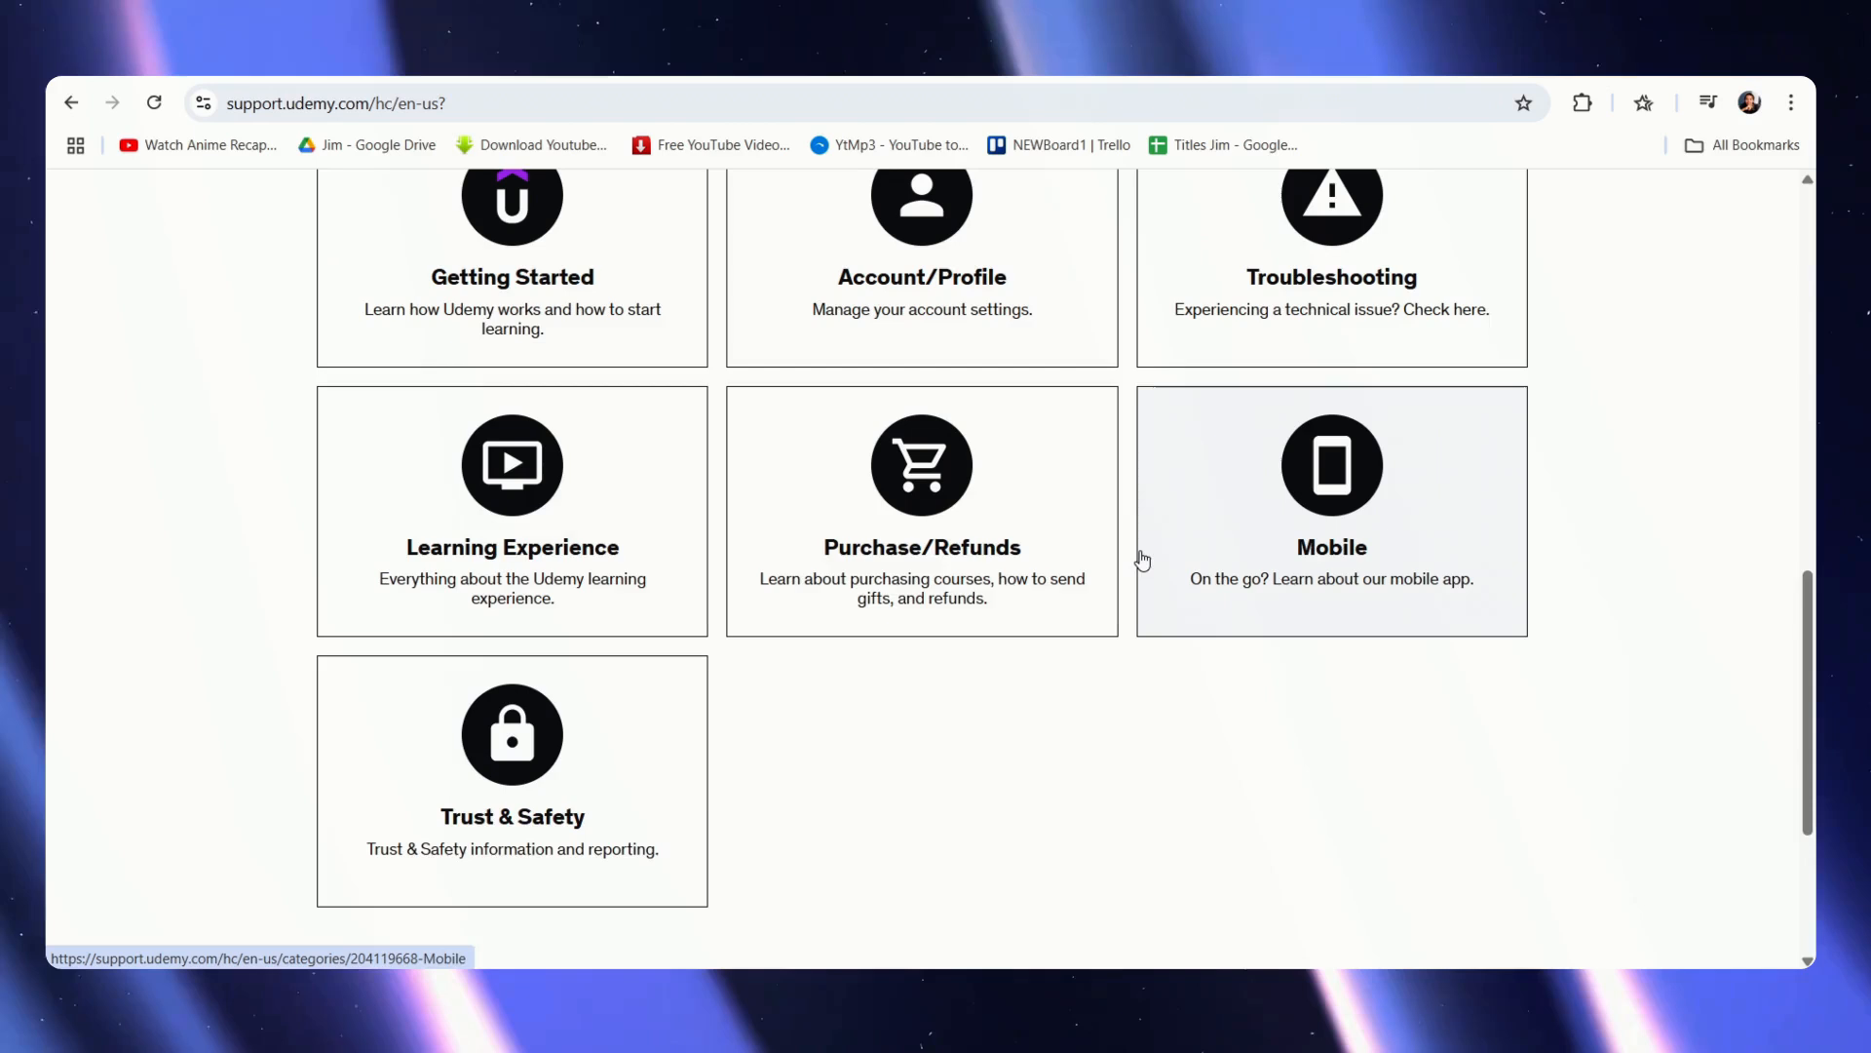
mouse_move(1115, 329)
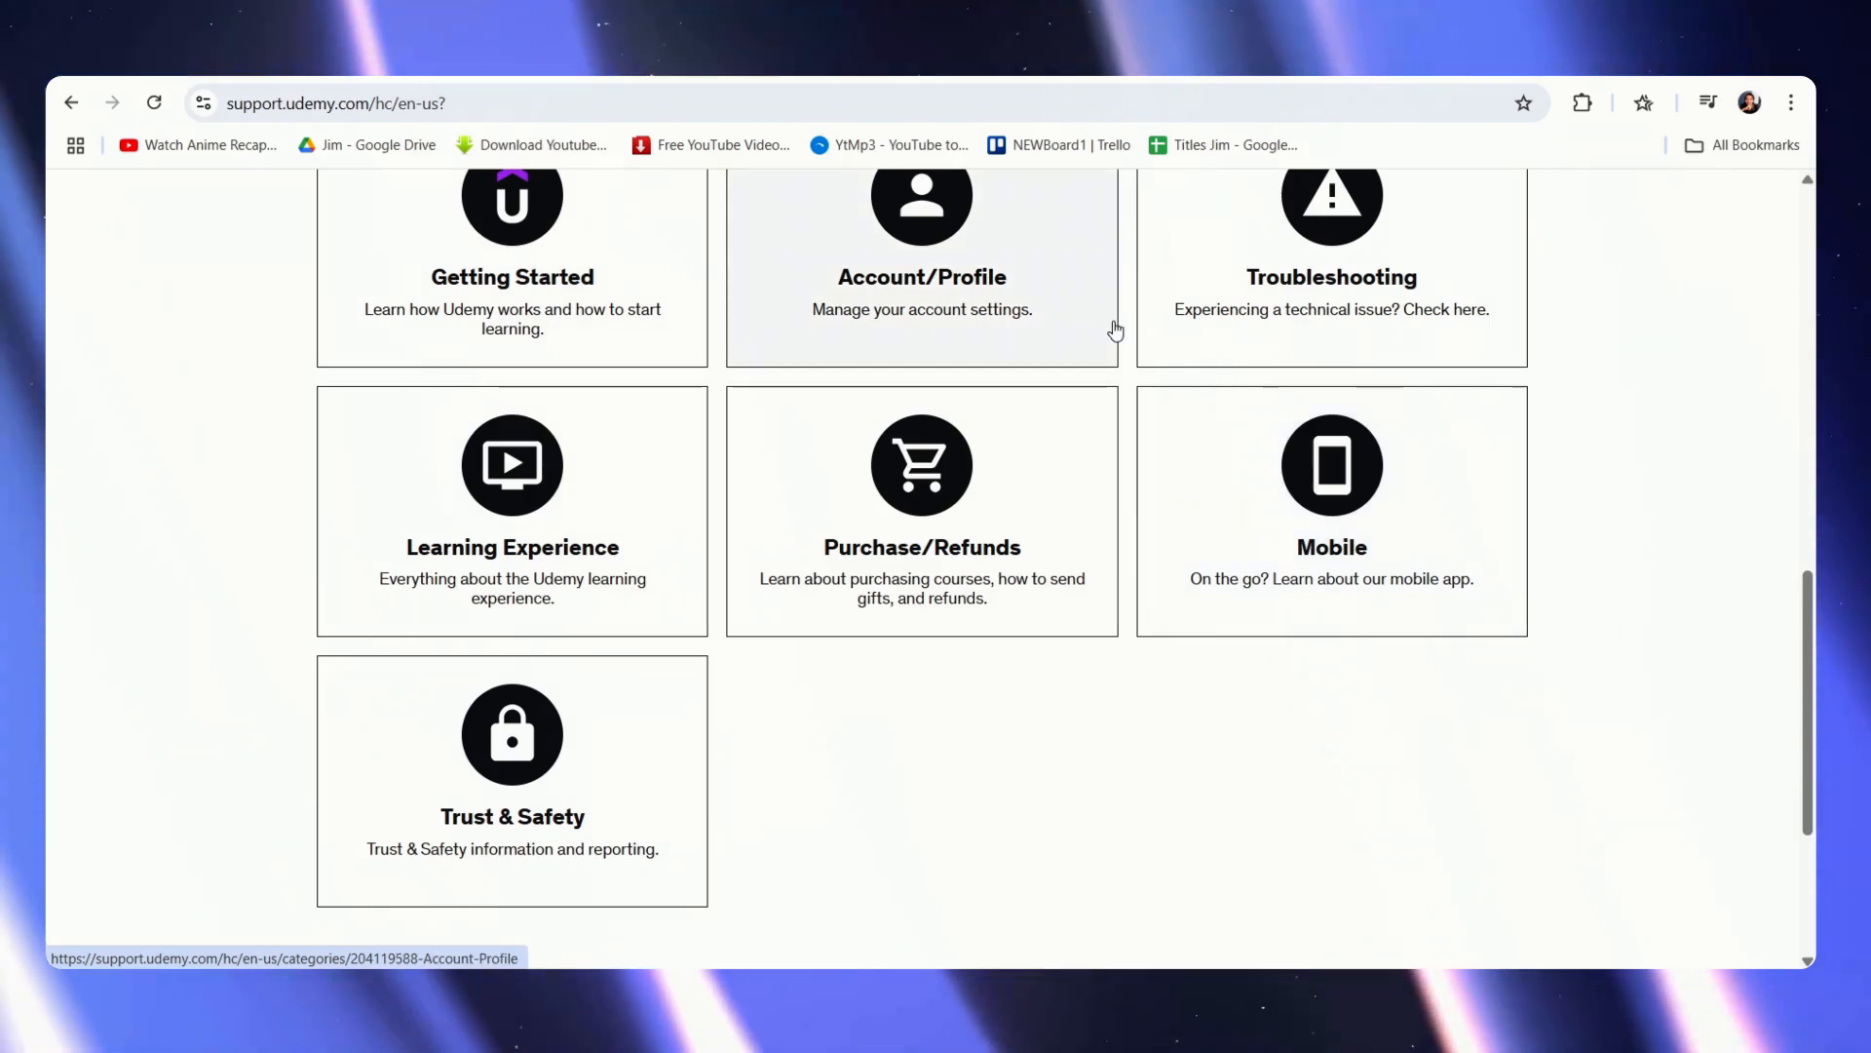
mouse_move(823, 298)
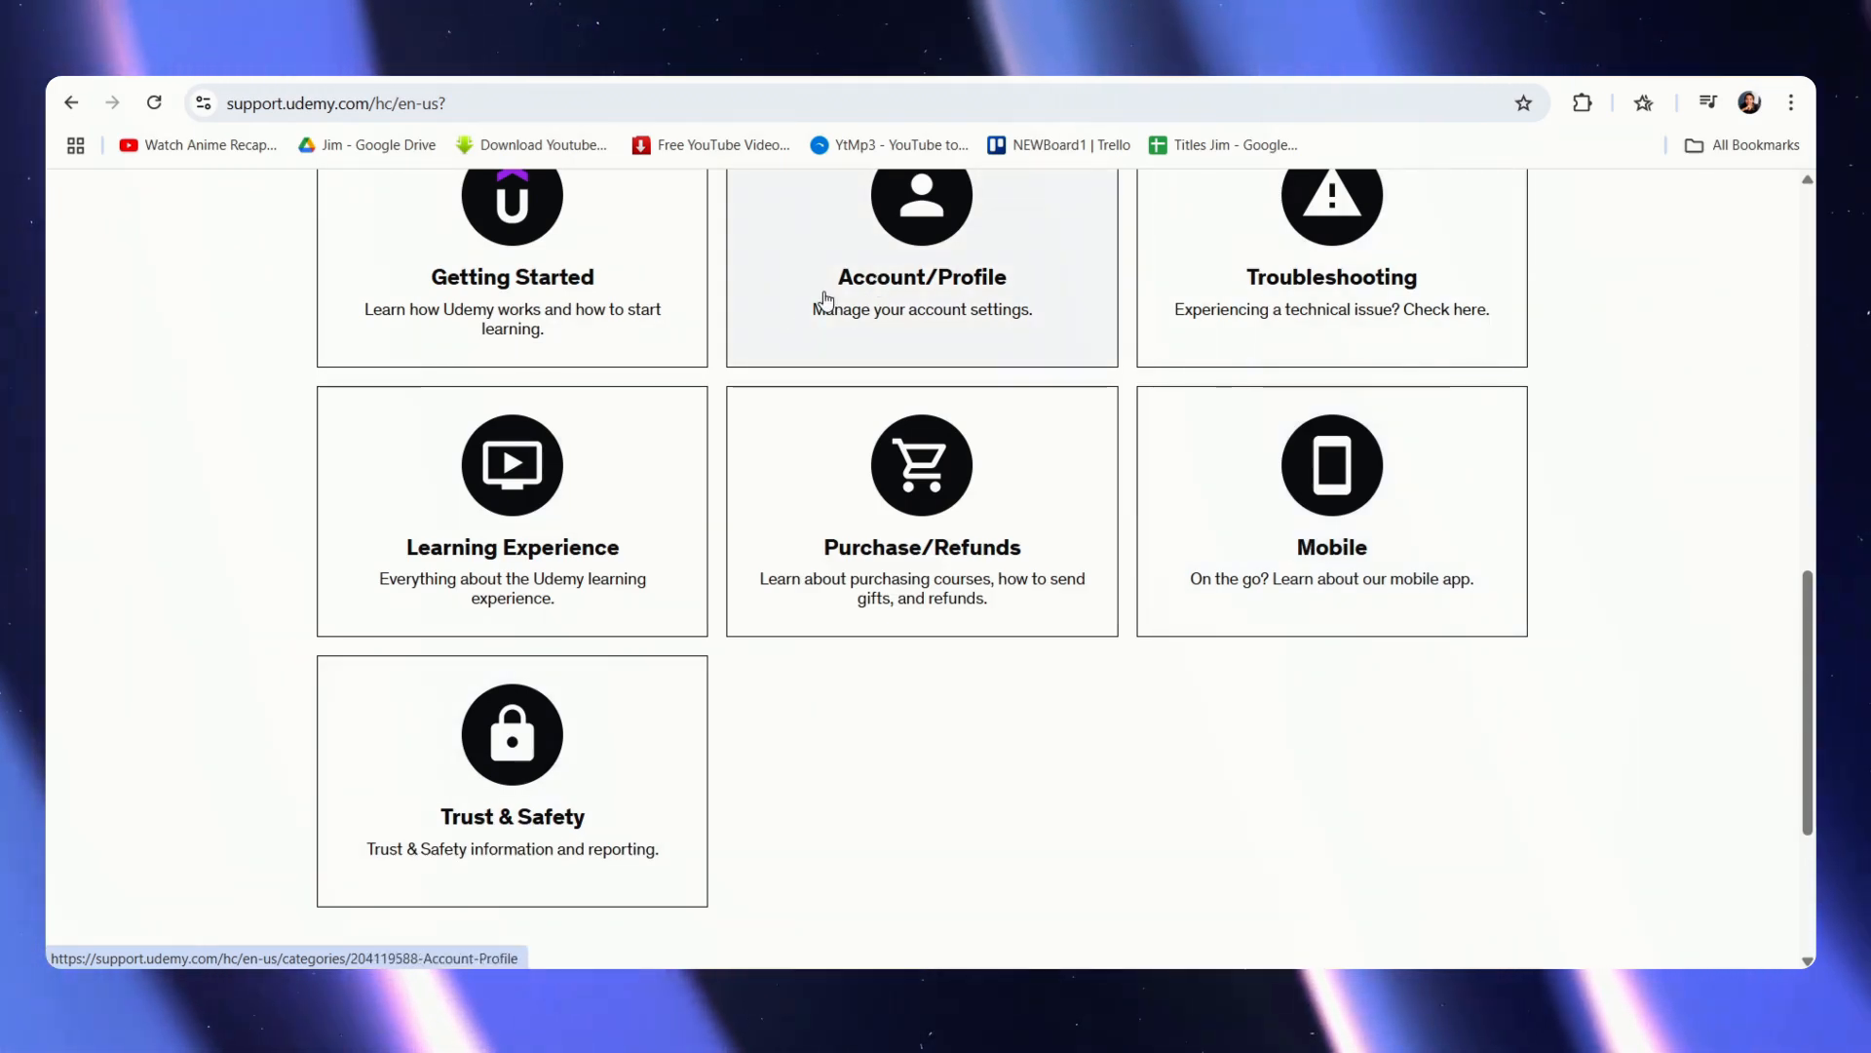
mouse_move(918, 290)
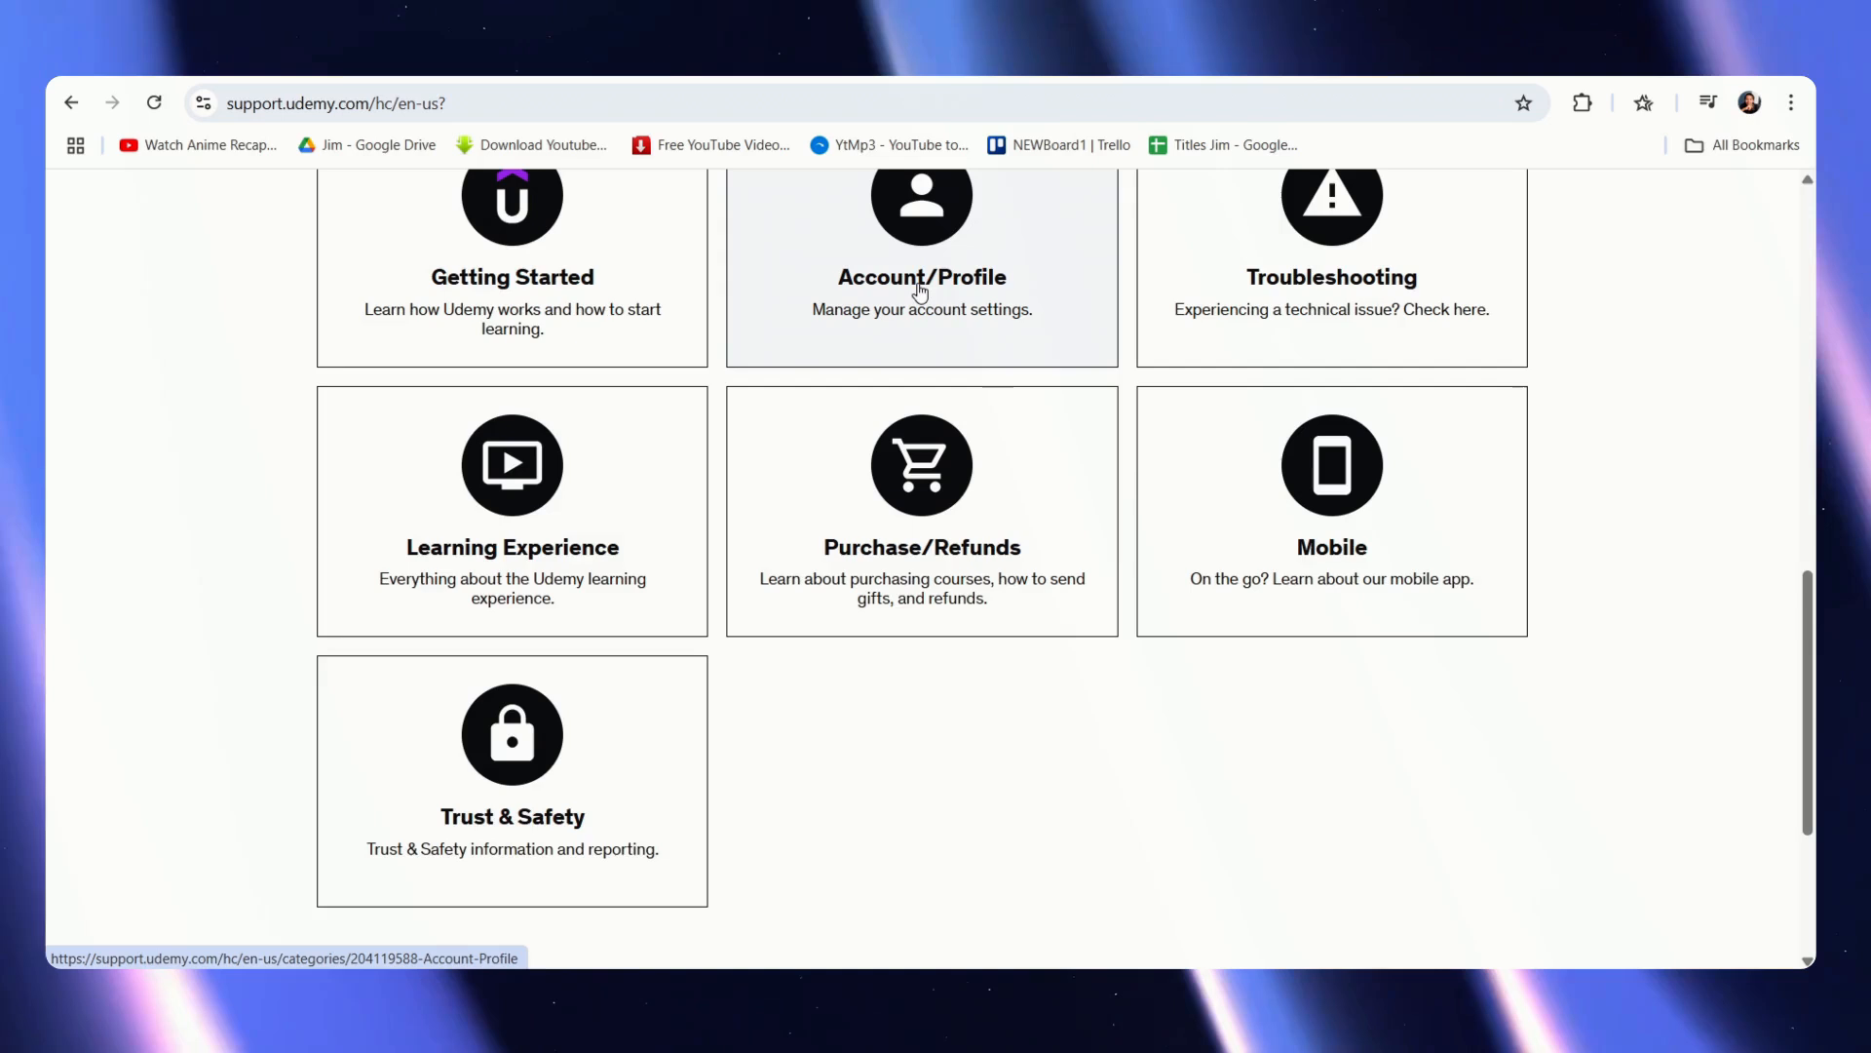
mouse_move(1013, 306)
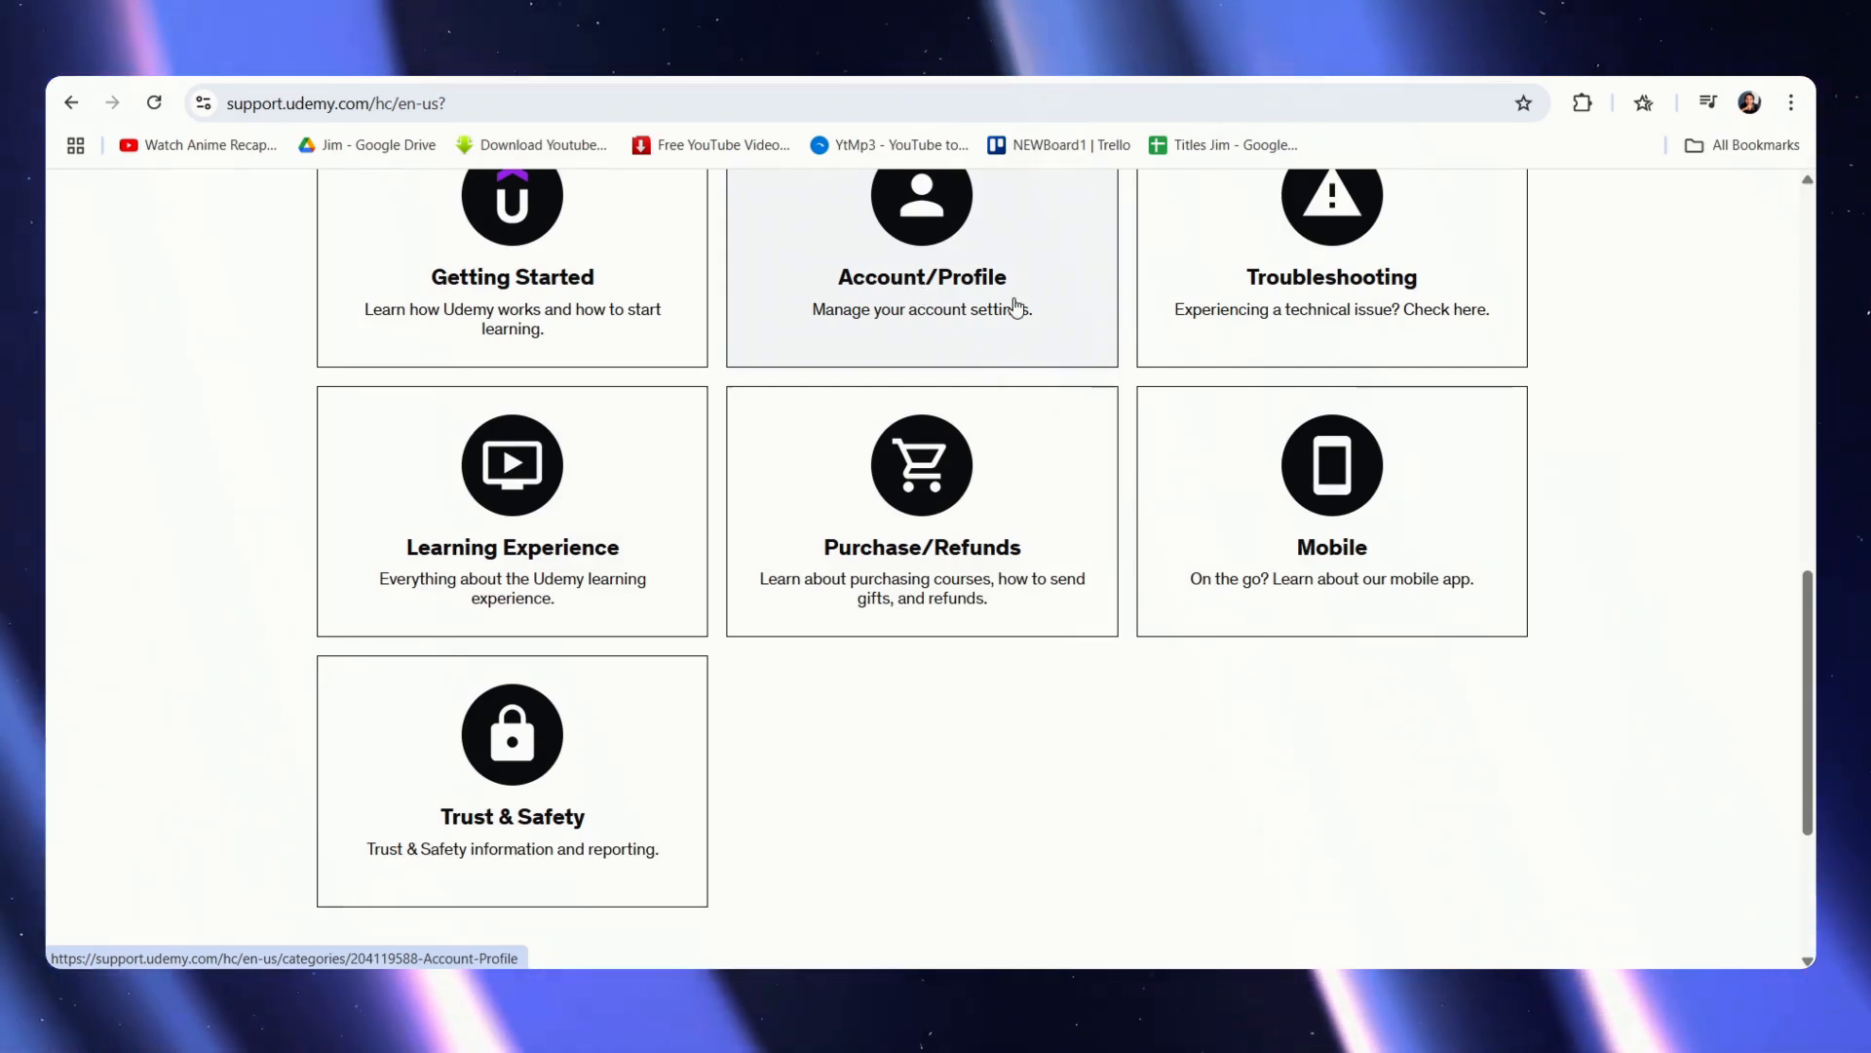
mouse_move(1029, 306)
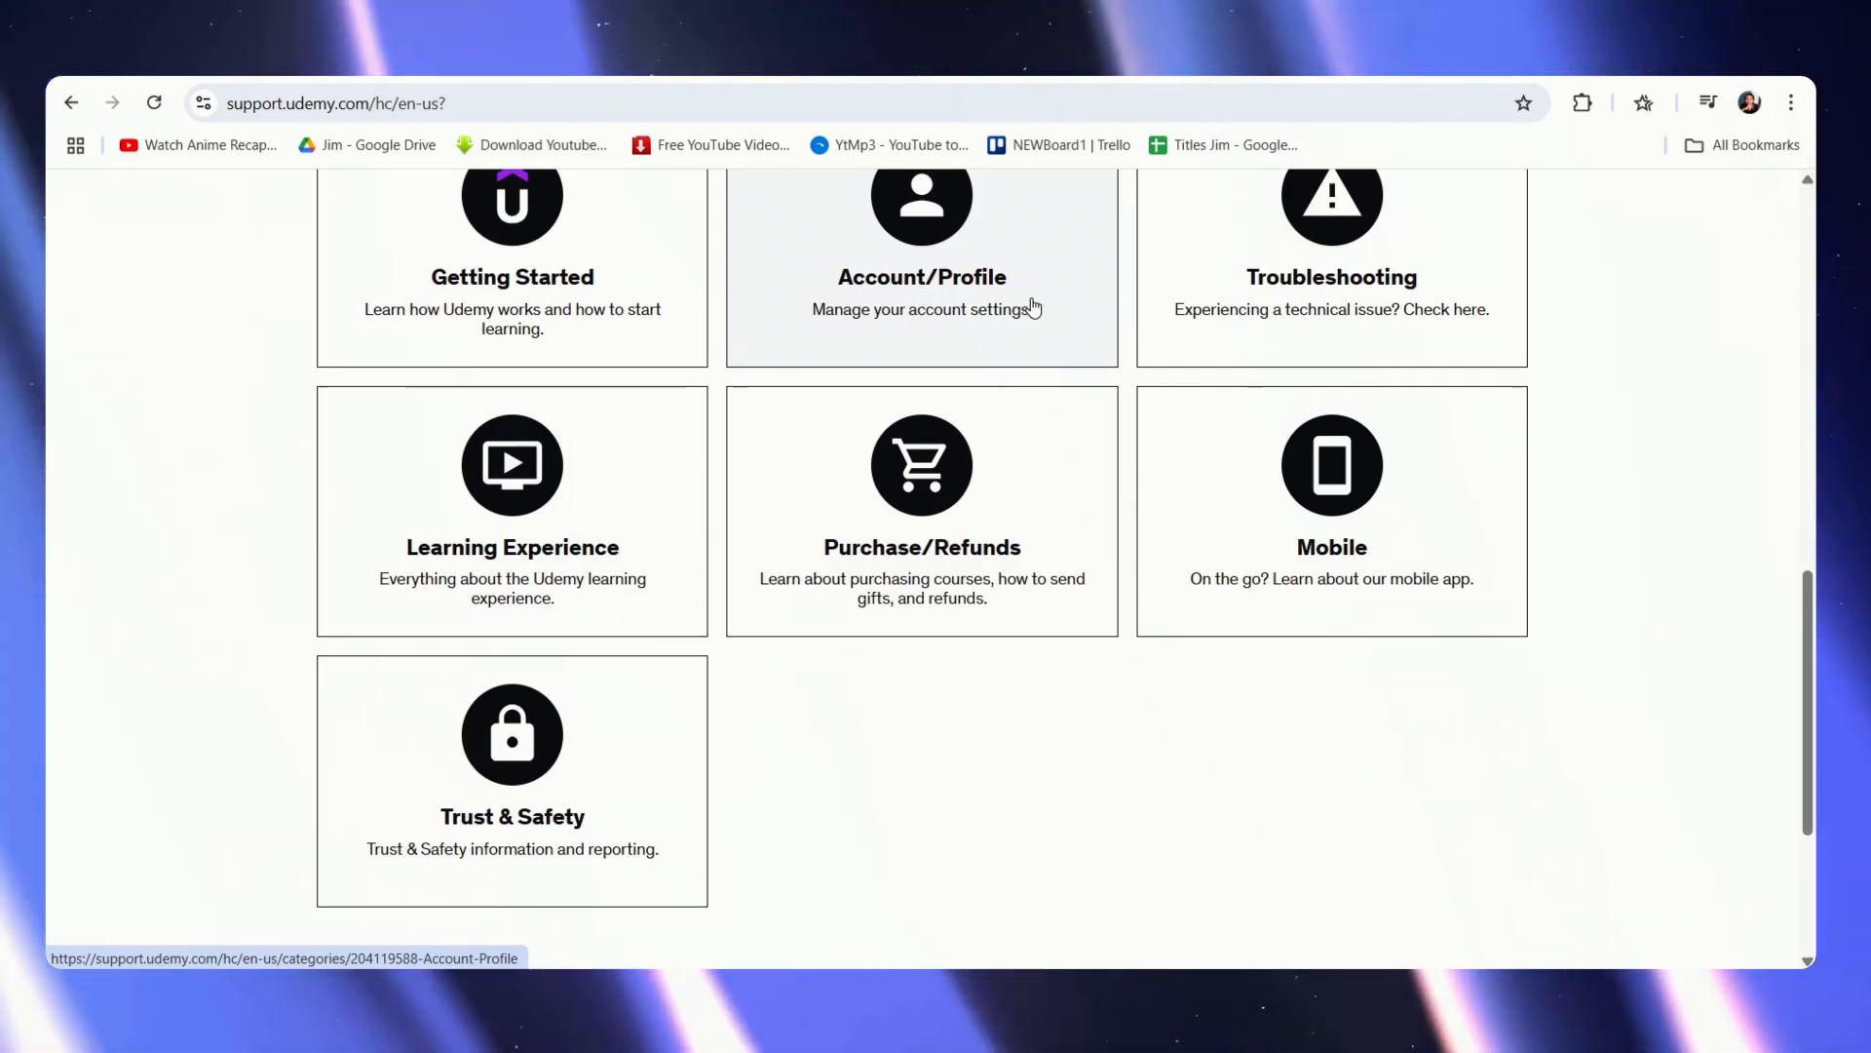